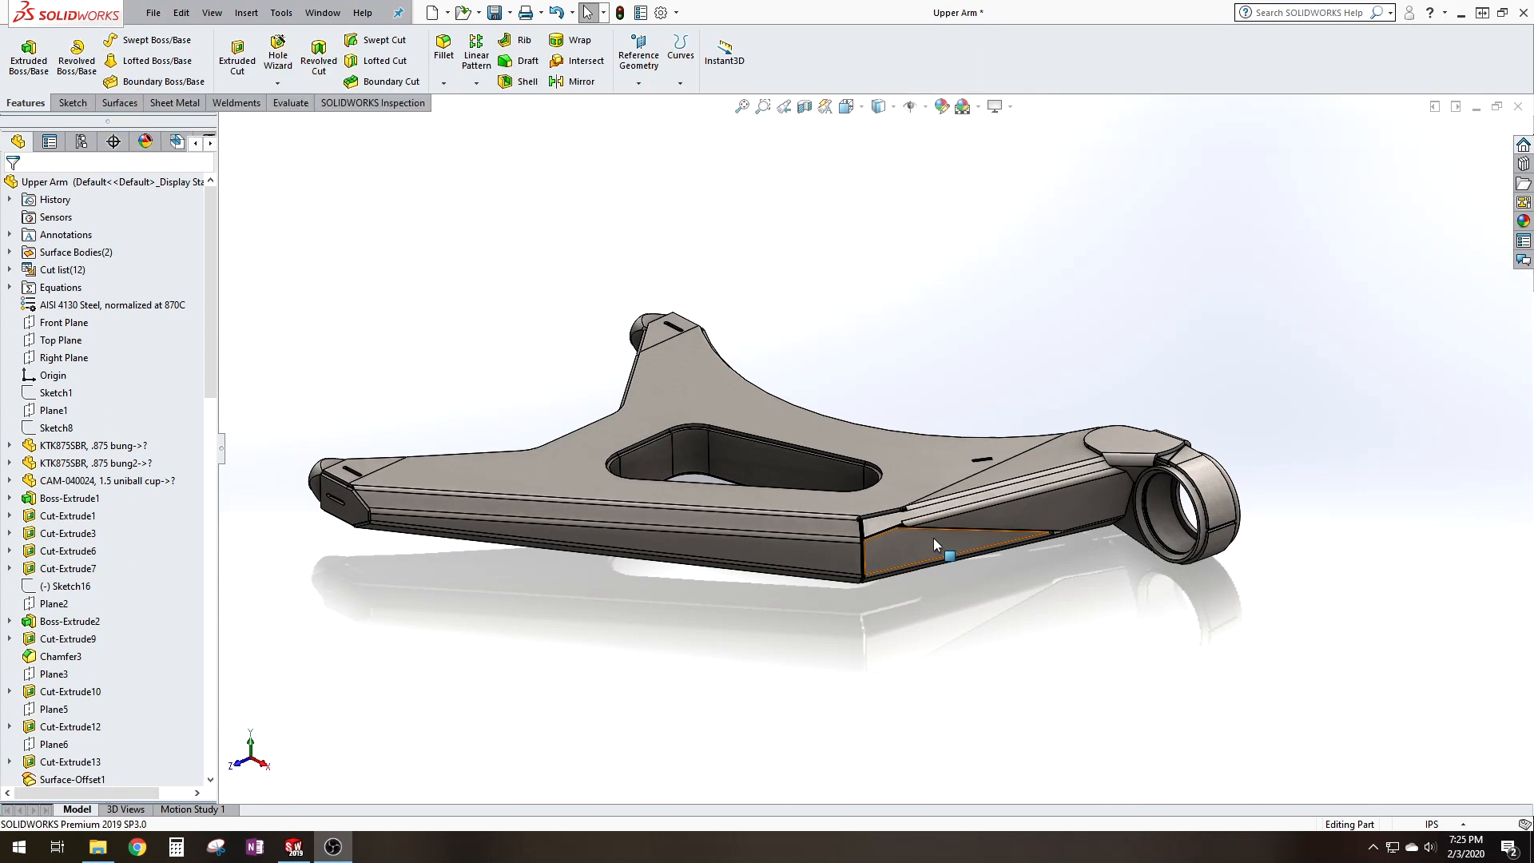
- Orbit the upper arm to inspect it edge-on and back to an angled view
click(993, 665)
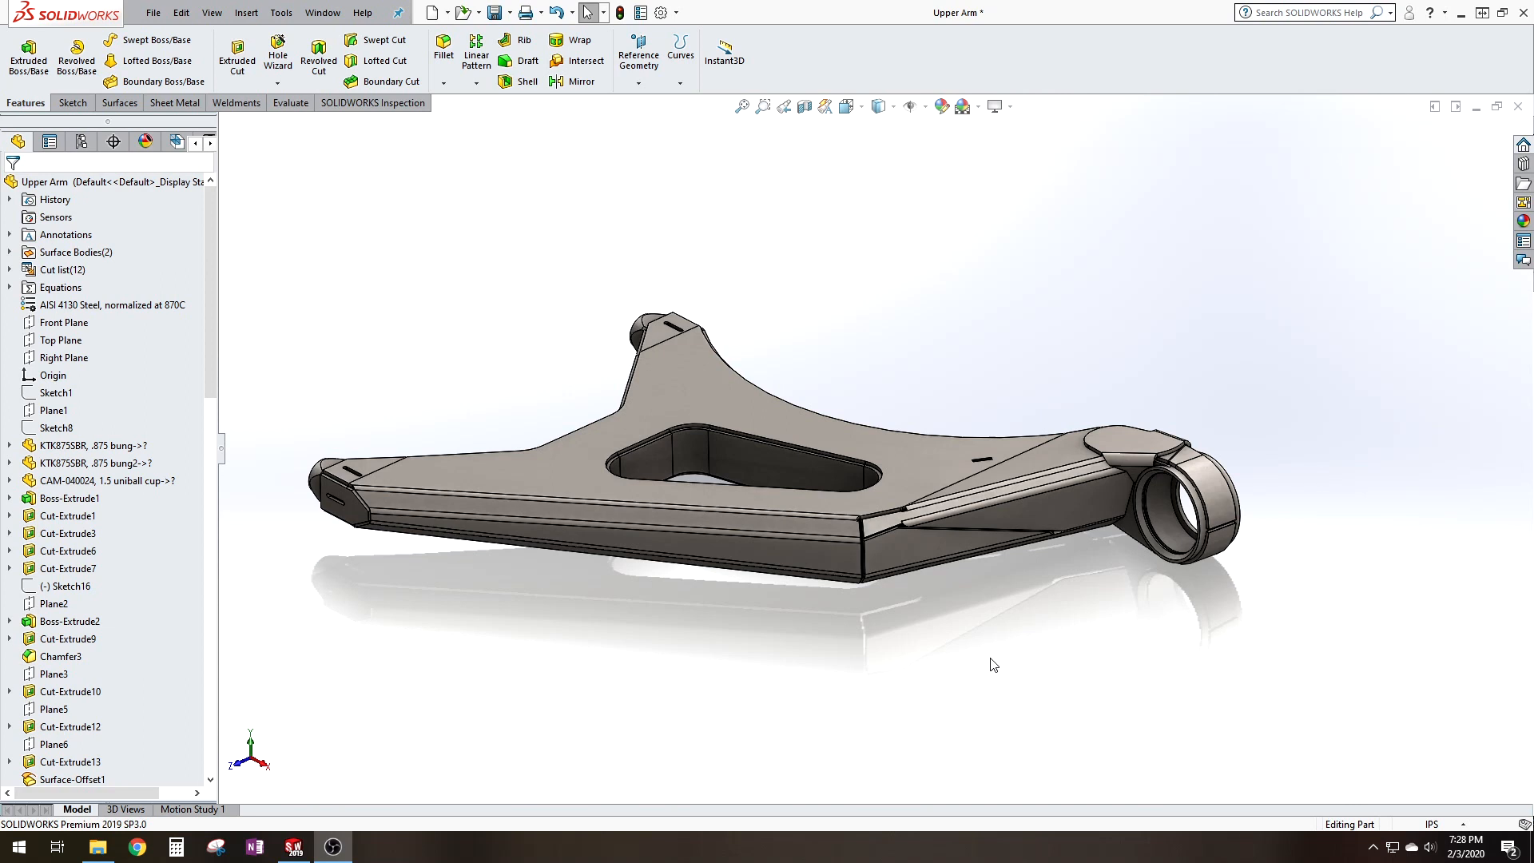
mouse_move(1267, 741)
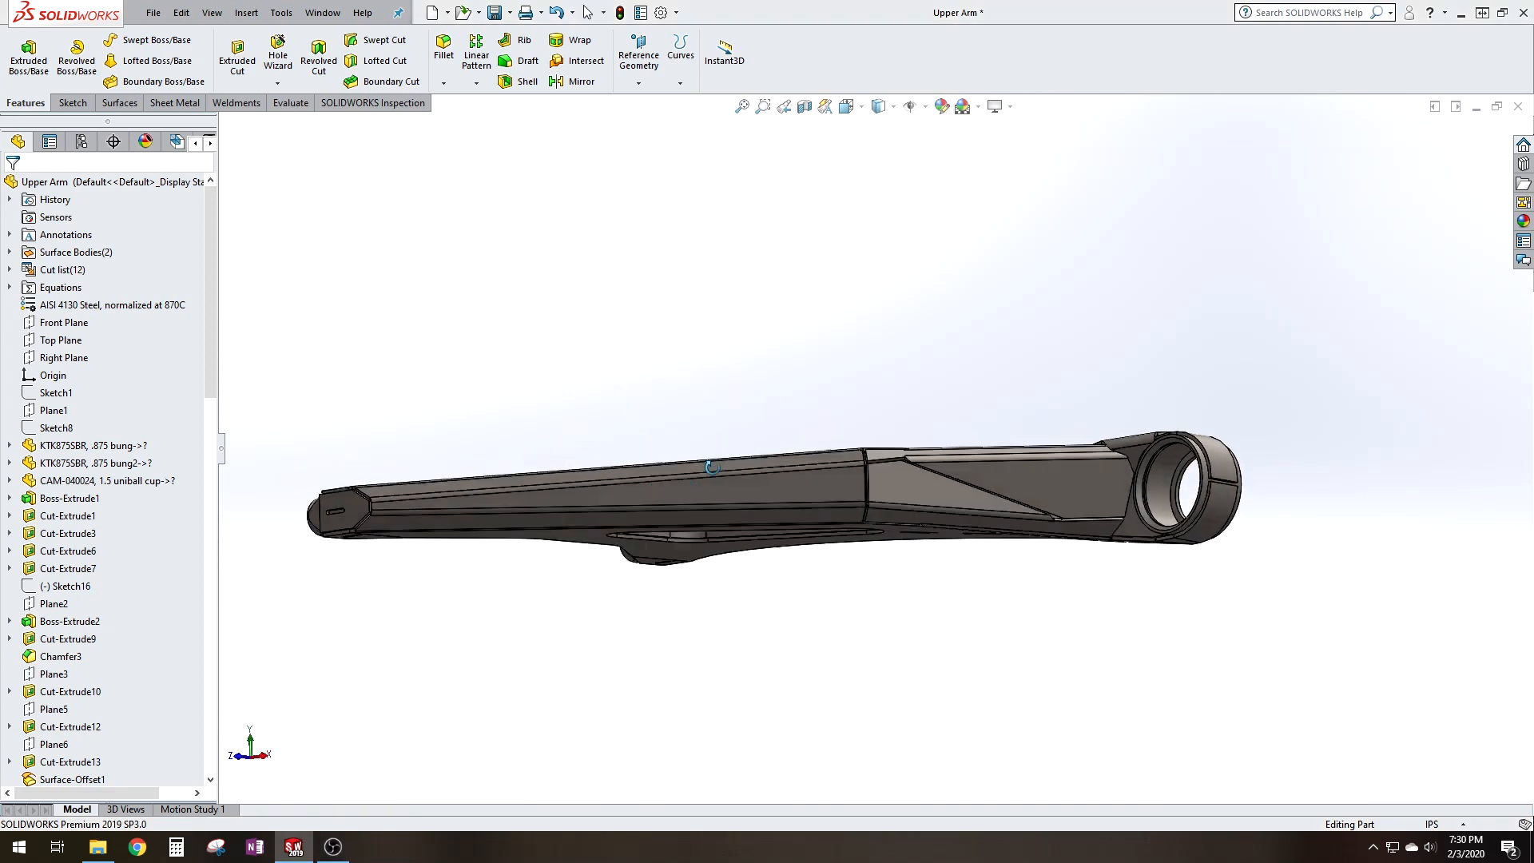
drag(711, 467, 719, 607)
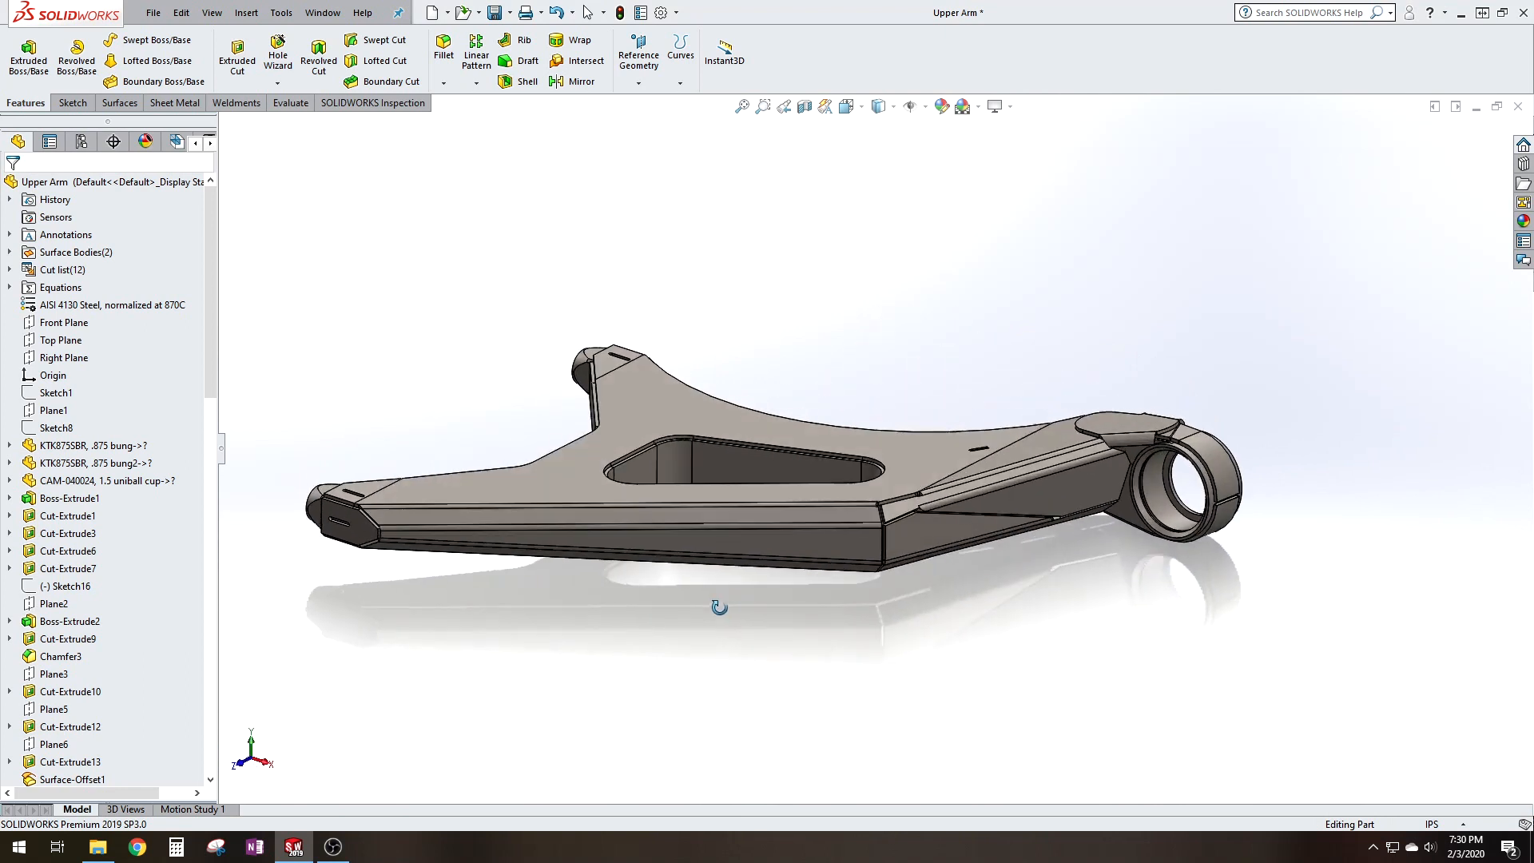
drag(720, 480, 674, 434)
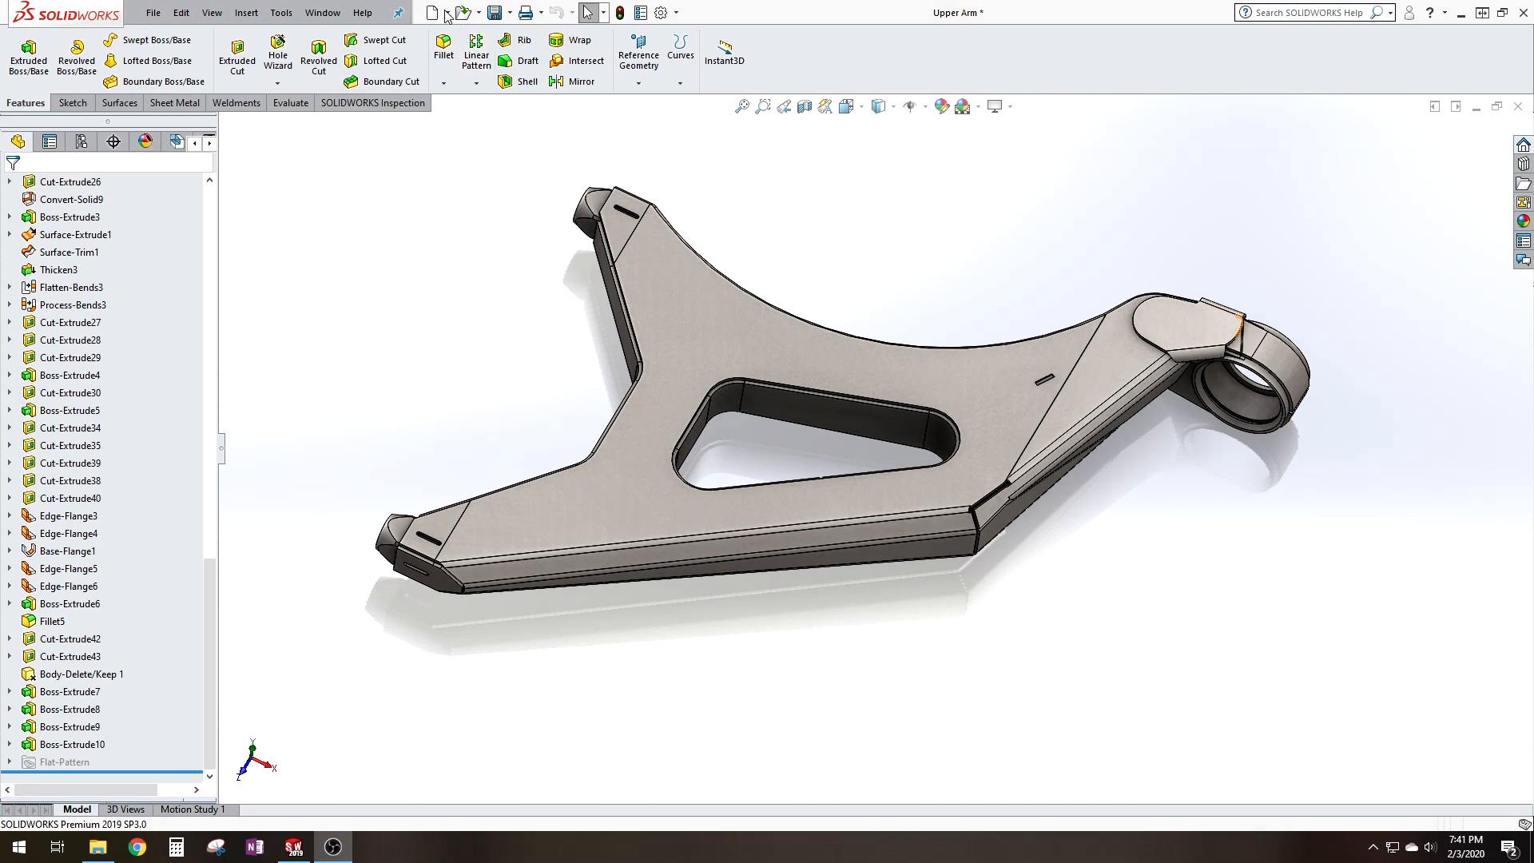
- Make a drawing from the upper arm part on the MK C-Size template and select the extra views for removal
click(448, 12)
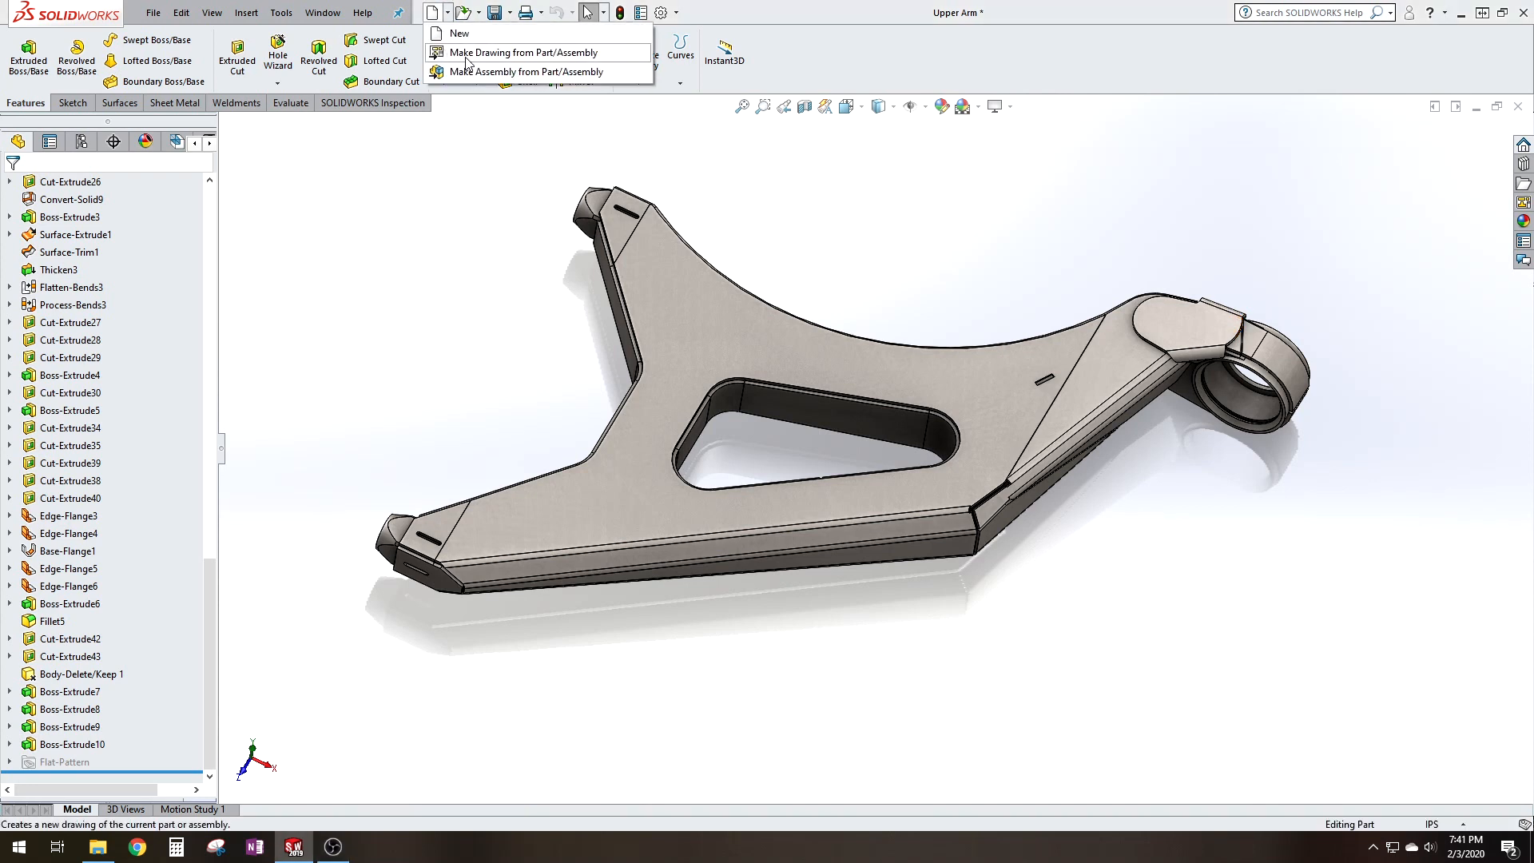
click(520, 52)
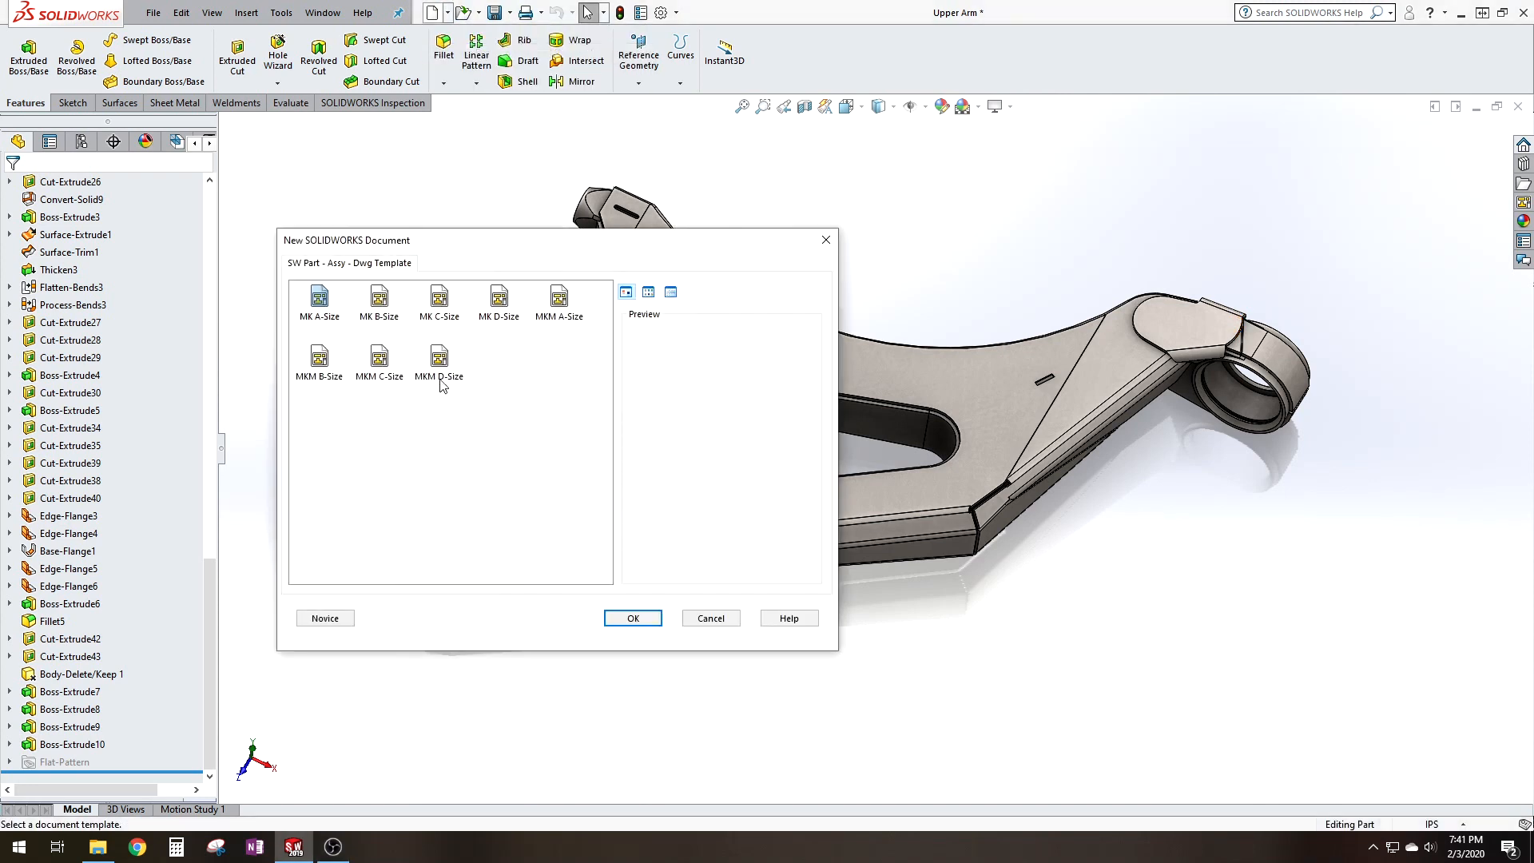
click(438, 298)
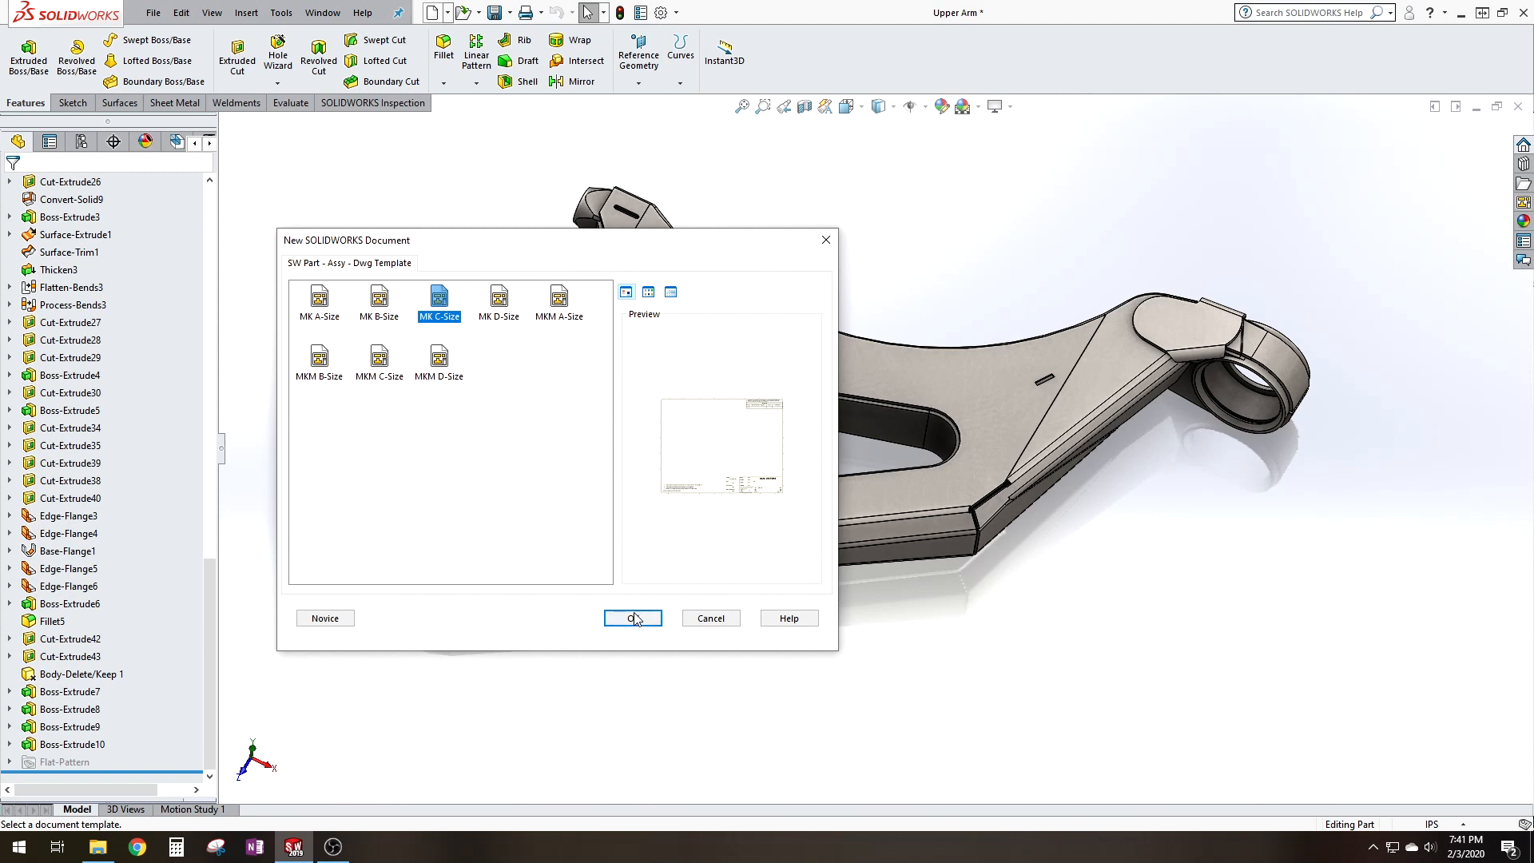
click(633, 617)
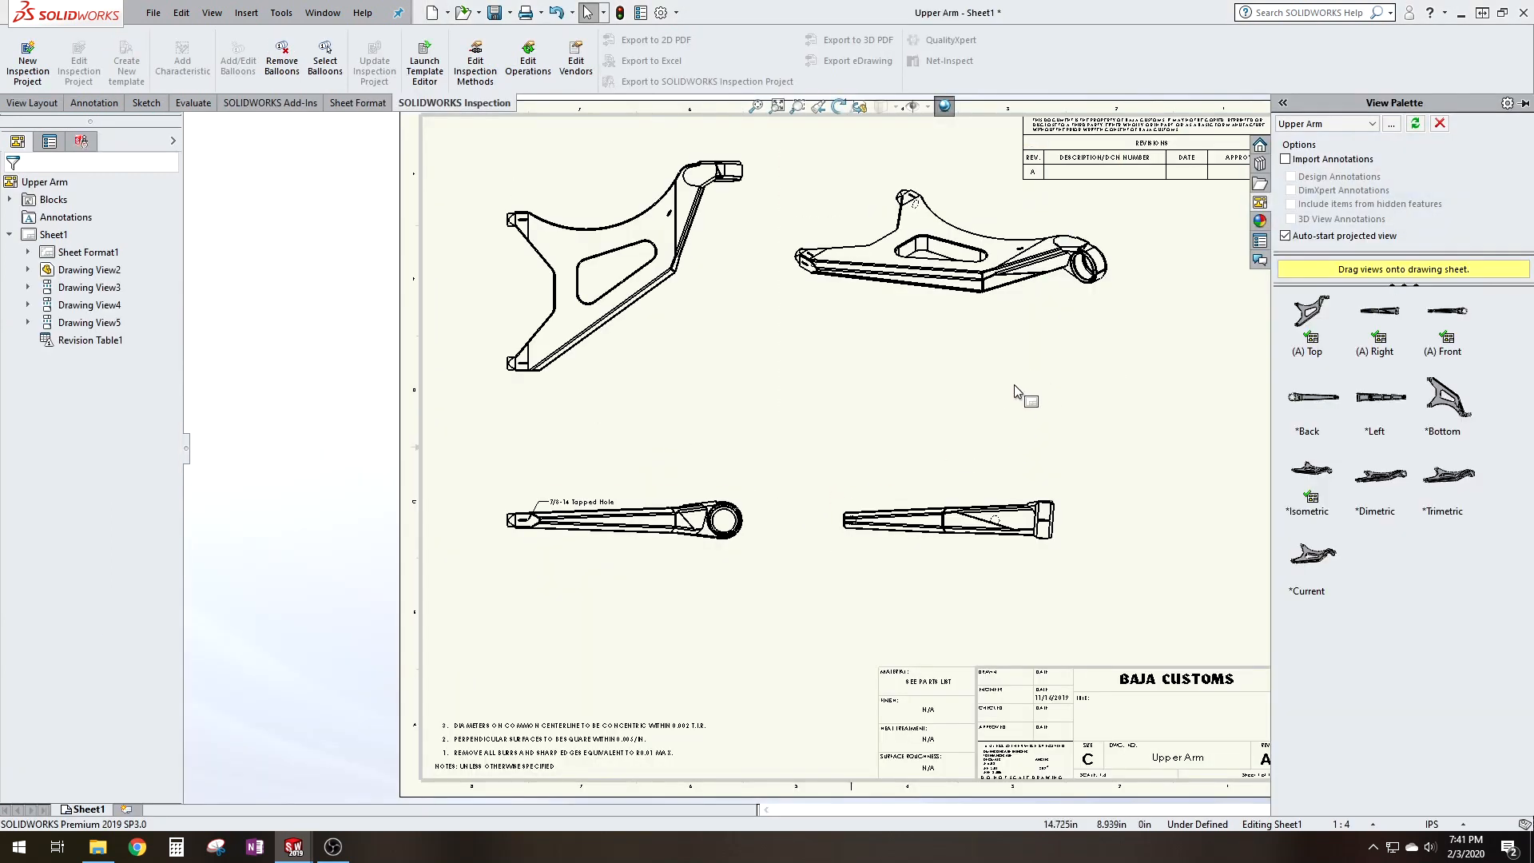
mouse_move(1135, 478)
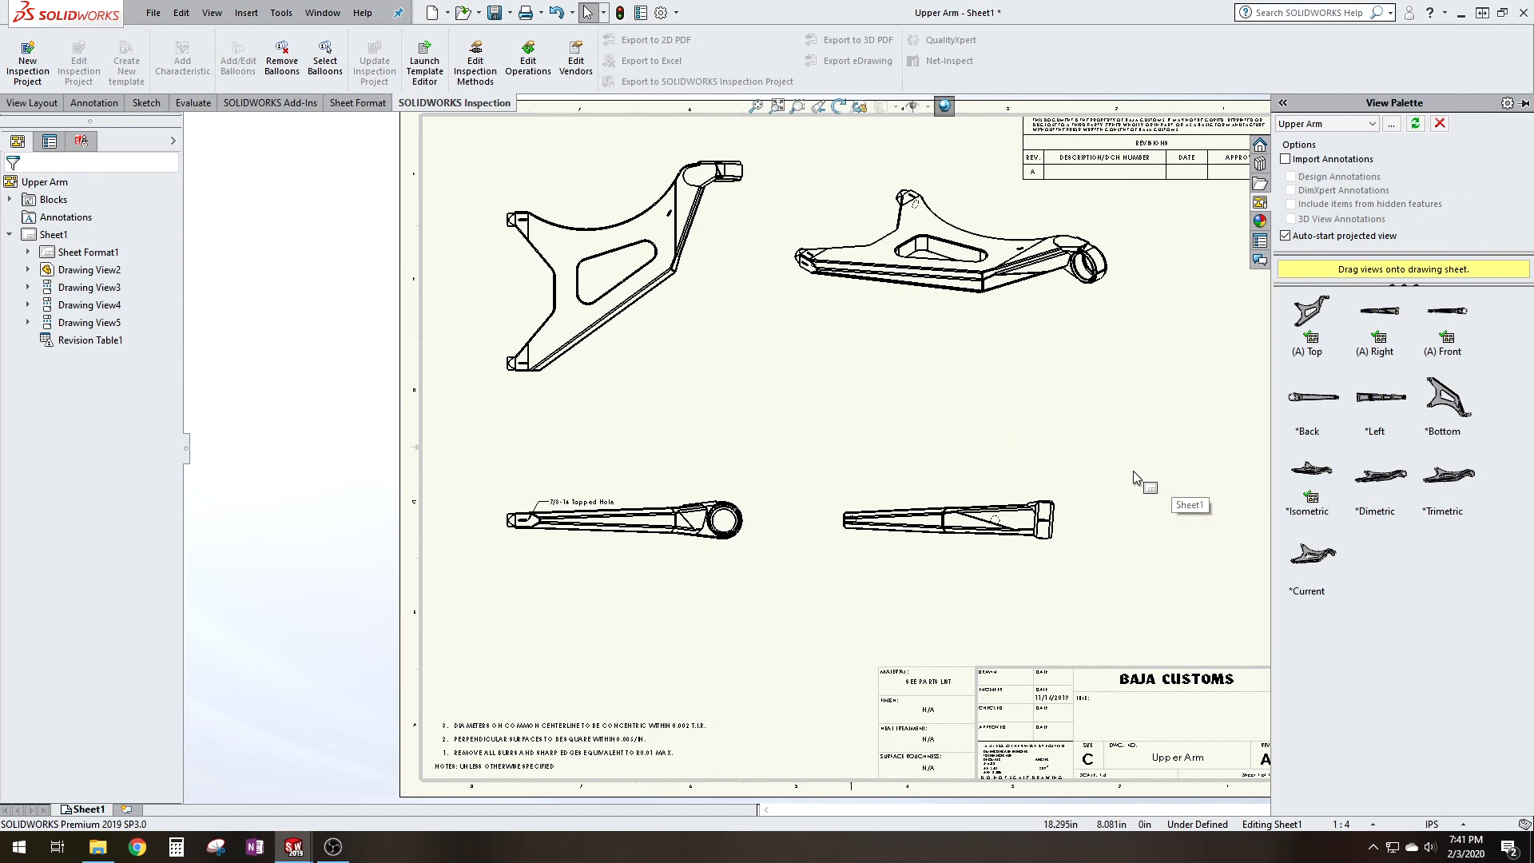
mouse_move(795, 497)
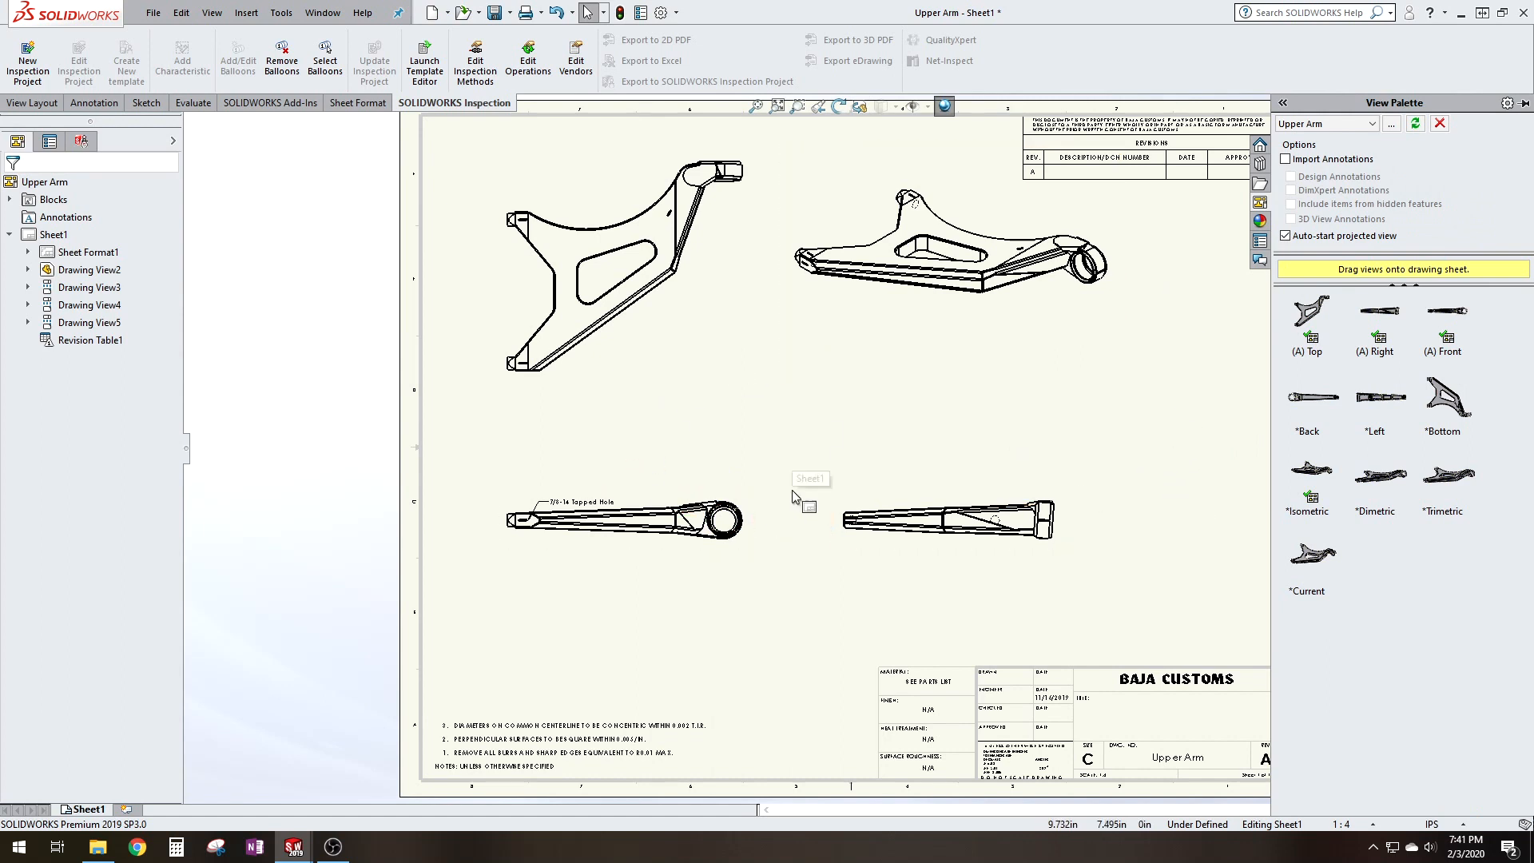
click(936, 518)
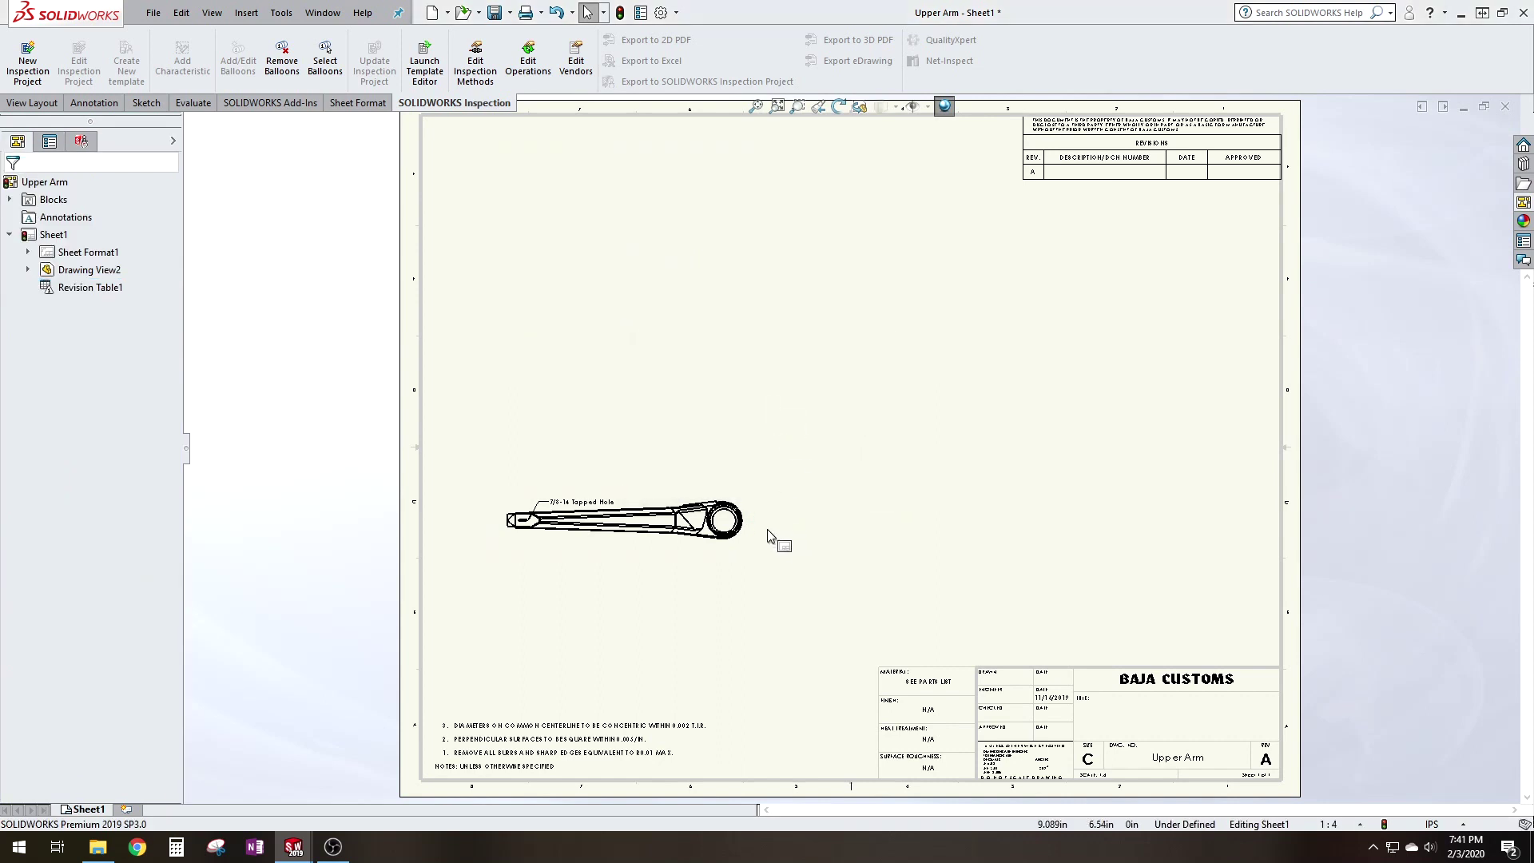
- Set Drawing View2 to show only the top plate body as a flat pattern
click(630, 529)
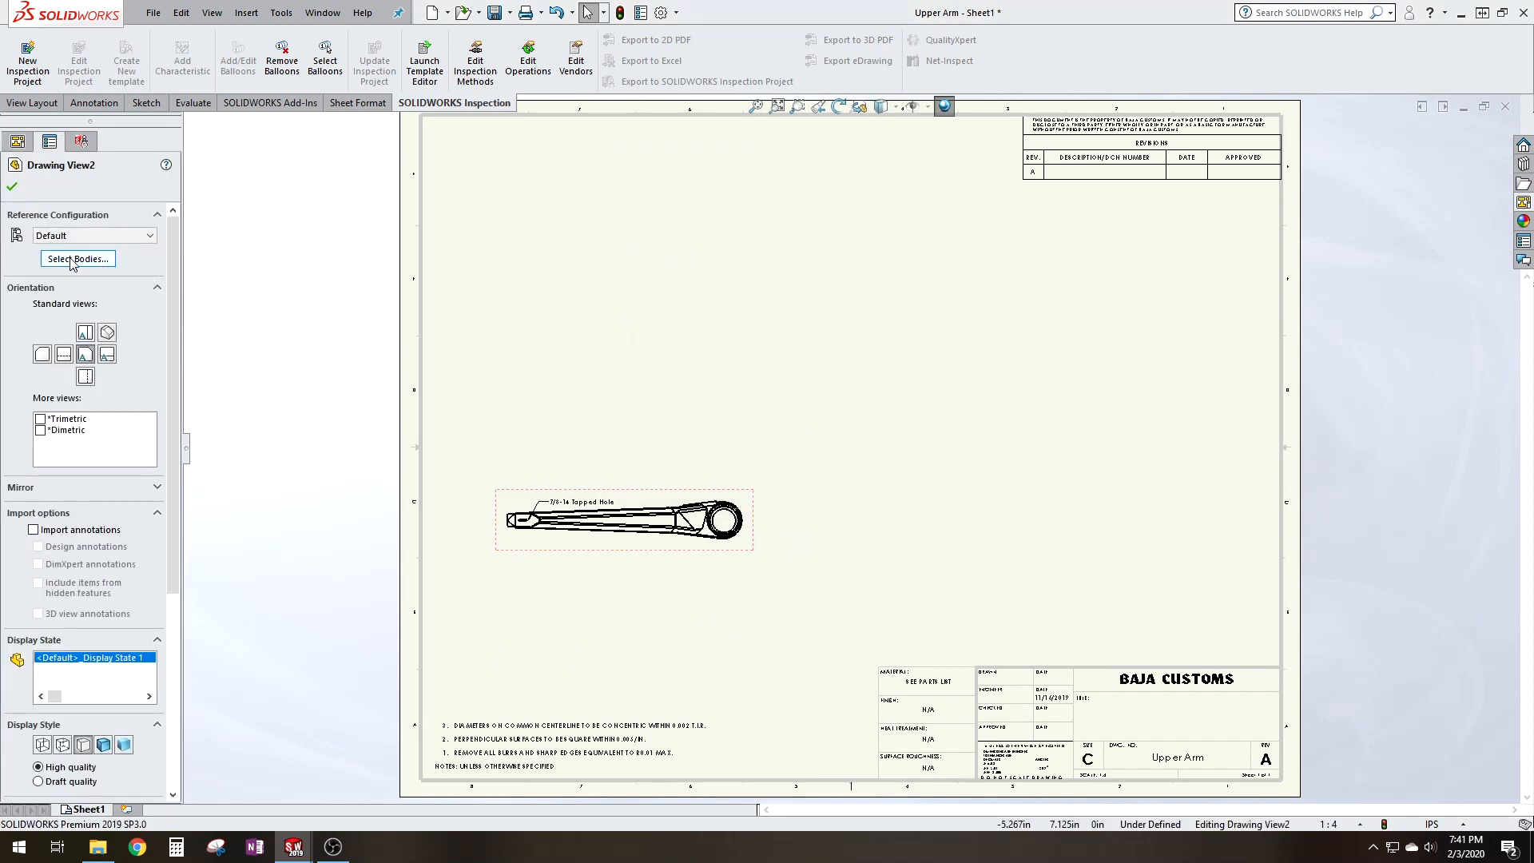
click(76, 259)
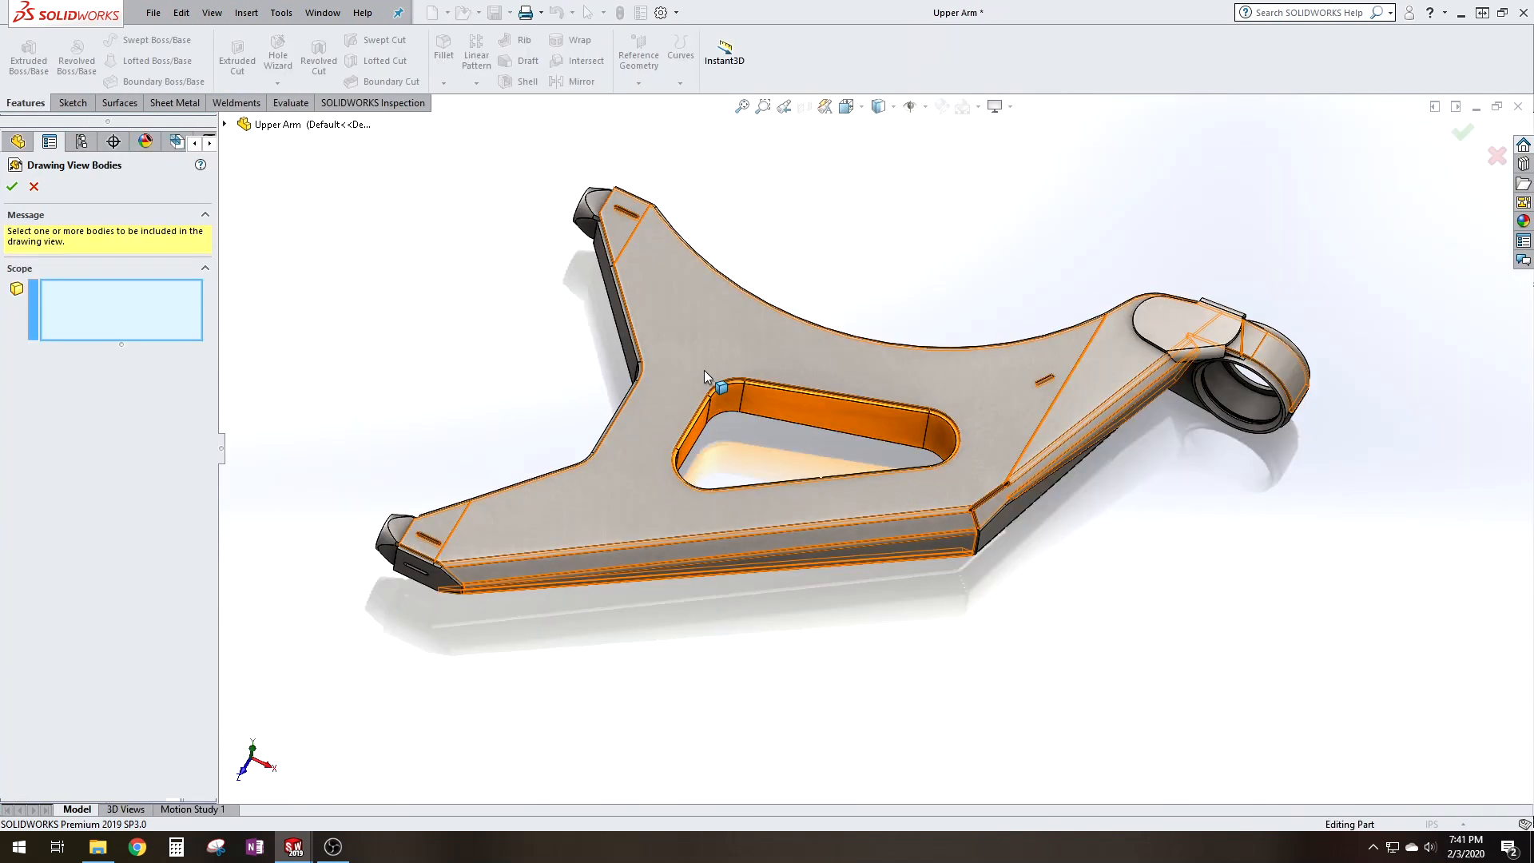
click(724, 389)
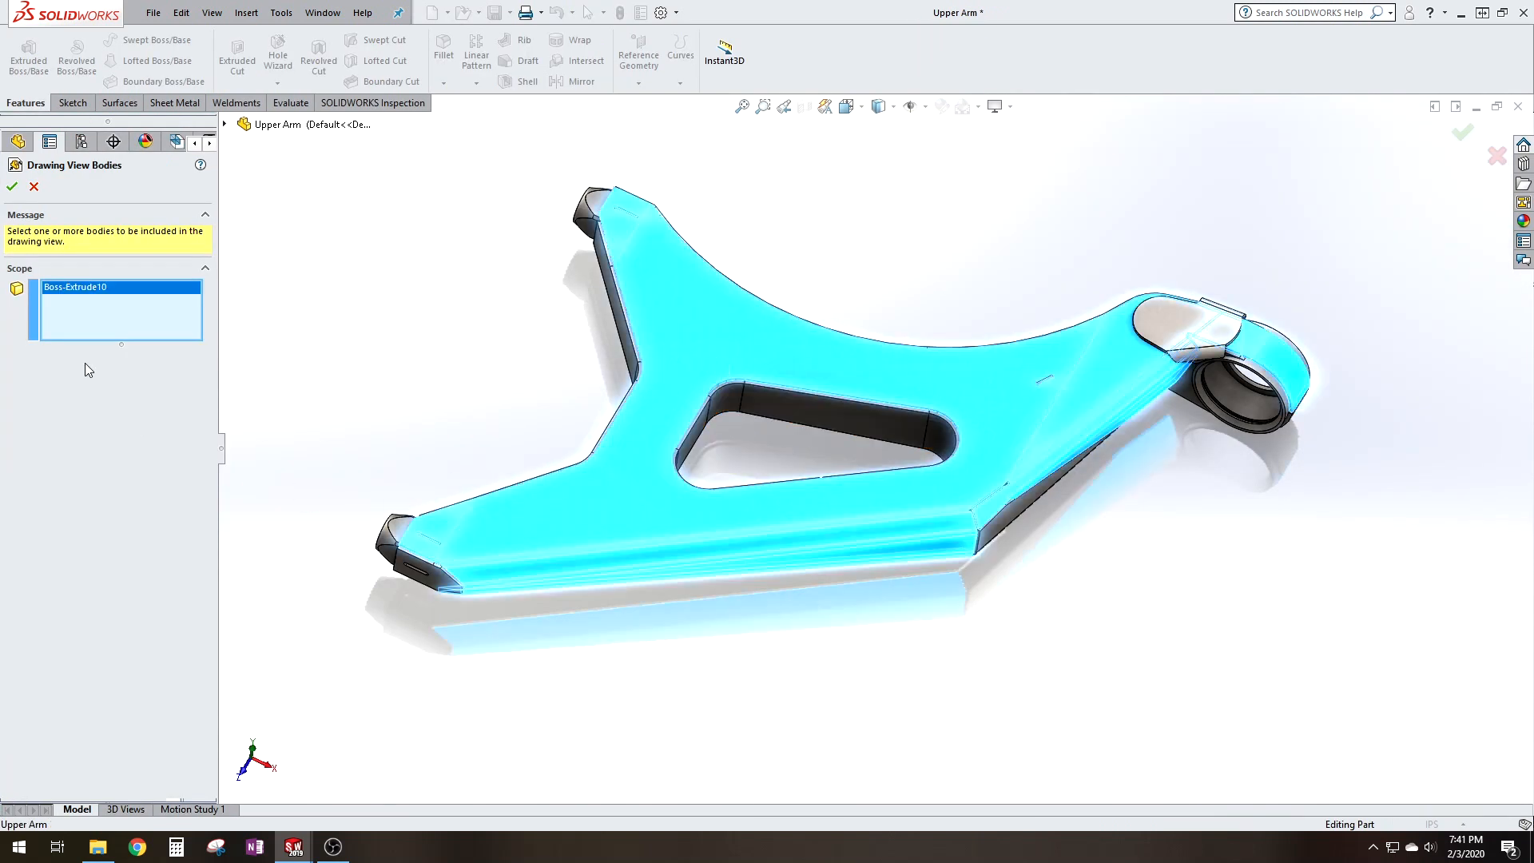
mouse_move(18, 189)
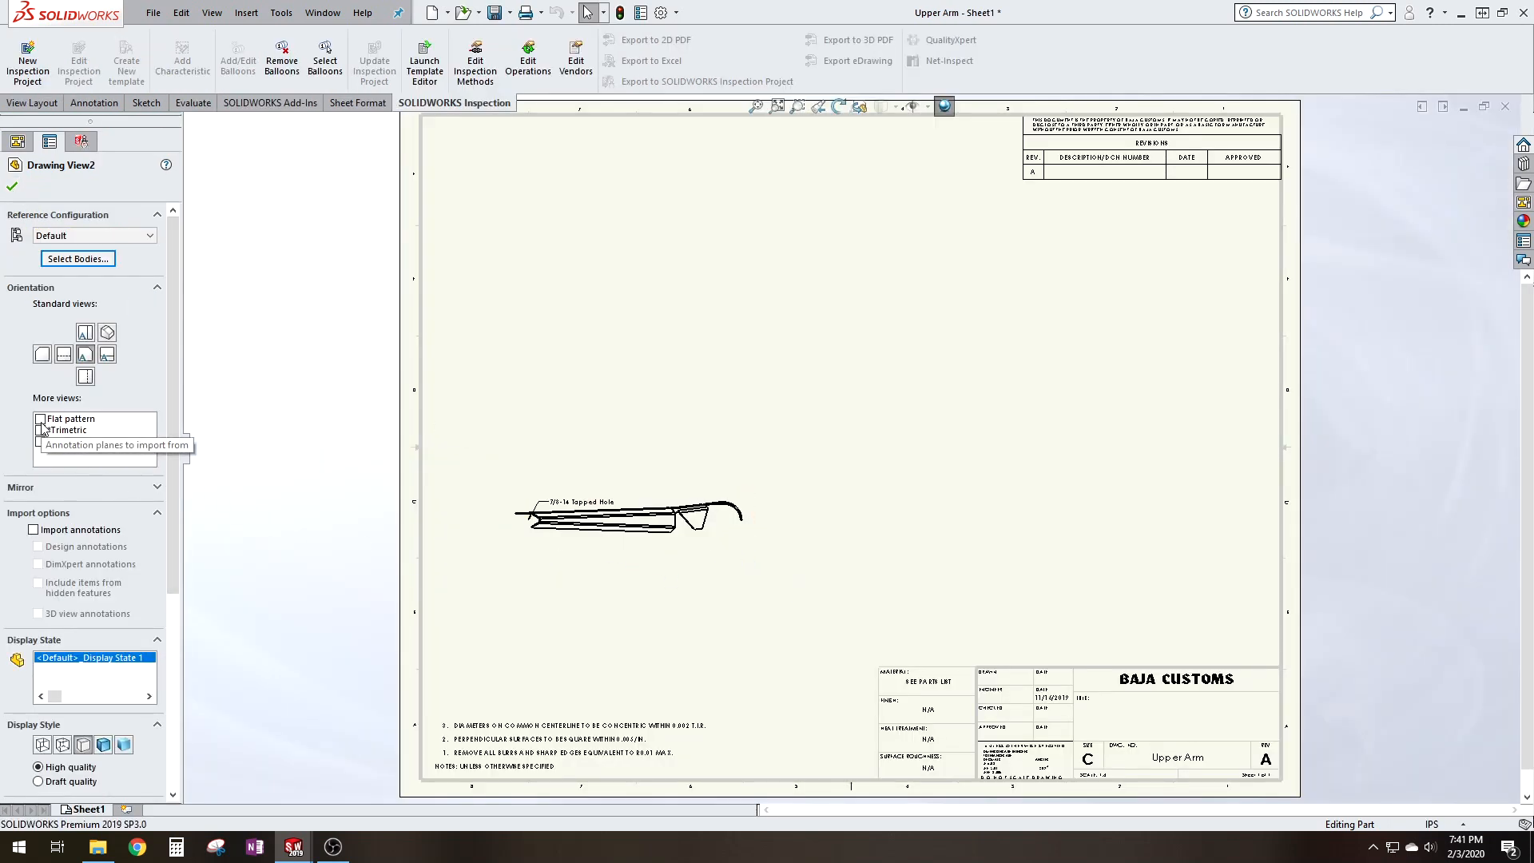
click(40, 418)
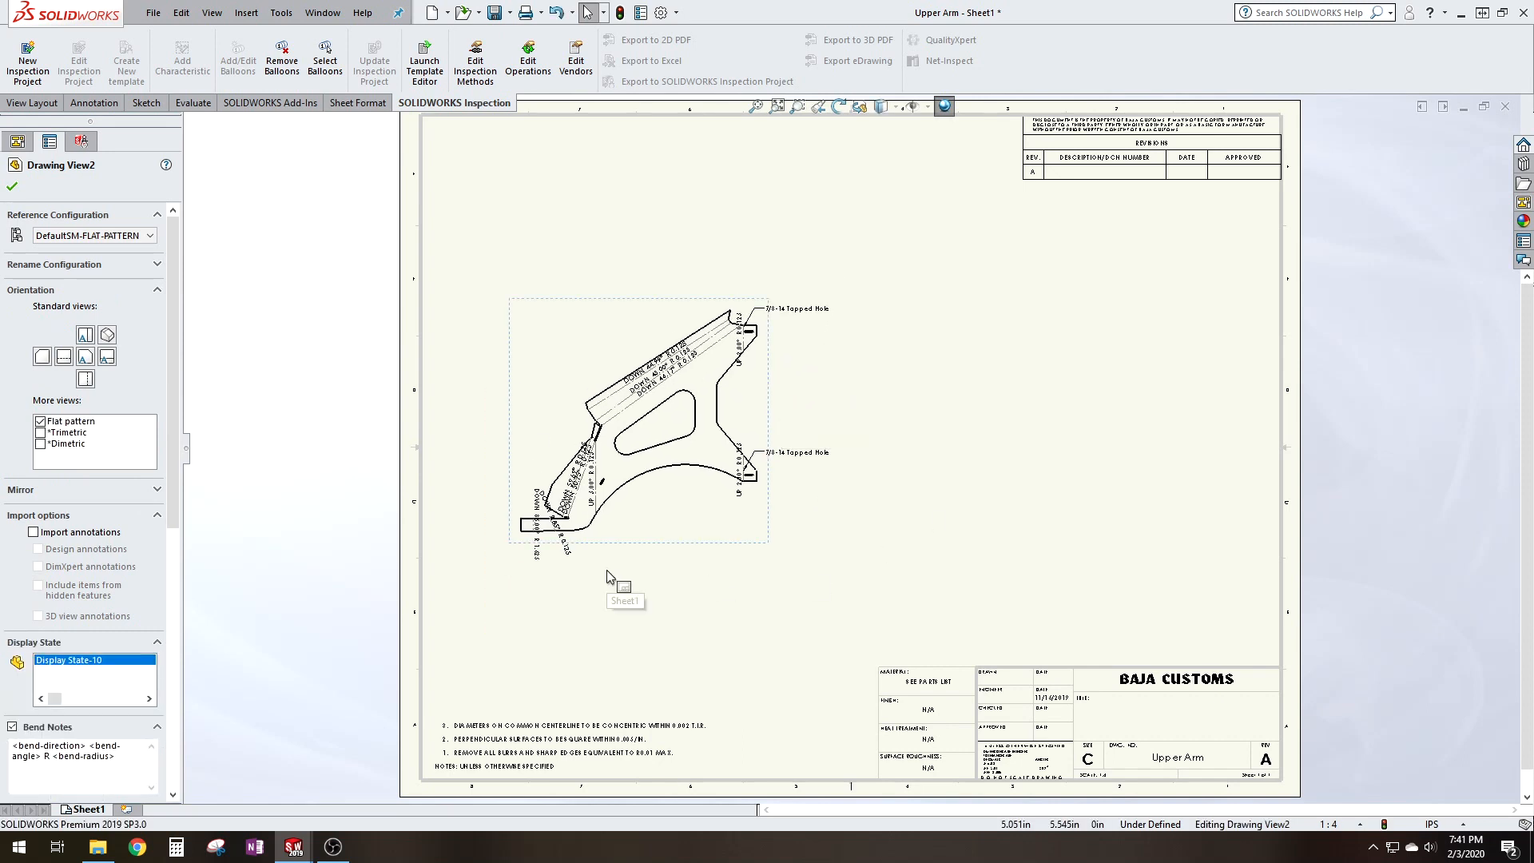
mouse_move(924, 398)
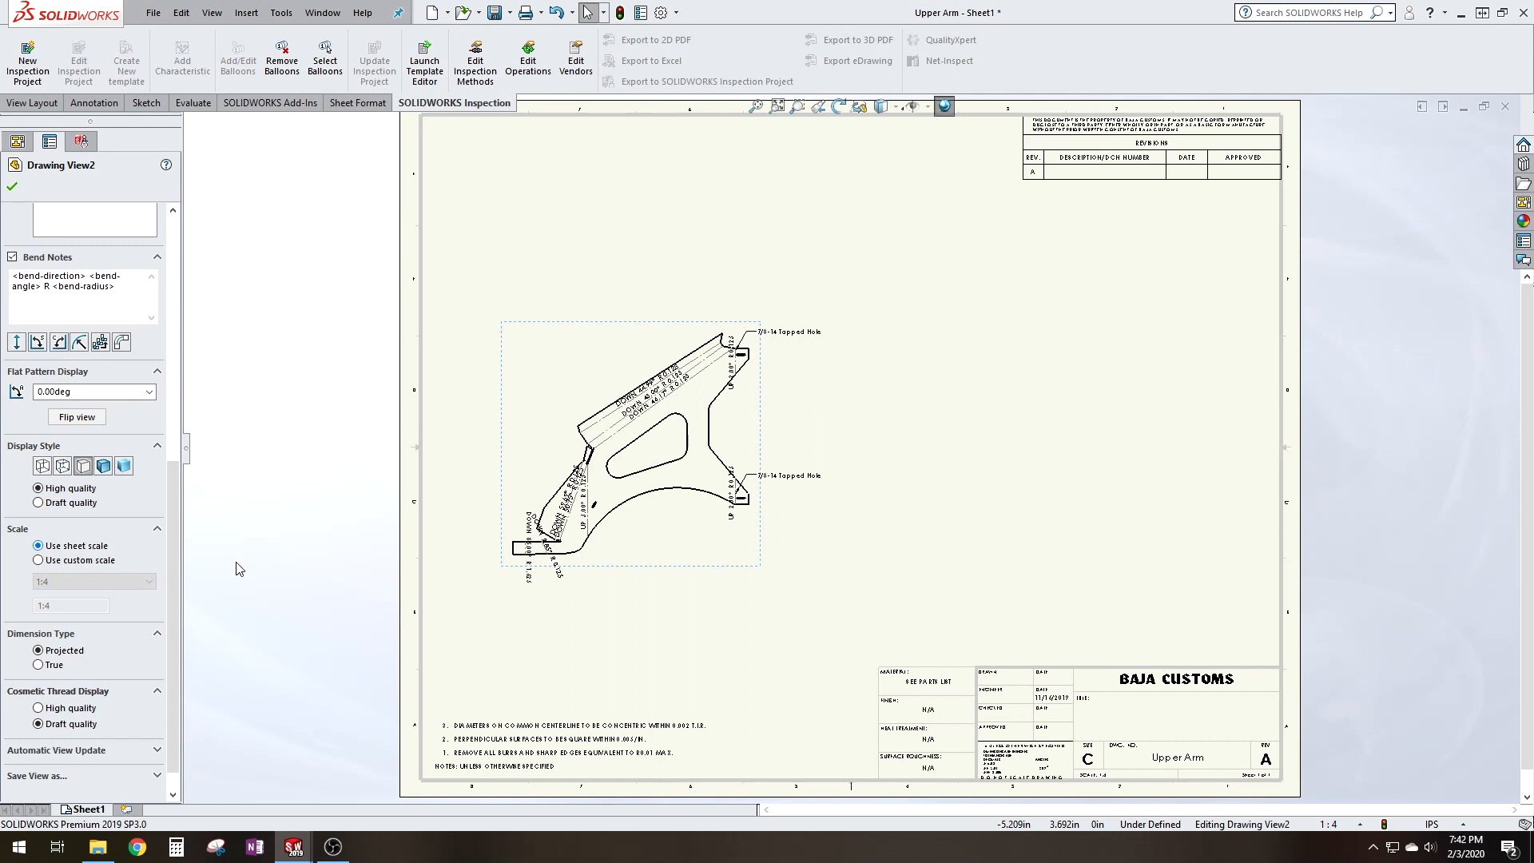
mouse_move(134, 609)
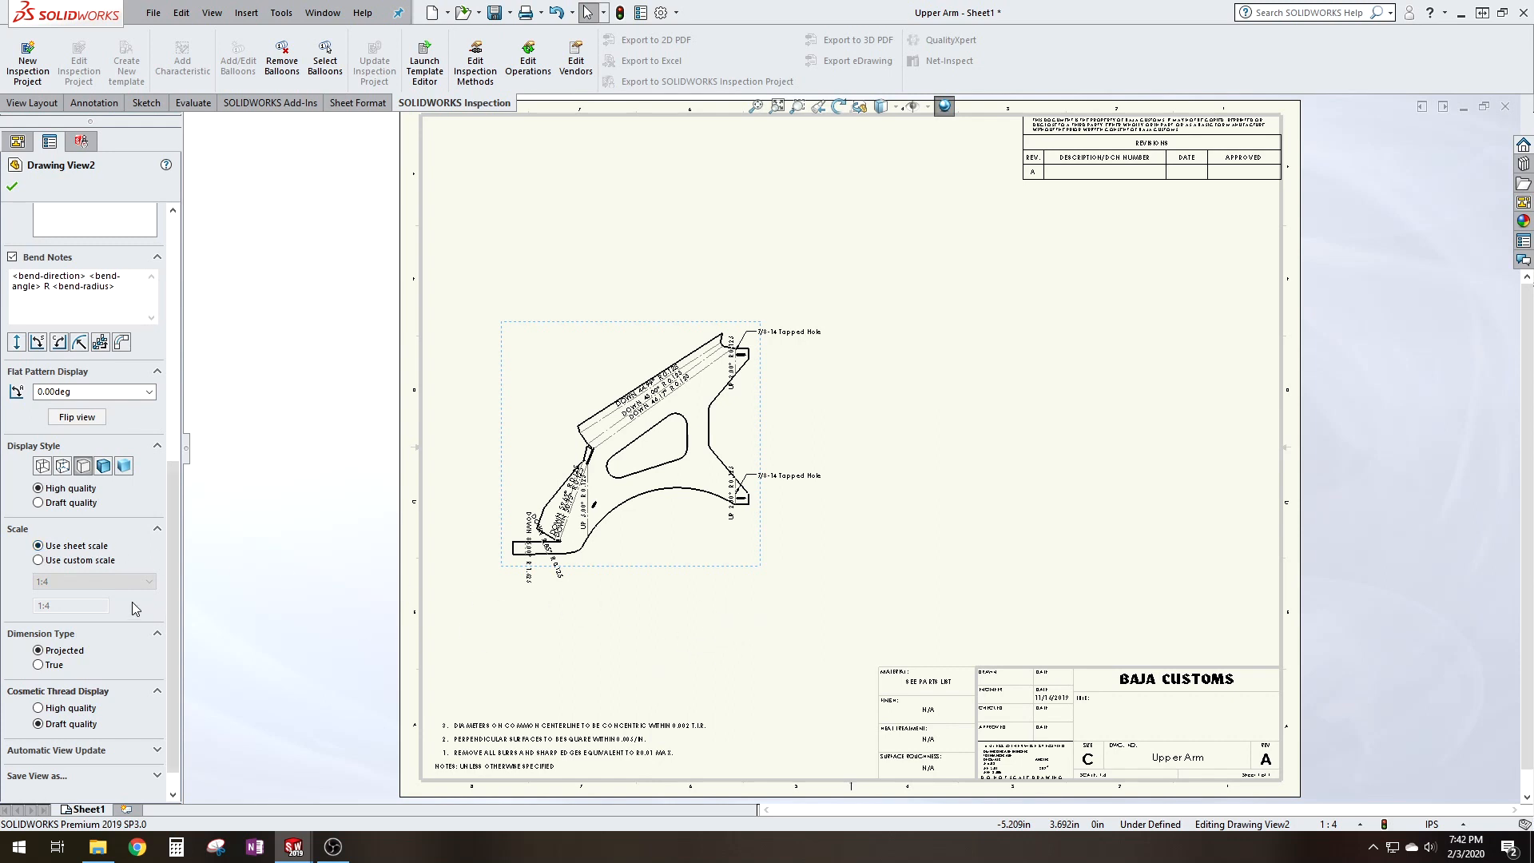
mouse_move(841, 591)
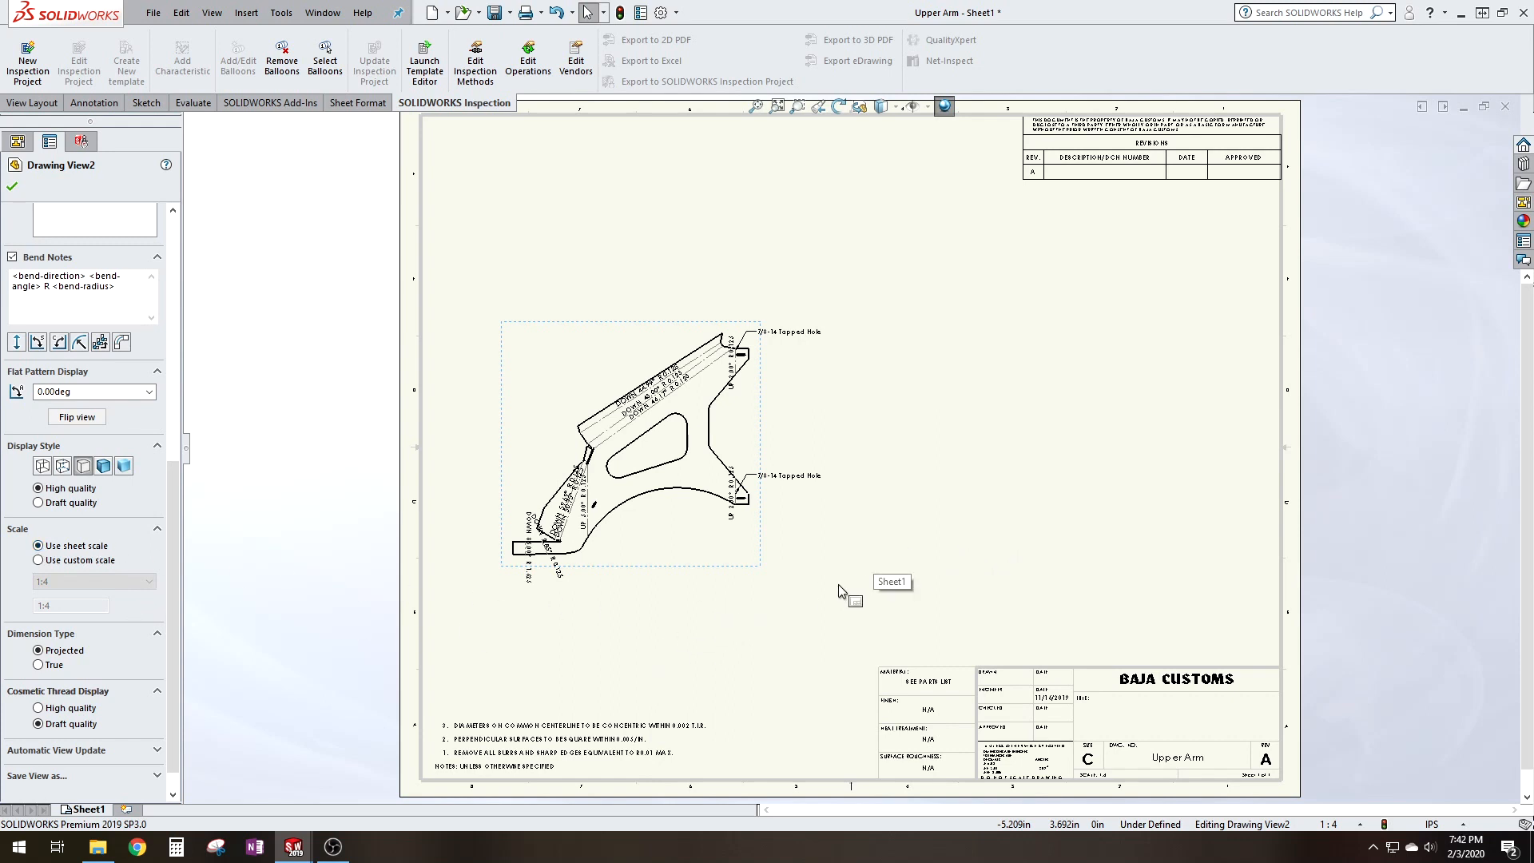
mouse_move(751, 658)
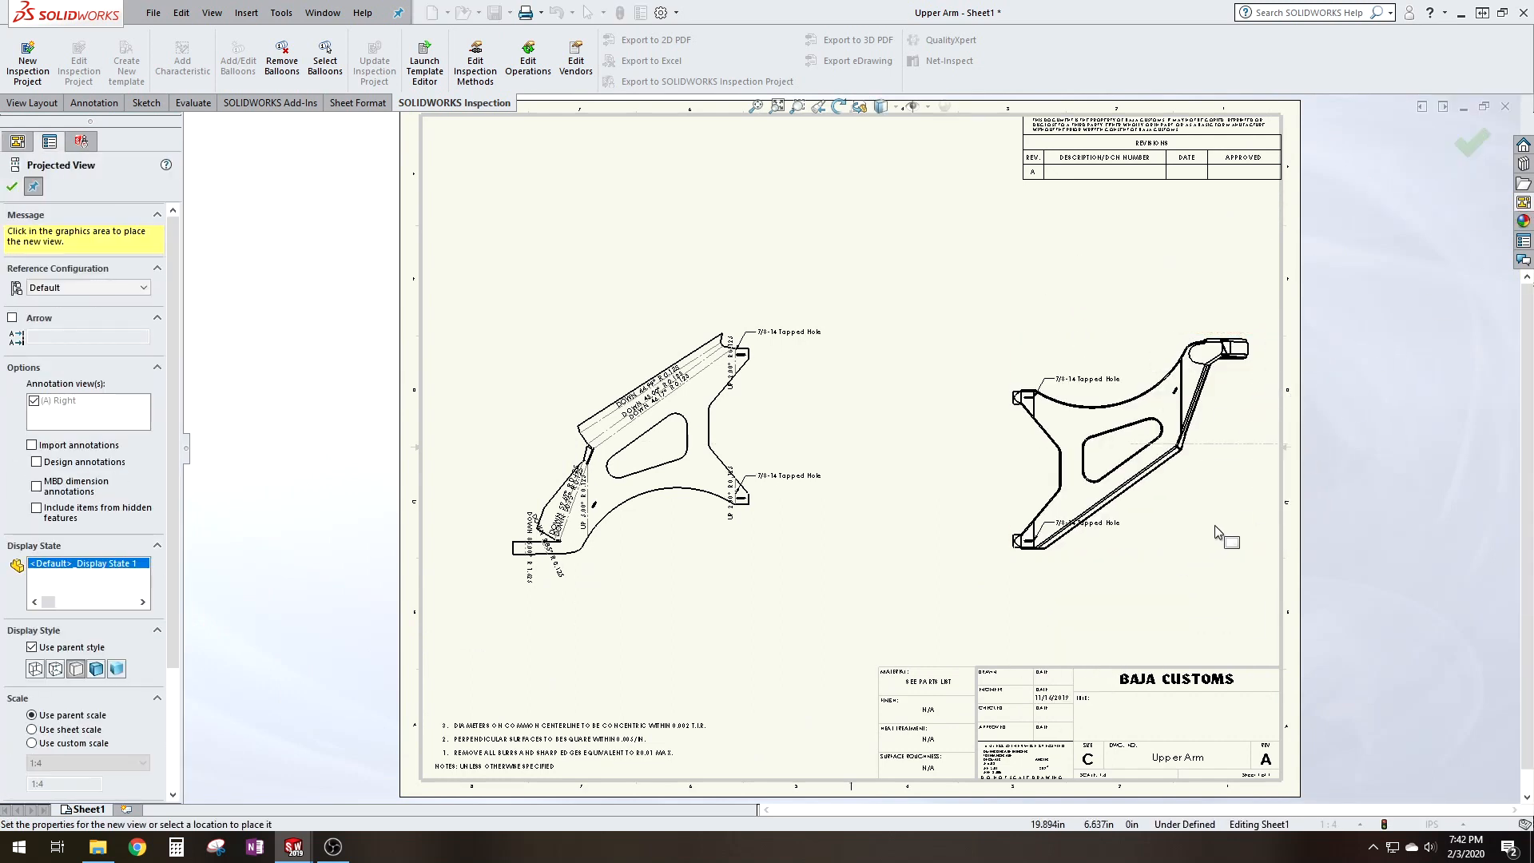
- Place a projected view to the right showing only the lower plate body as a flat pattern
click(1211, 529)
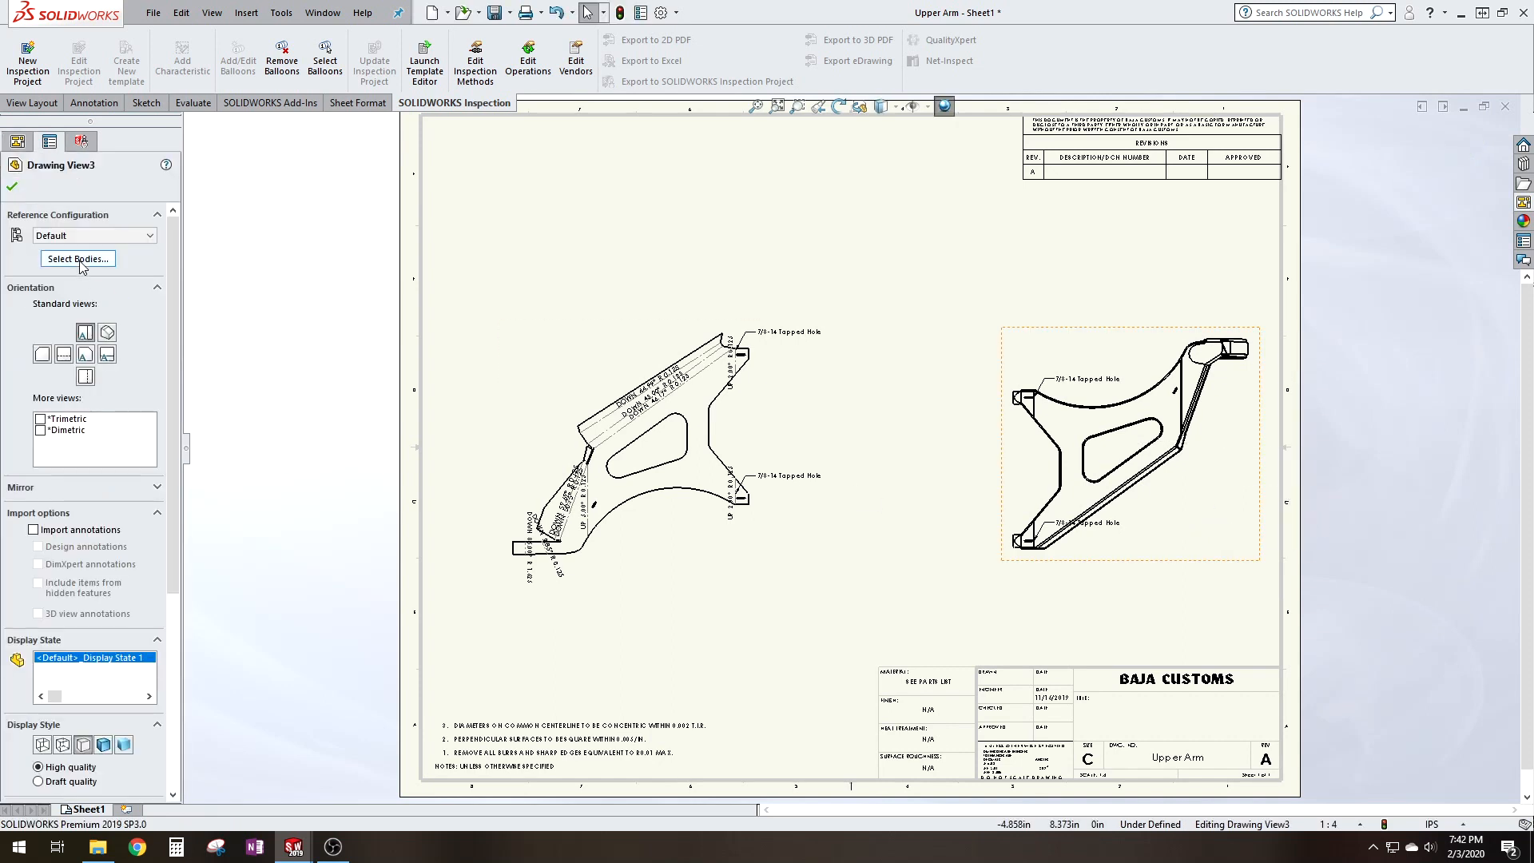
click(77, 259)
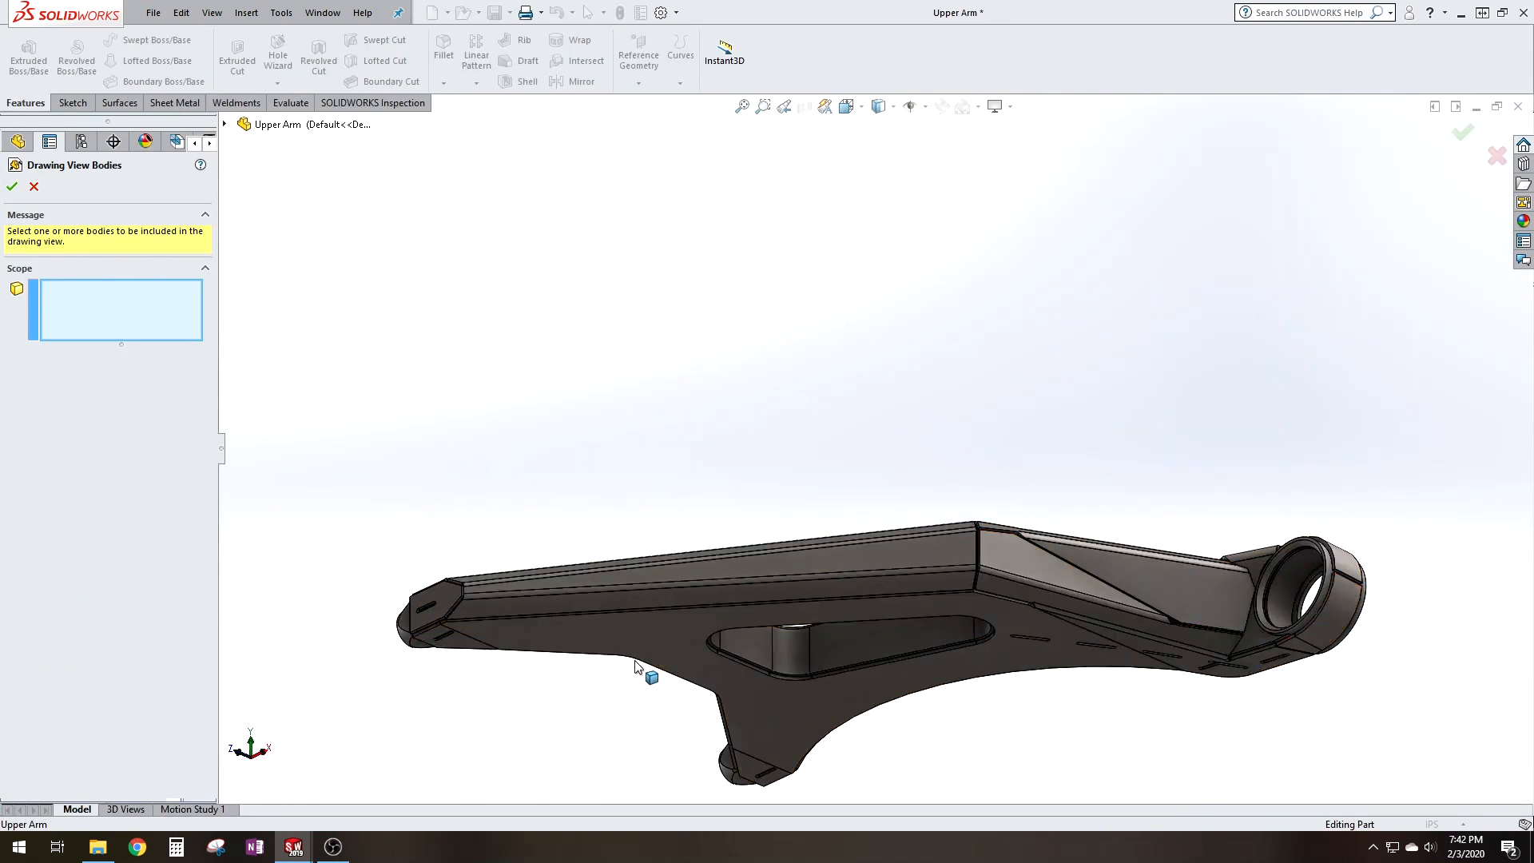
click(638, 668)
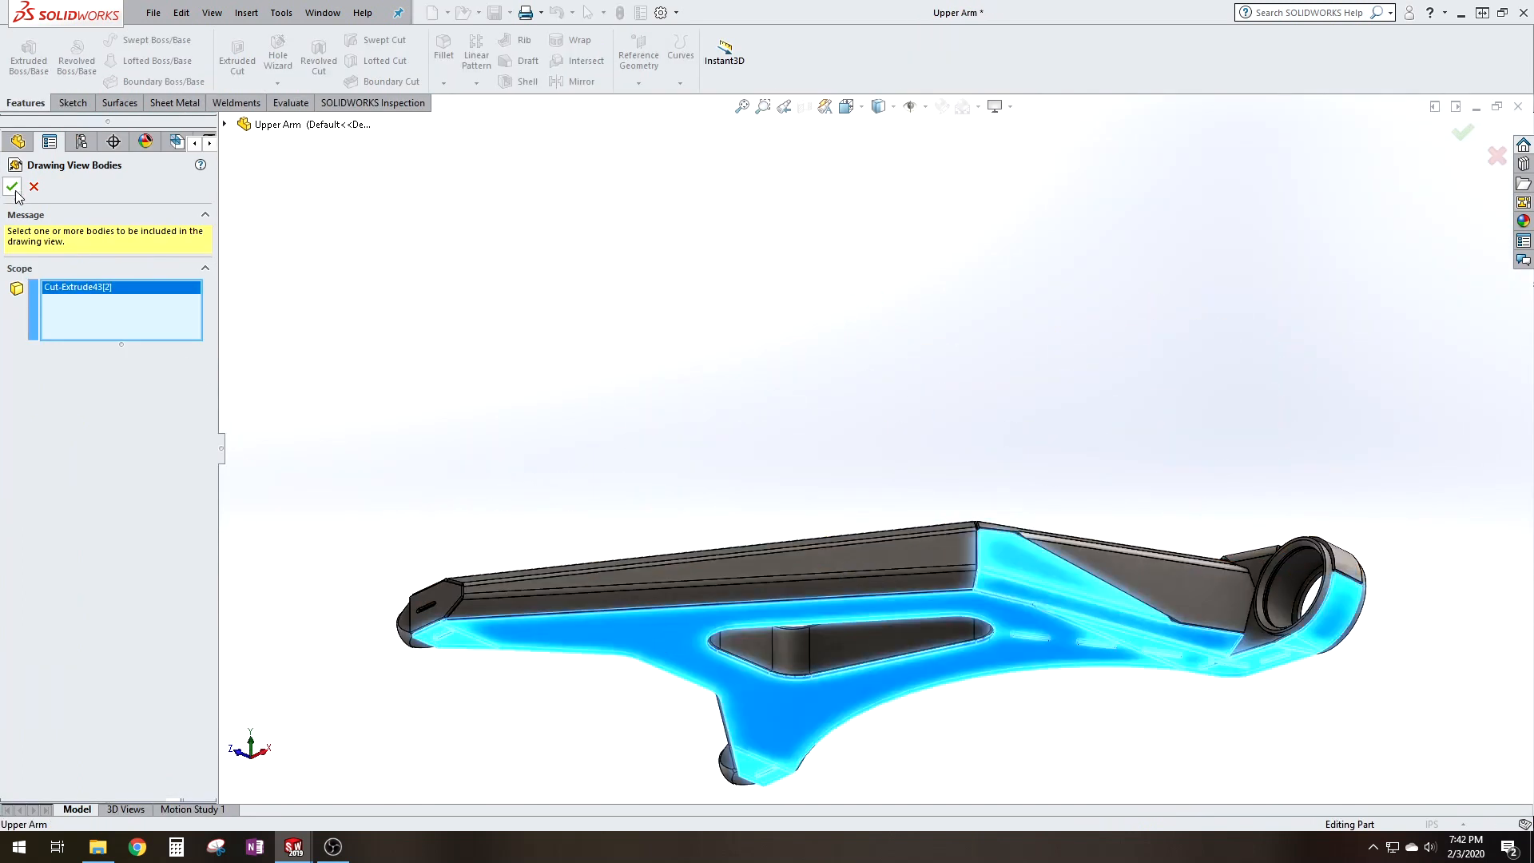
click(13, 188)
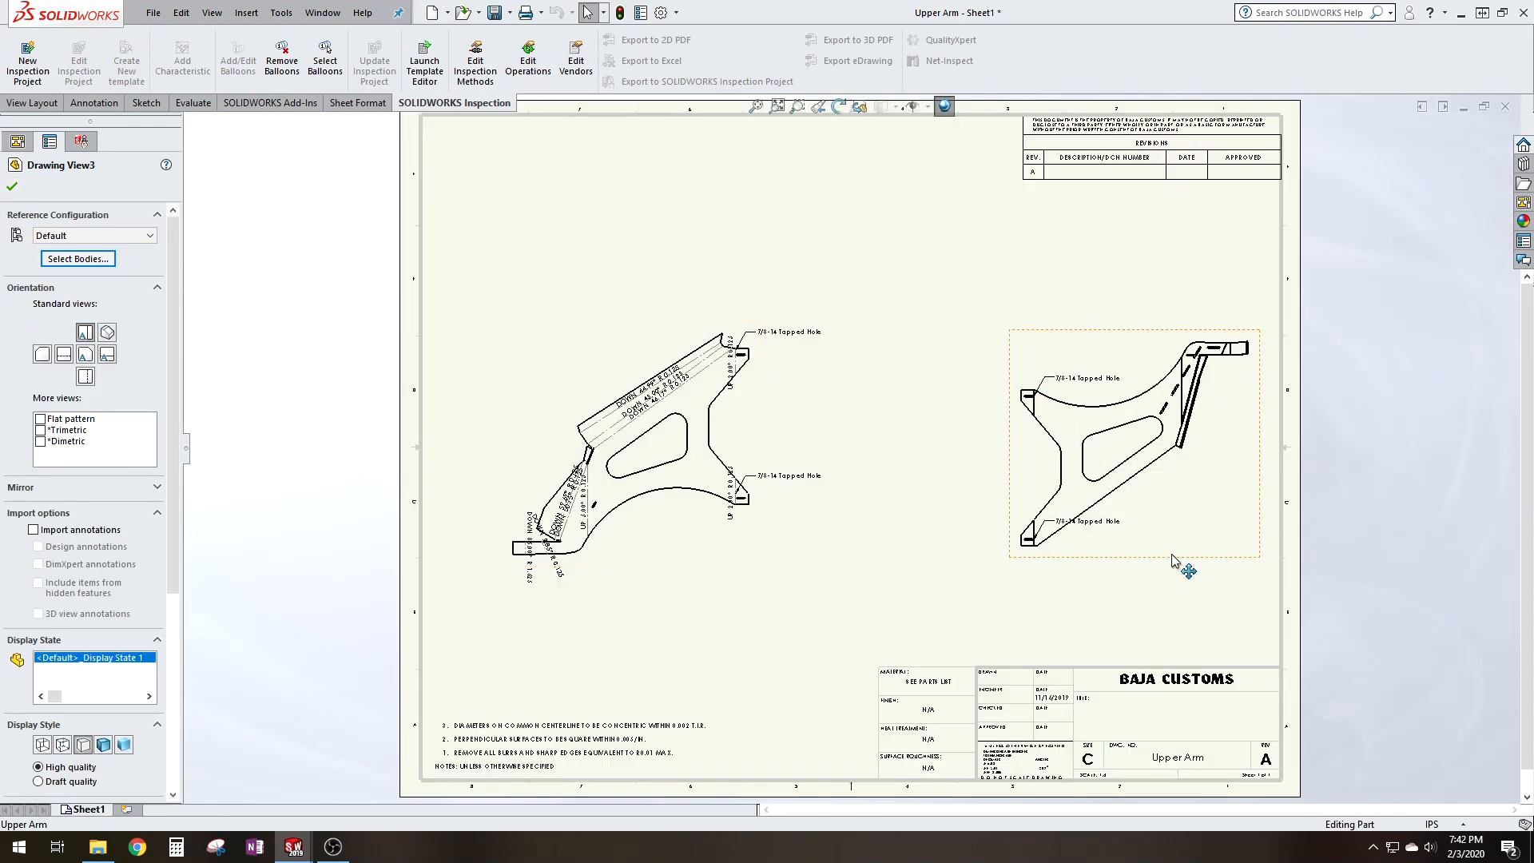
mouse_move(876, 578)
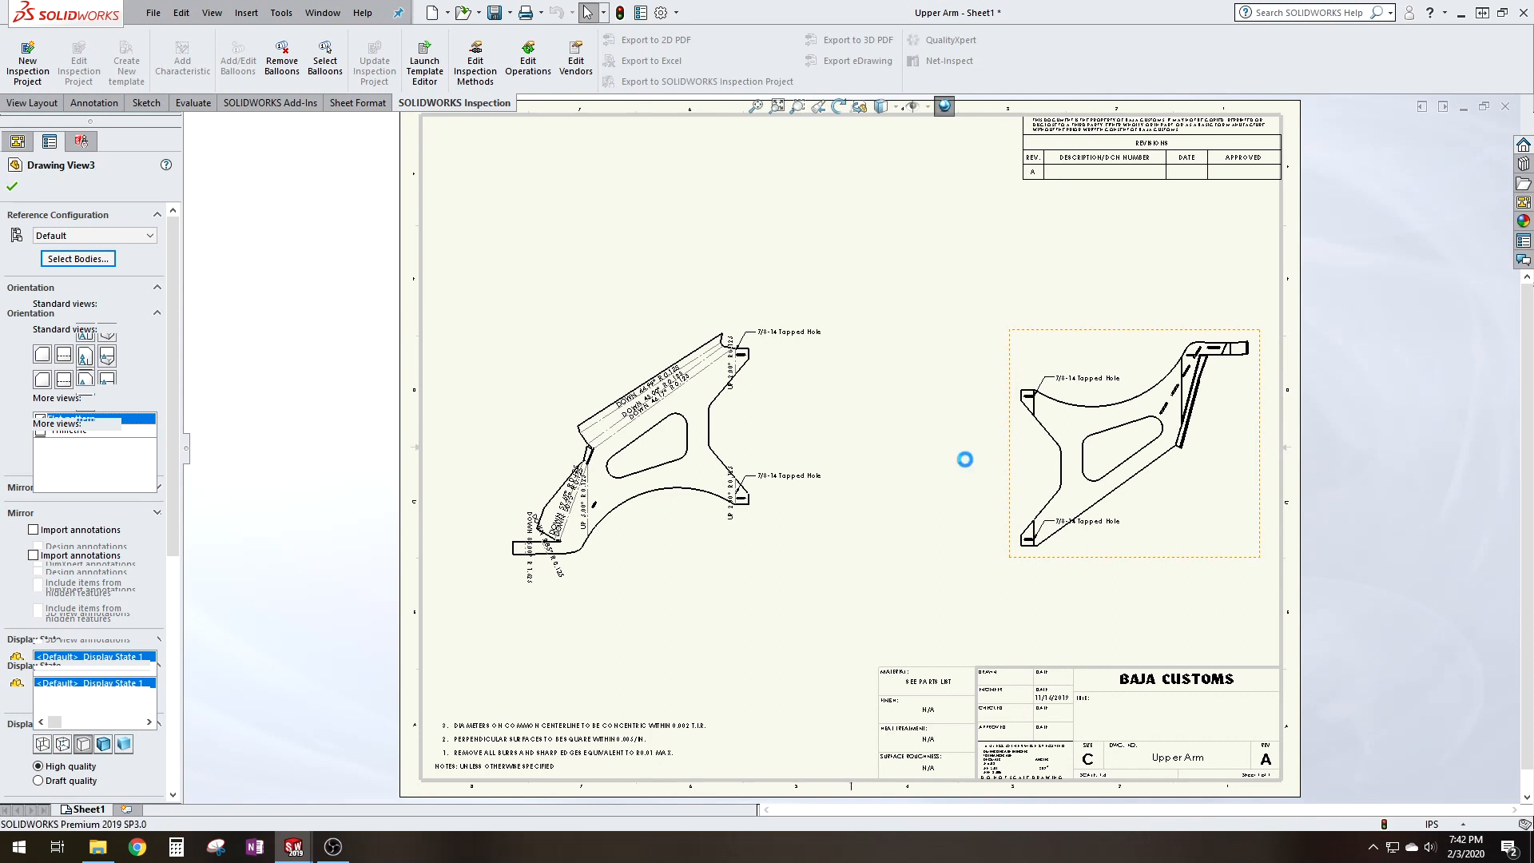
click(42, 421)
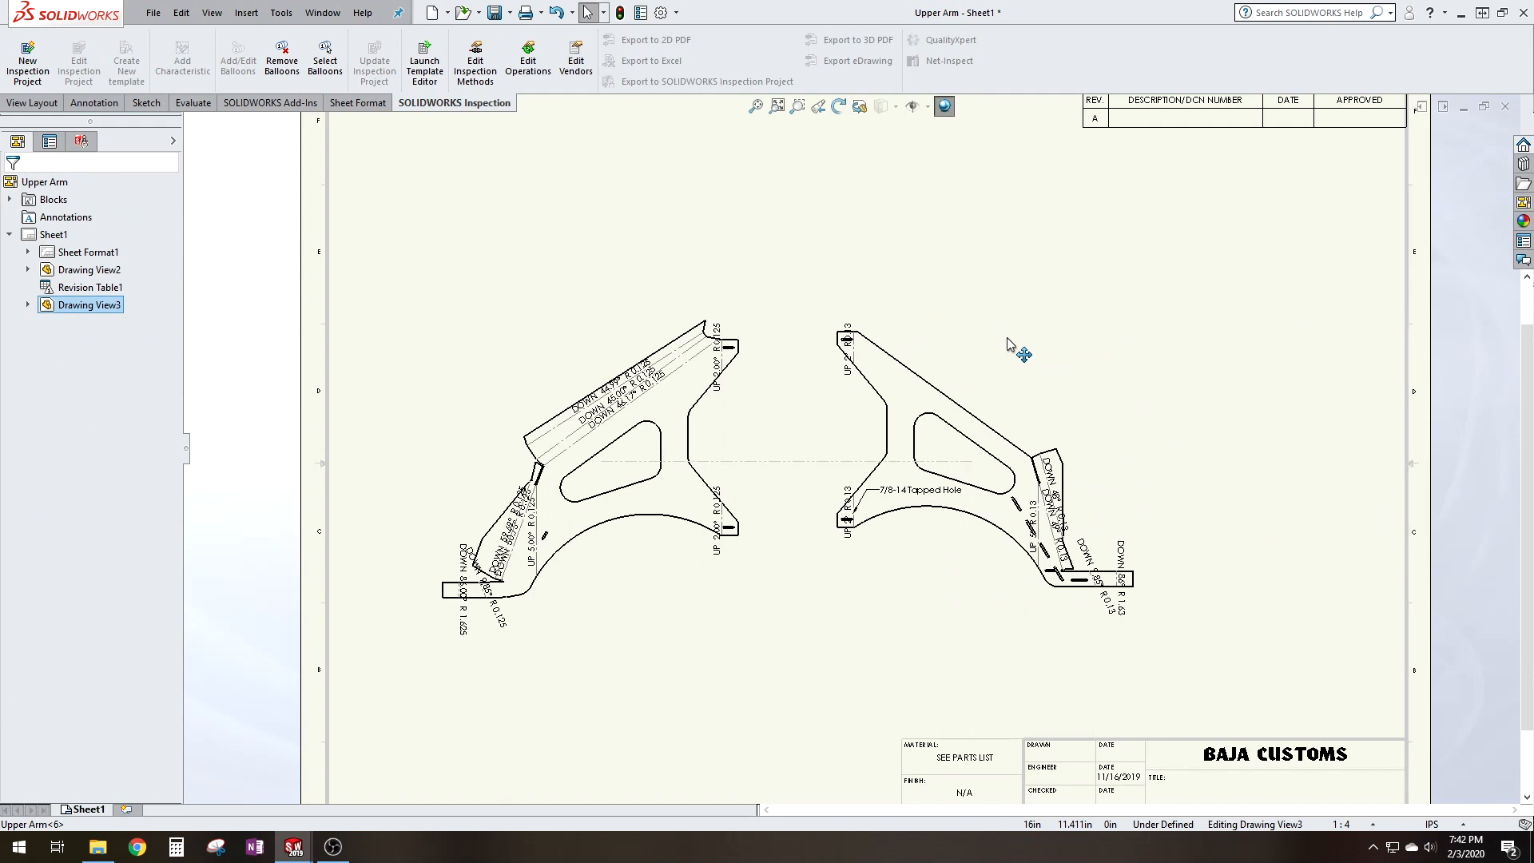
click(51, 234)
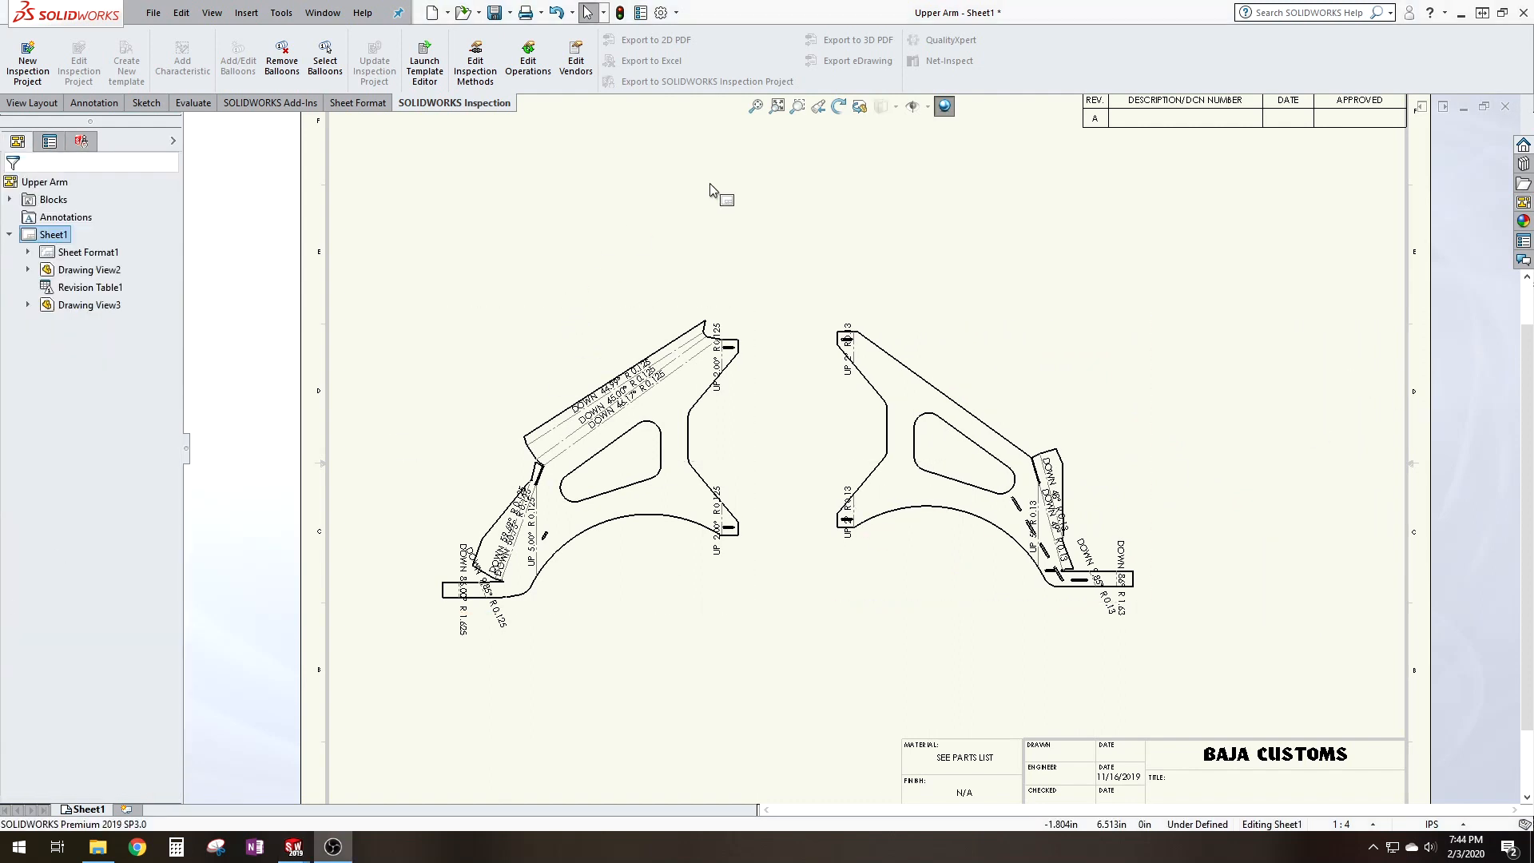
mouse_move(1529, 204)
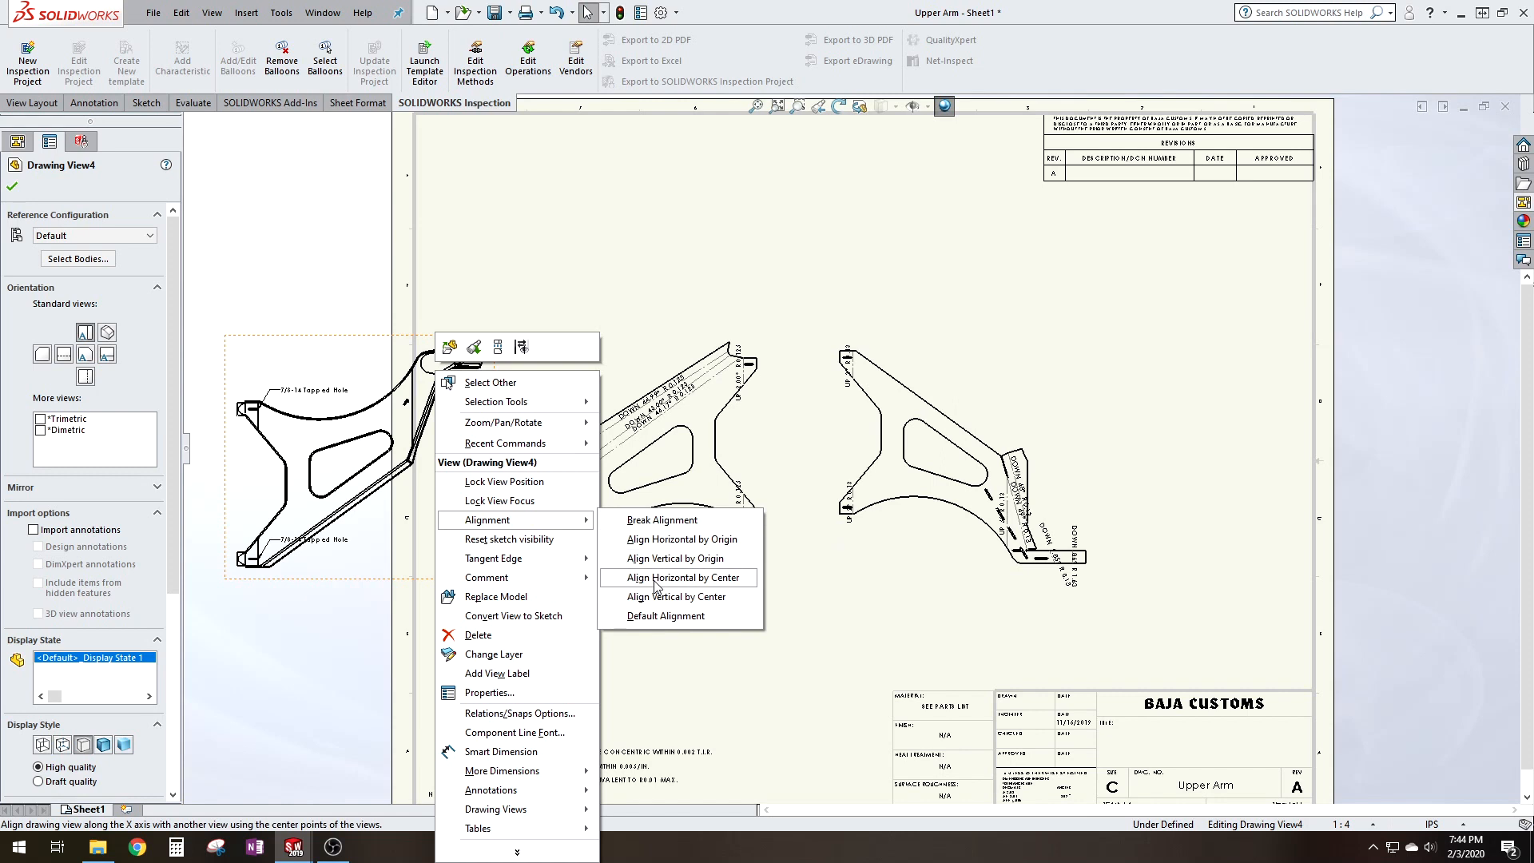
- Break Drawing View3's alignment with the other views and select the right-hand flat pattern
click(674, 579)
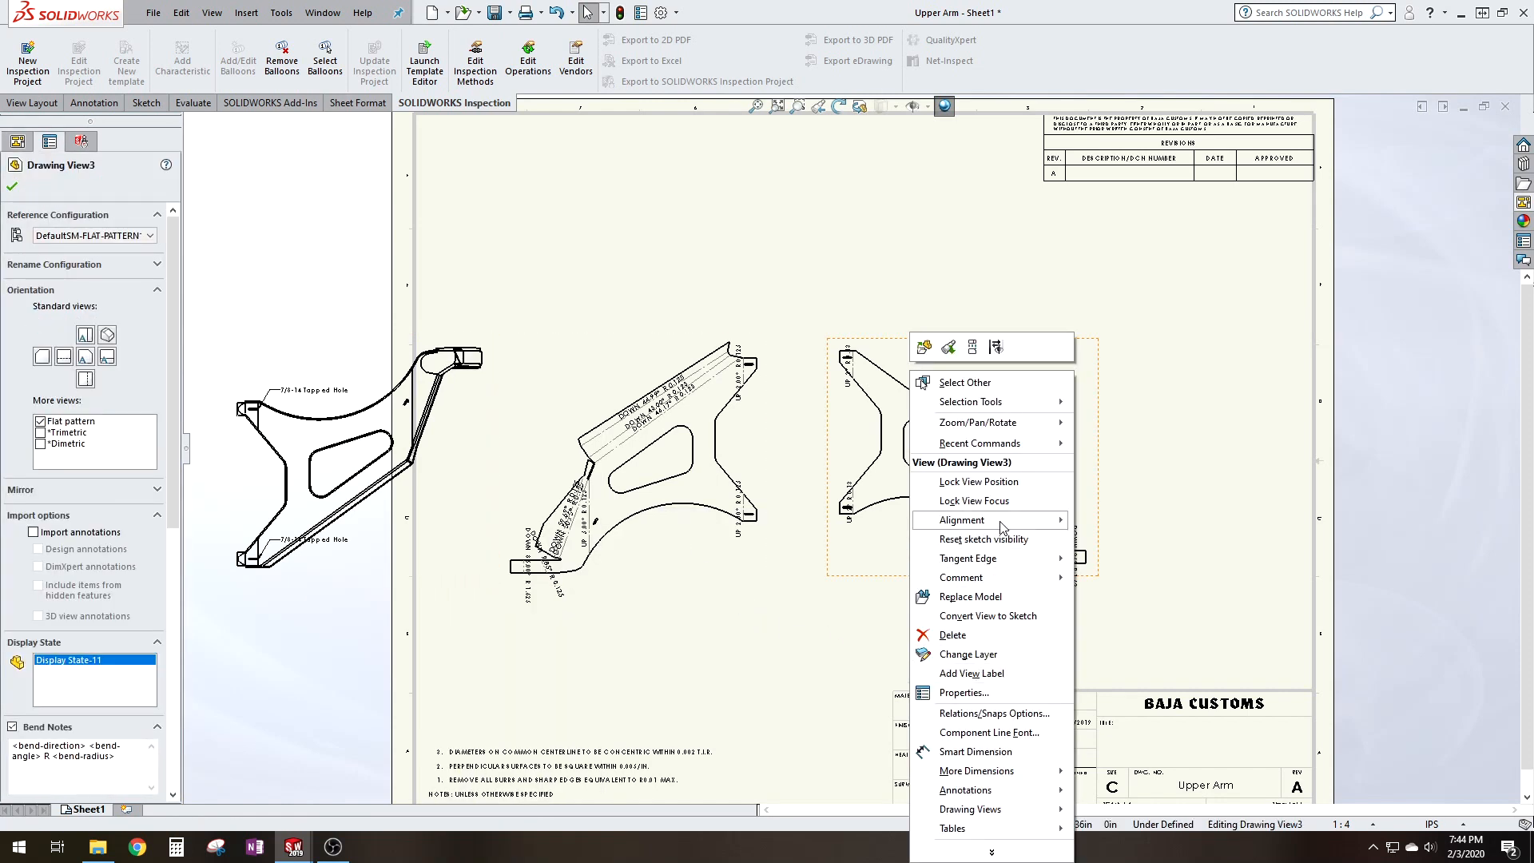
mouse_move(996, 521)
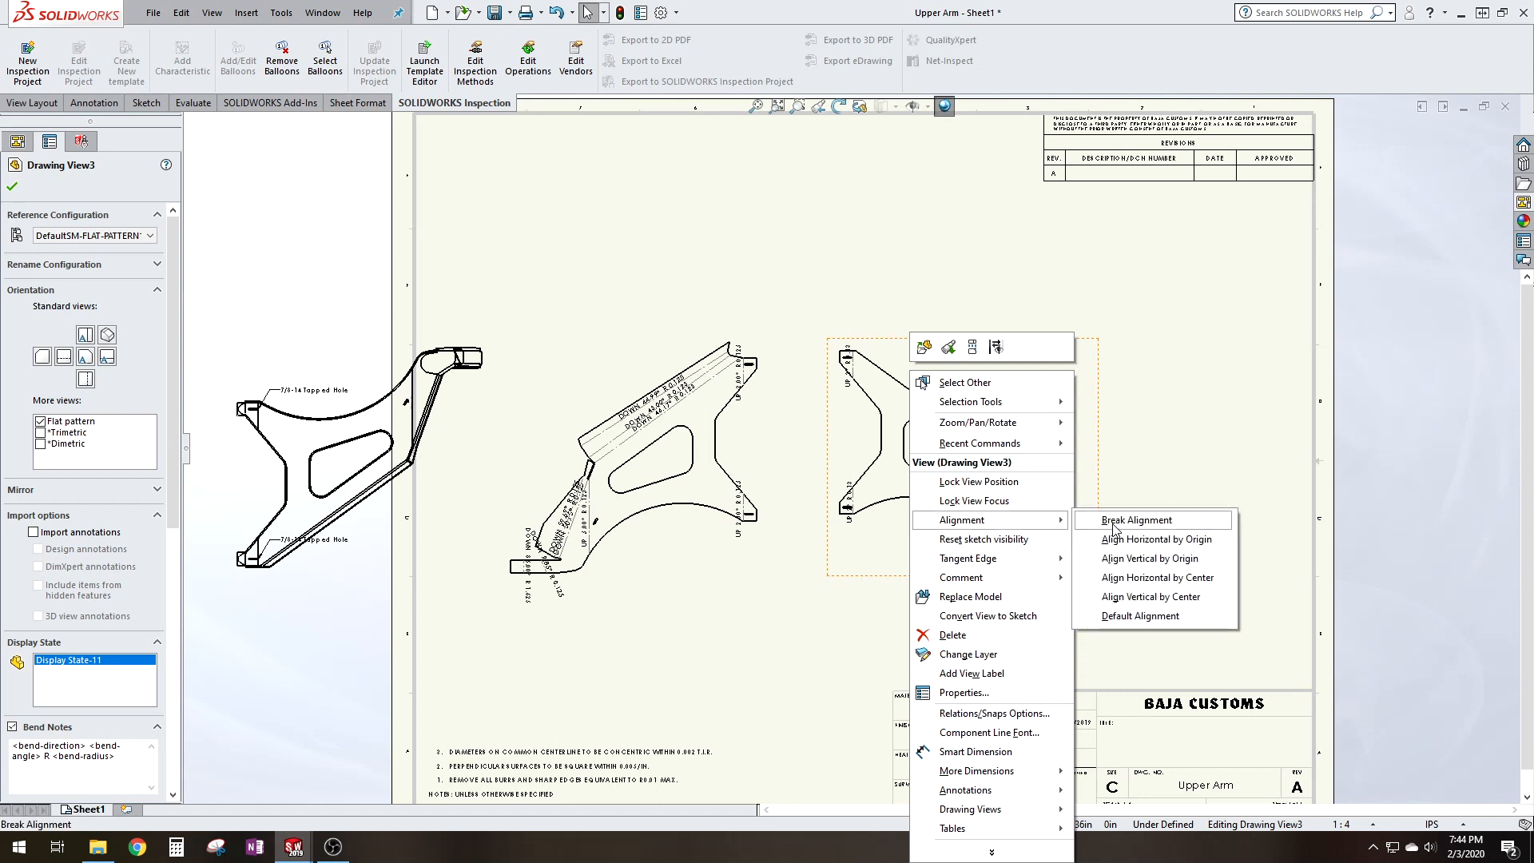
click(1138, 519)
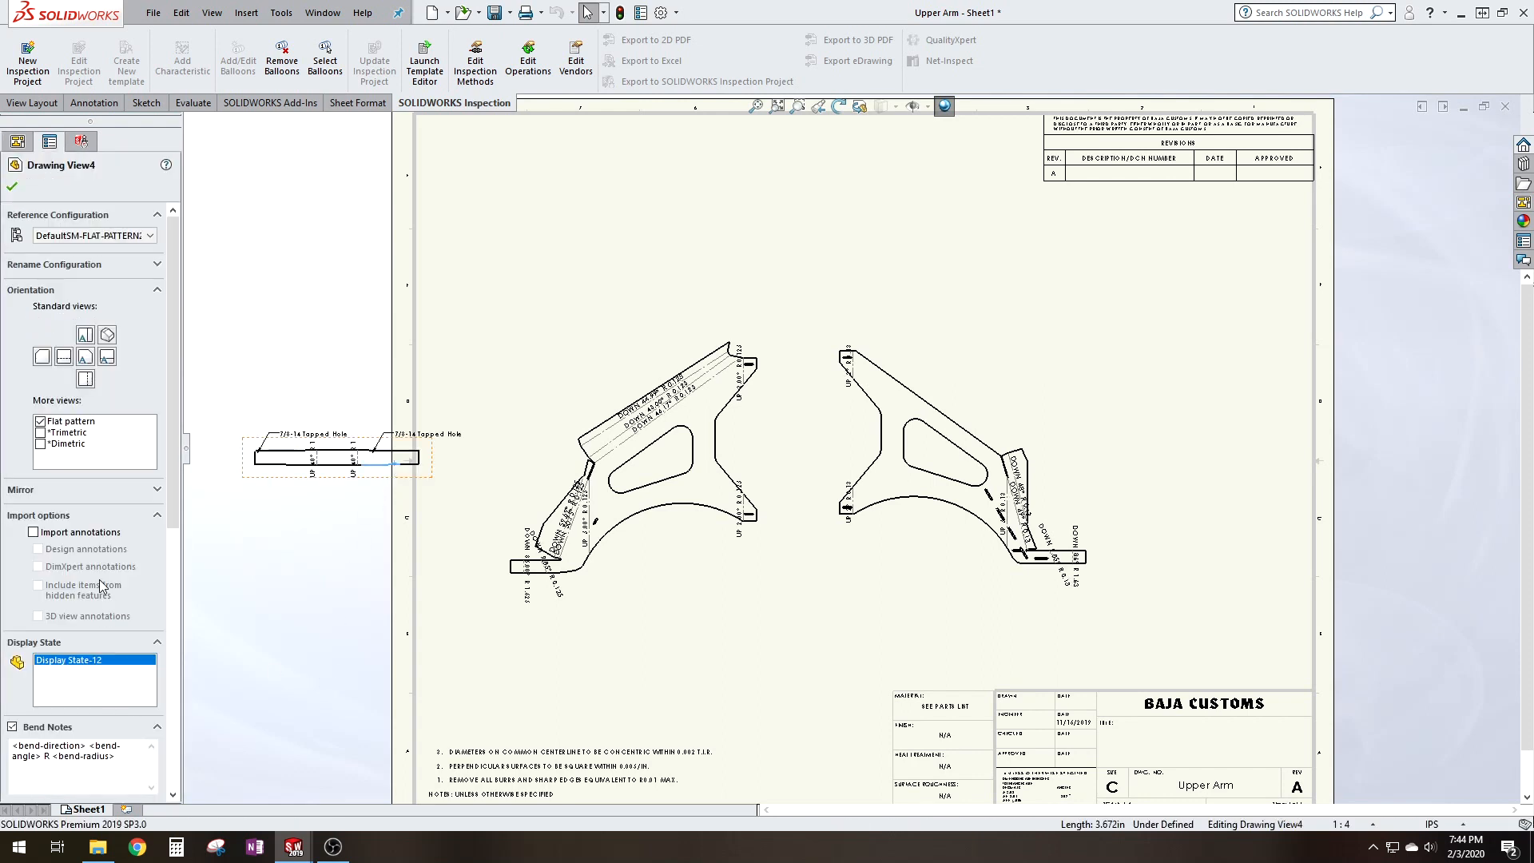
scroll(down, 3)
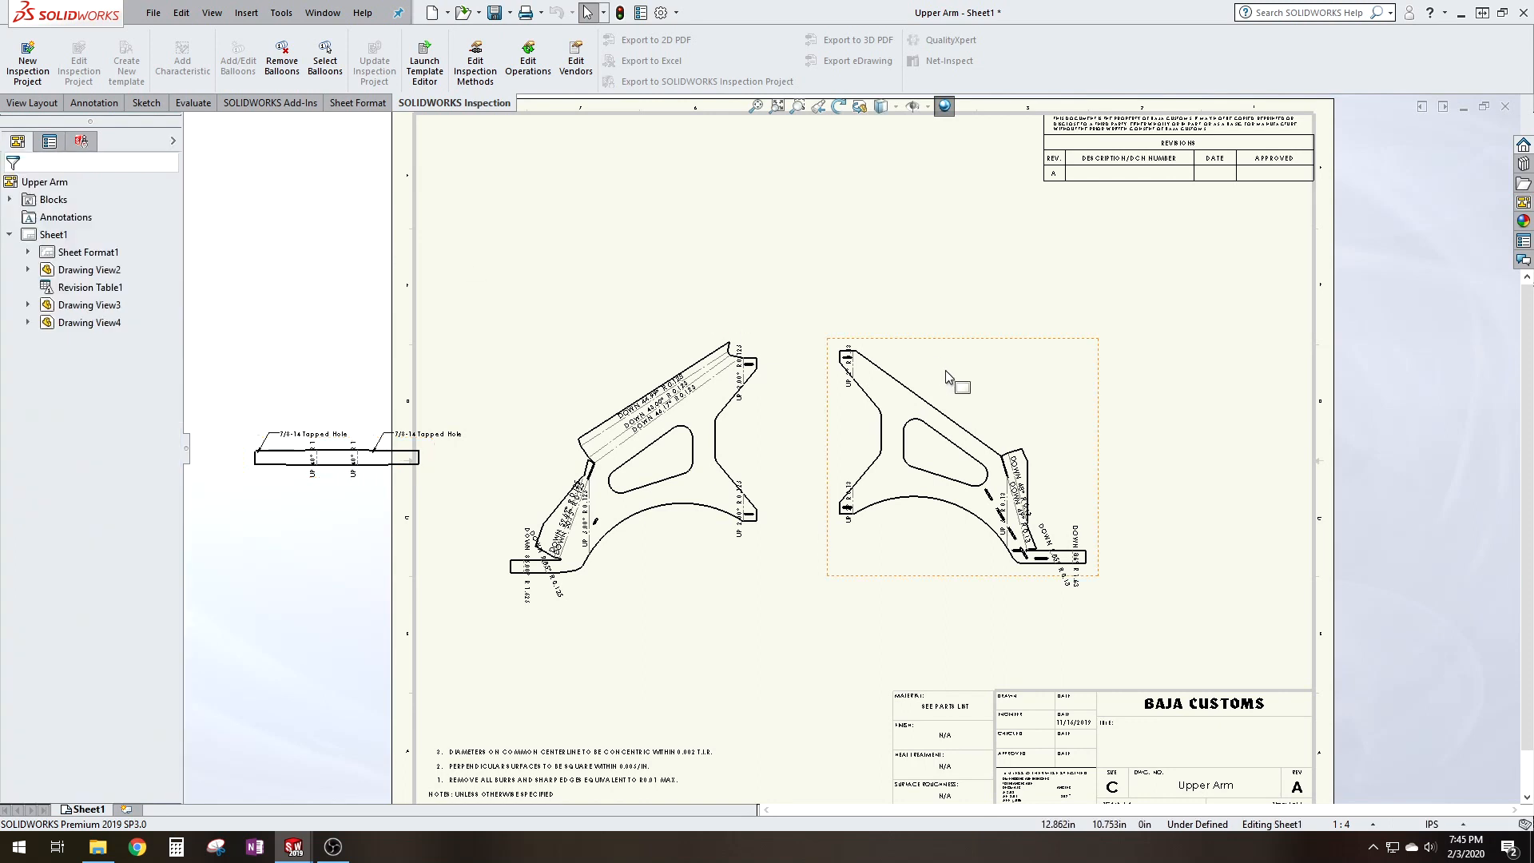
click(949, 376)
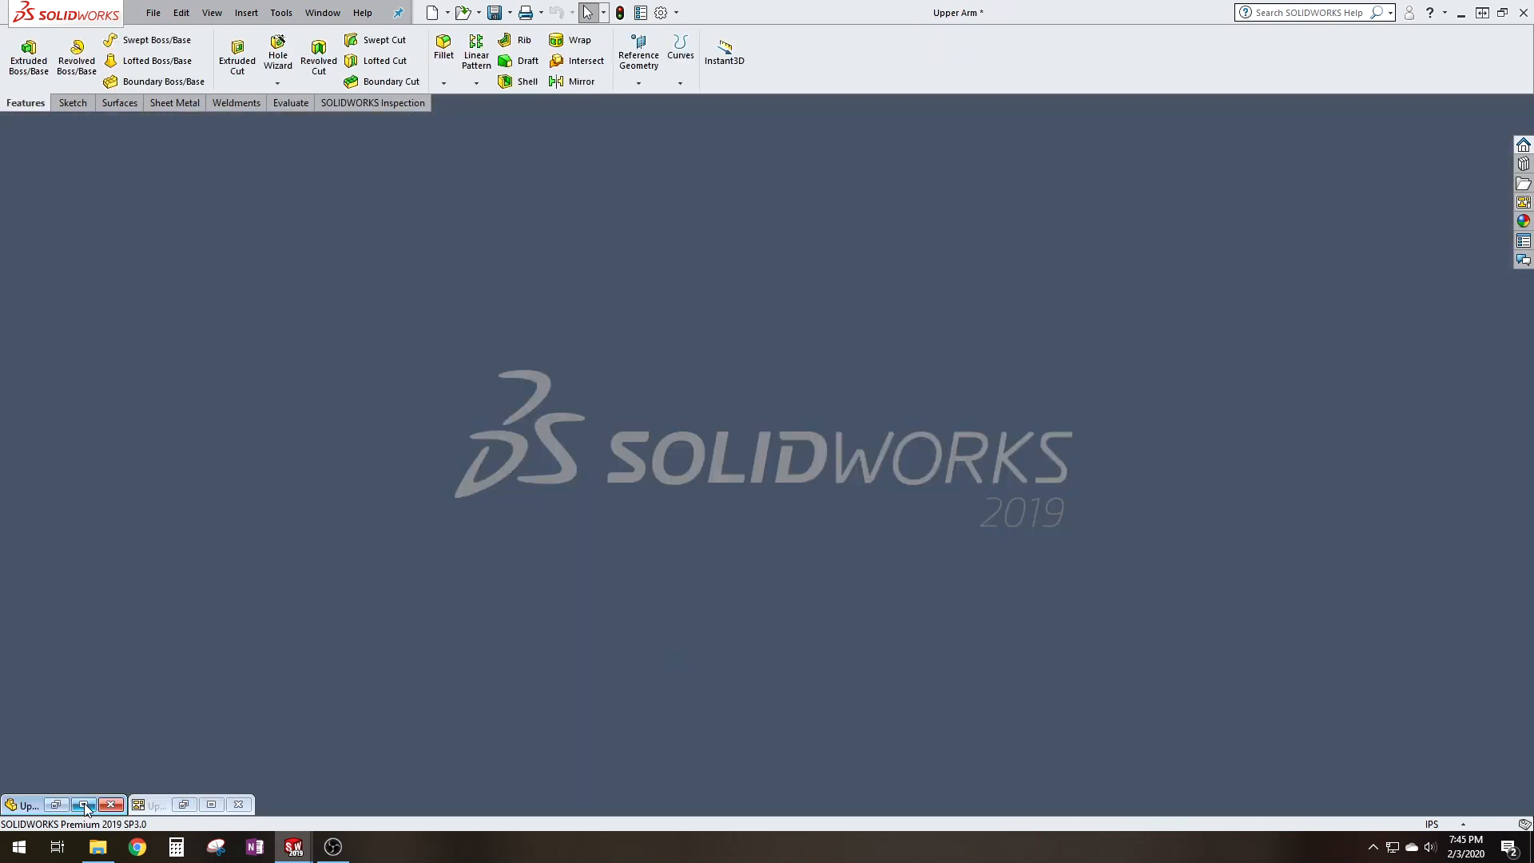
- Restore the minimized Upper Arm part window
click(80, 803)
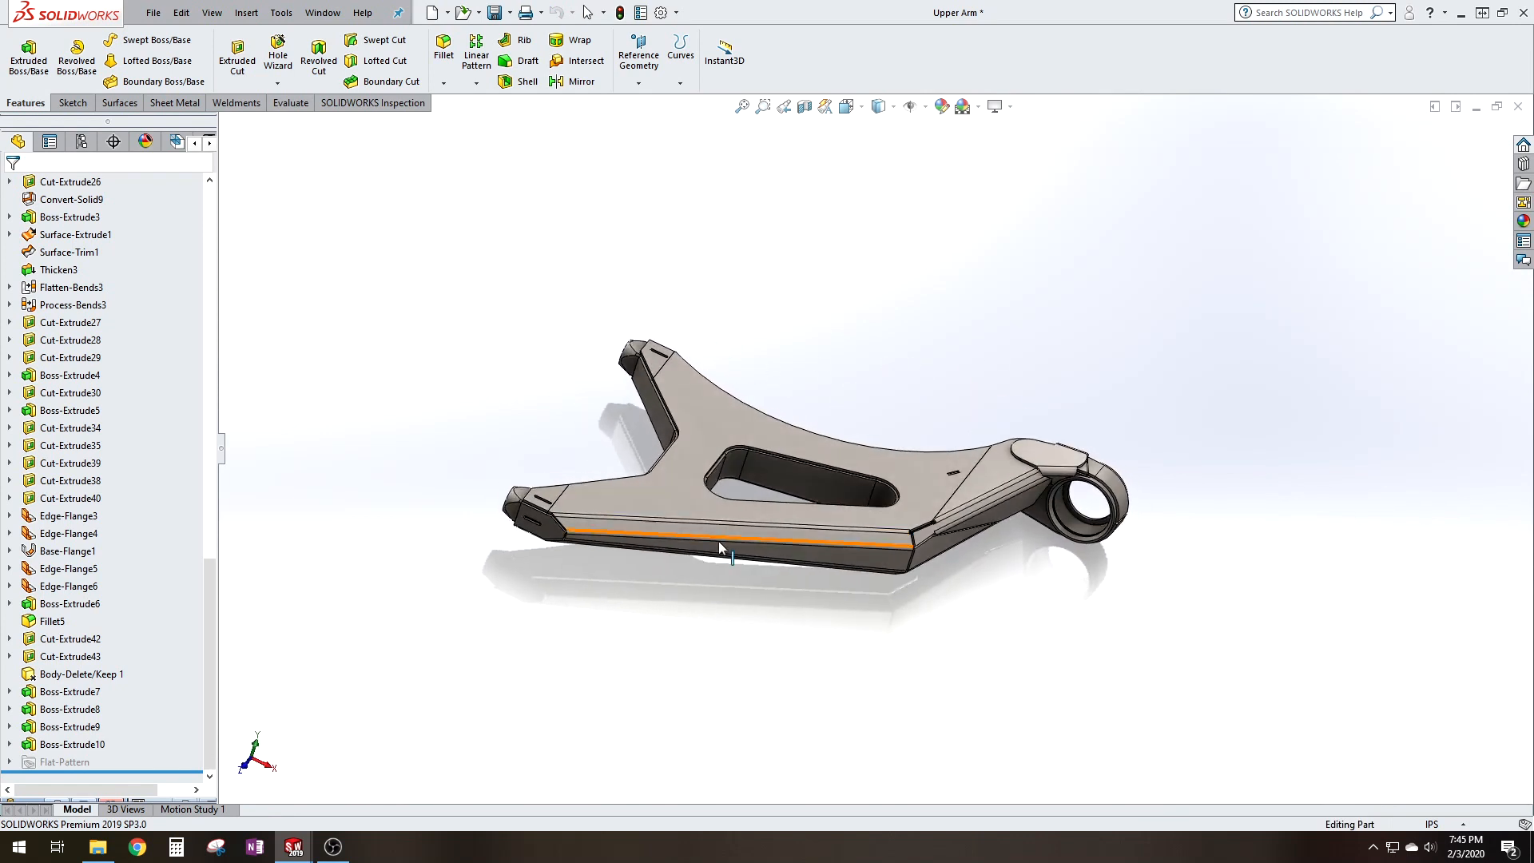
mouse_move(959, 537)
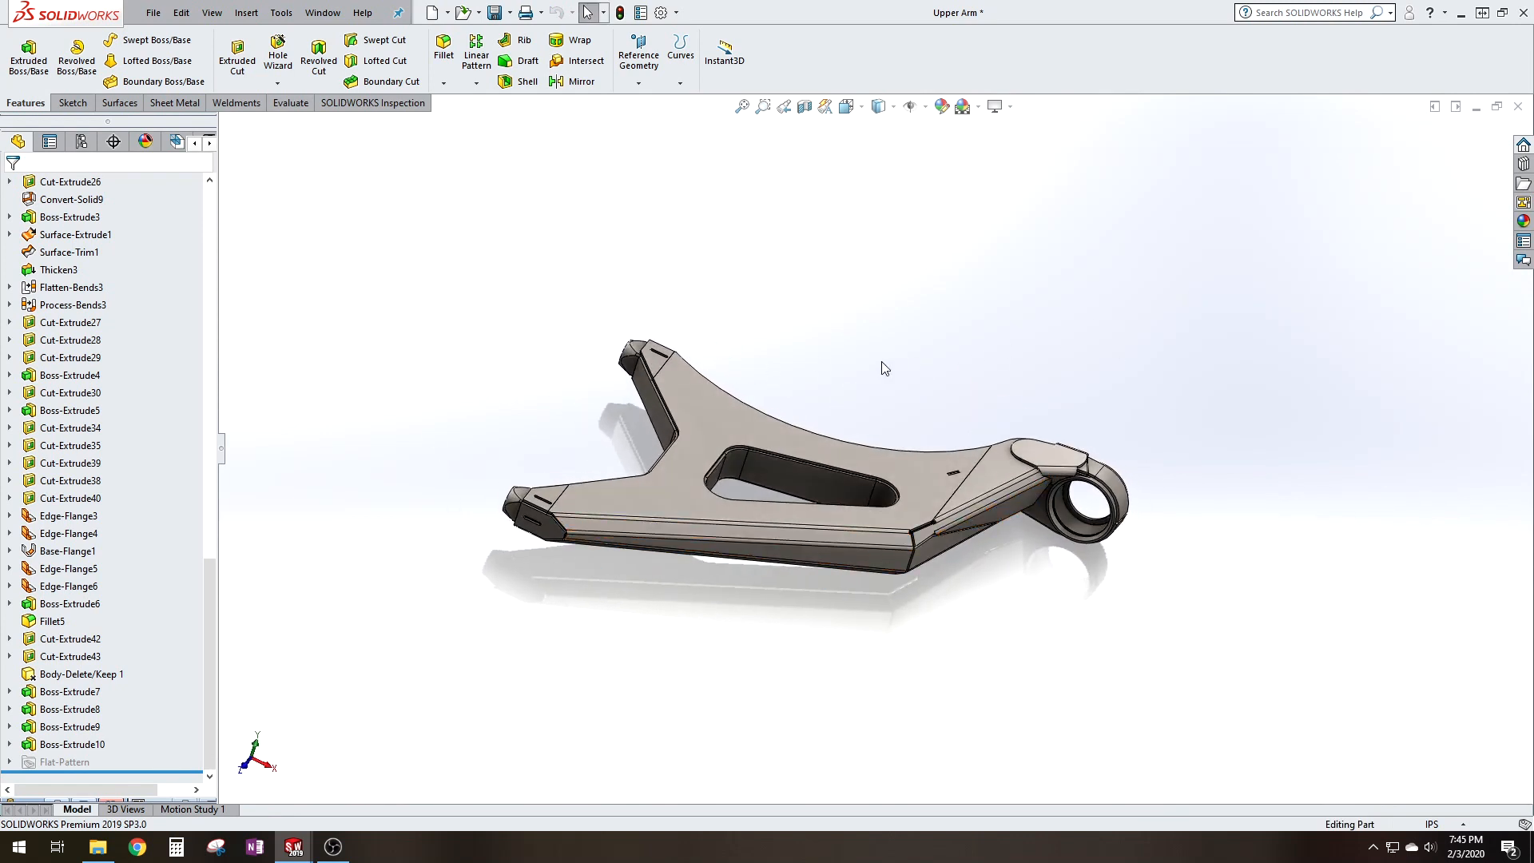
mouse_move(1293, 272)
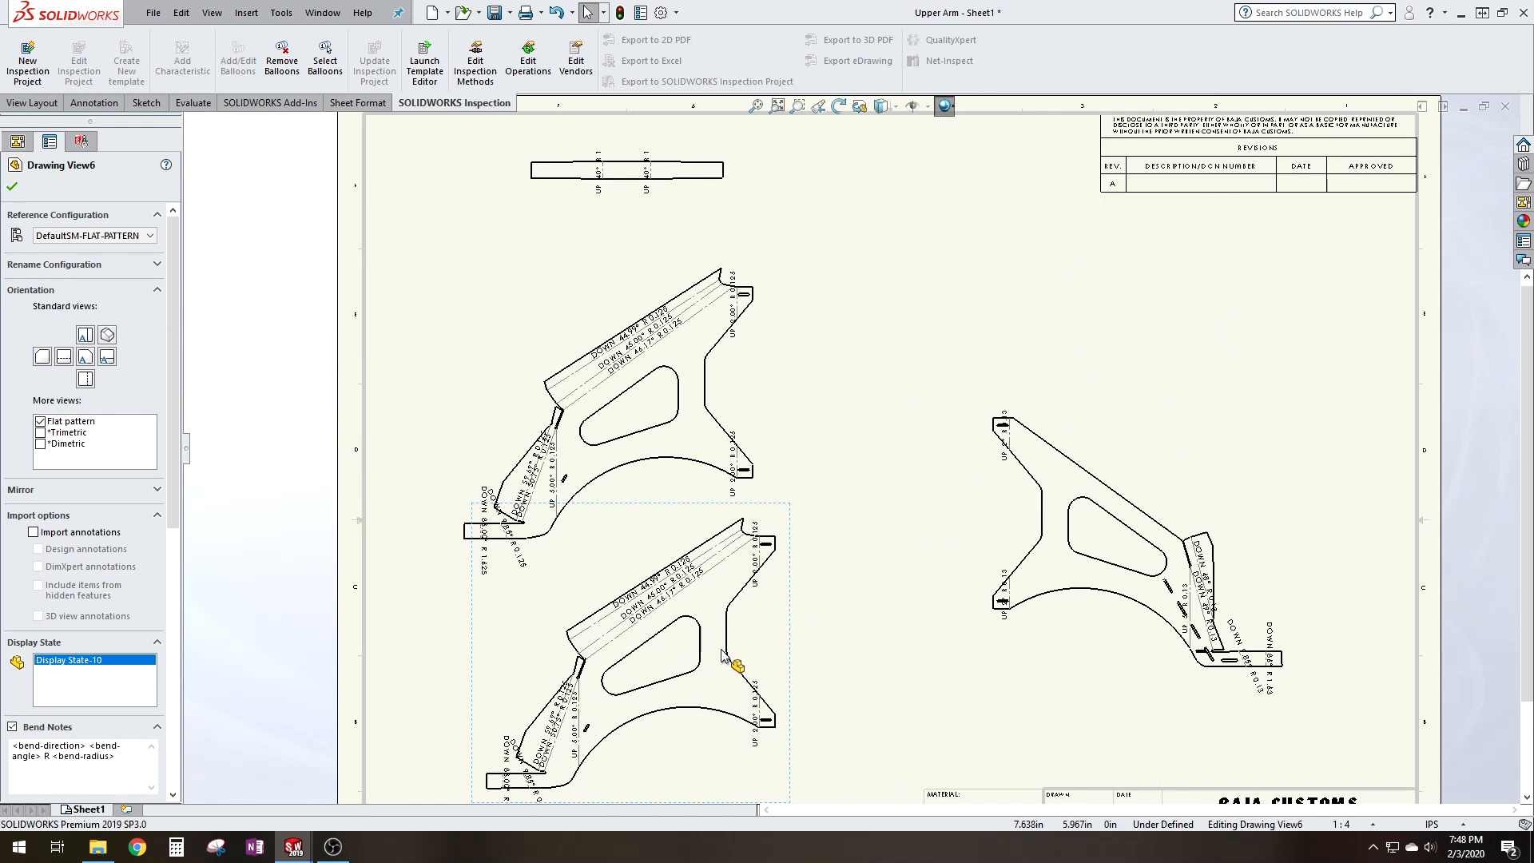
mouse_move(788, 586)
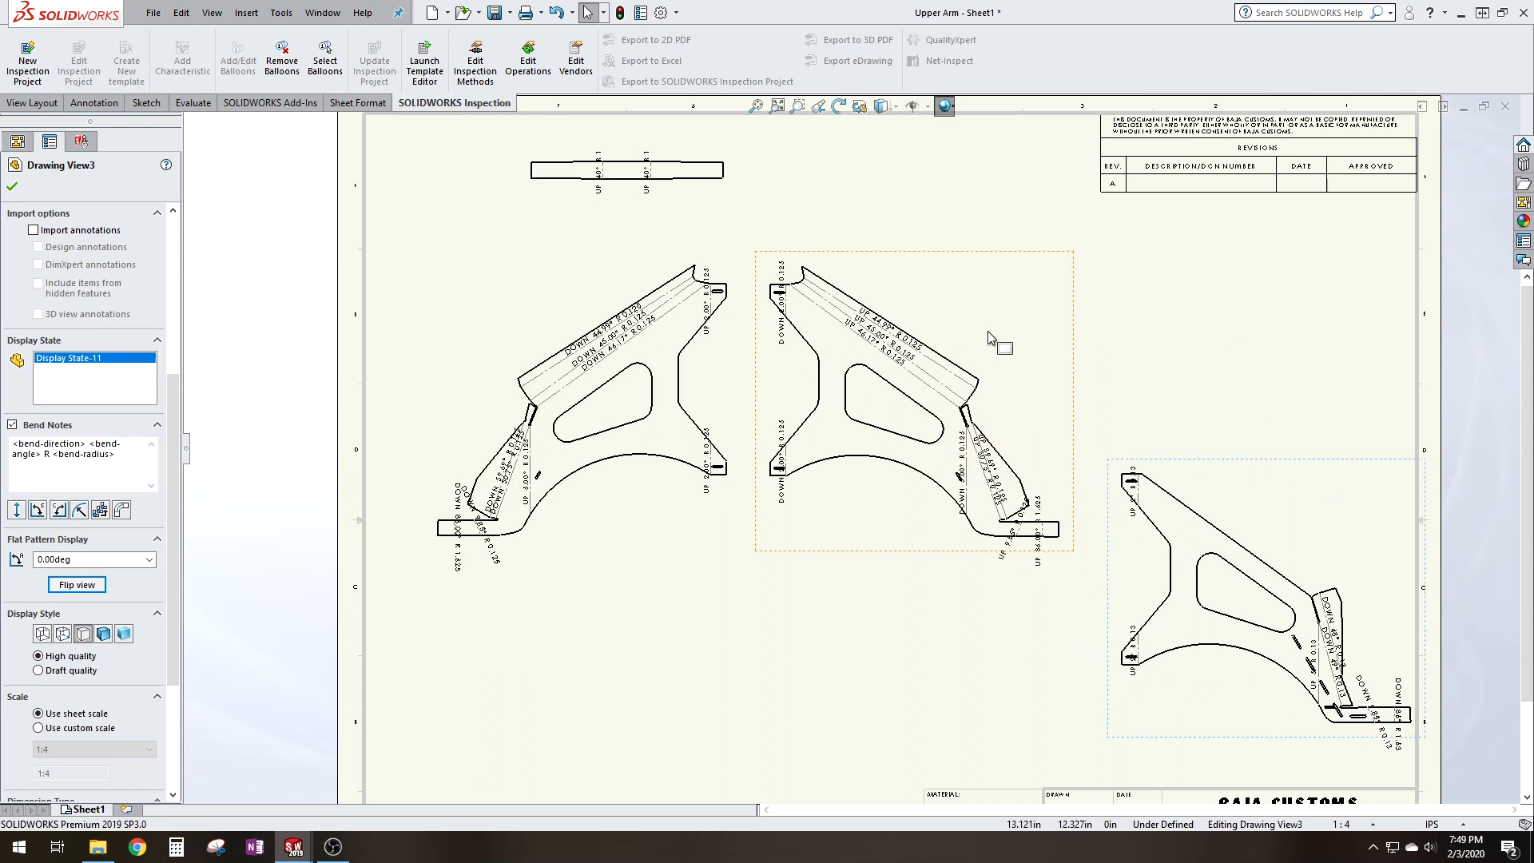
mouse_move(892, 342)
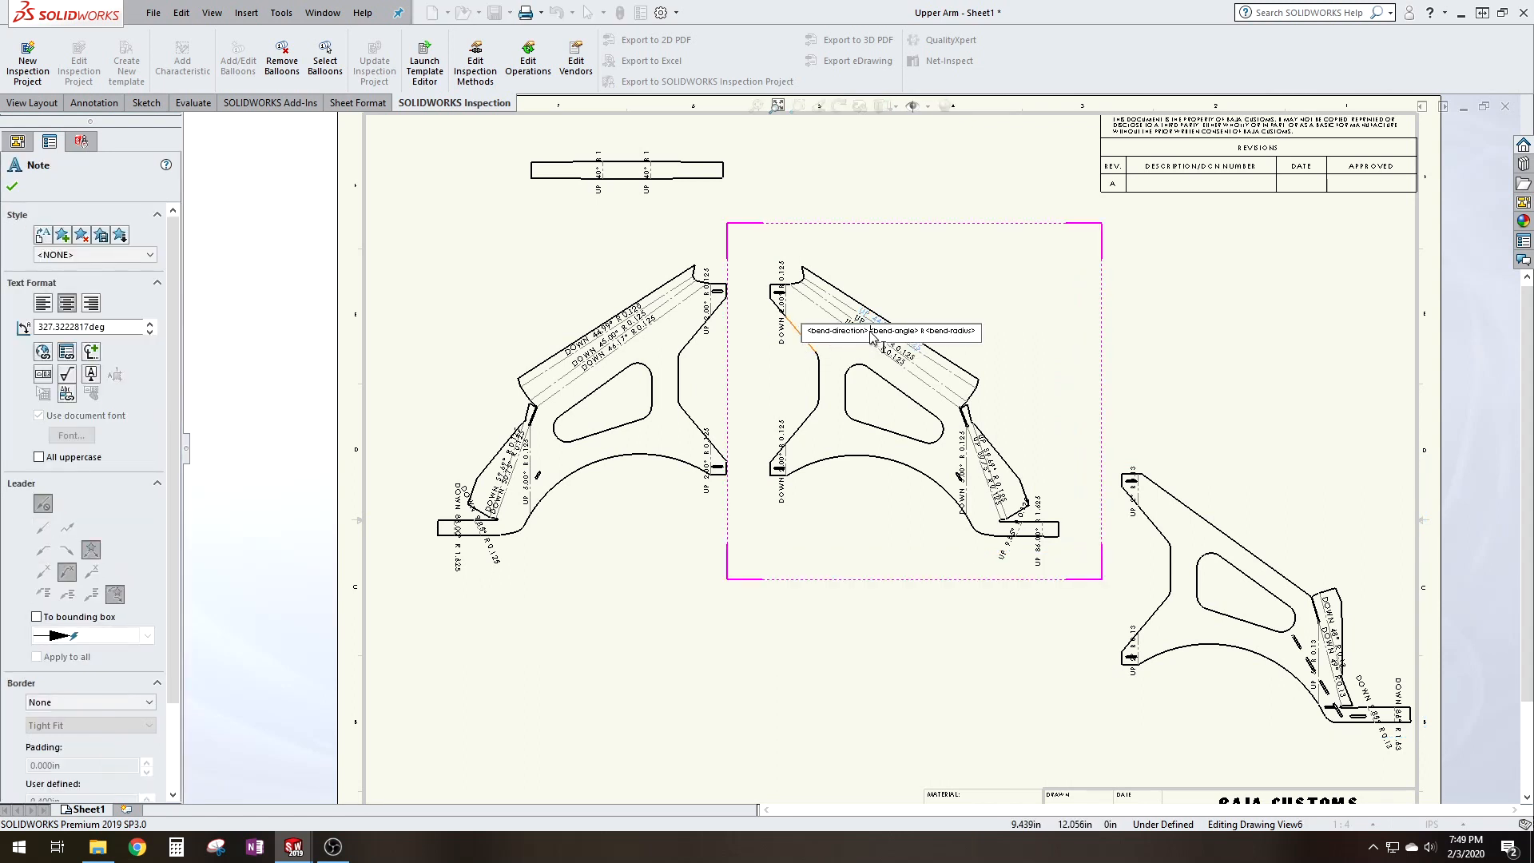
mouse_move(886, 329)
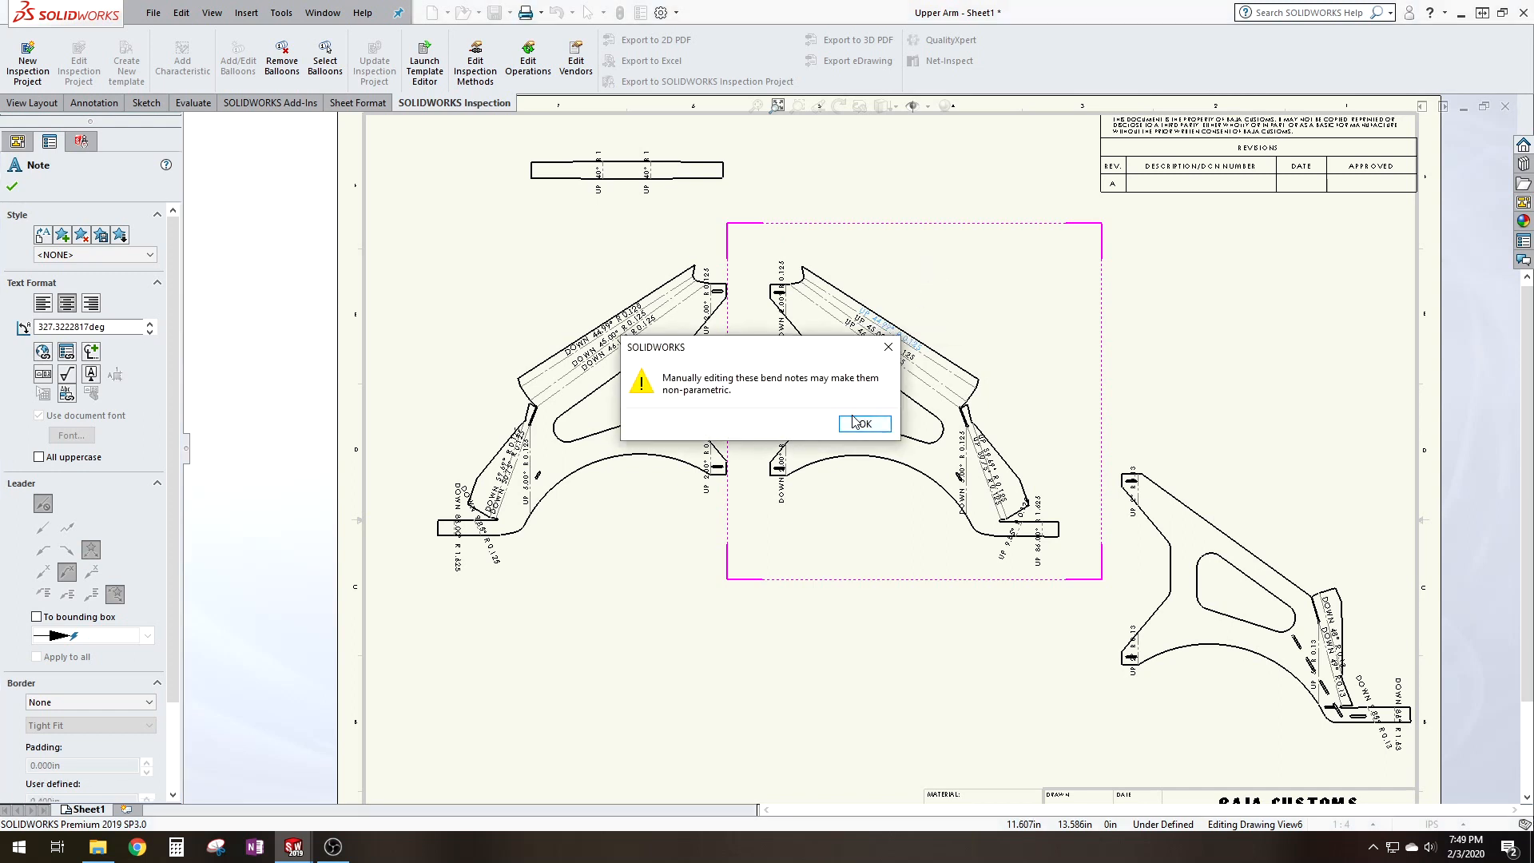
- Edit the mirrored view's bend notes to read 'Down', accepting the bend-note edit warnings
click(863, 423)
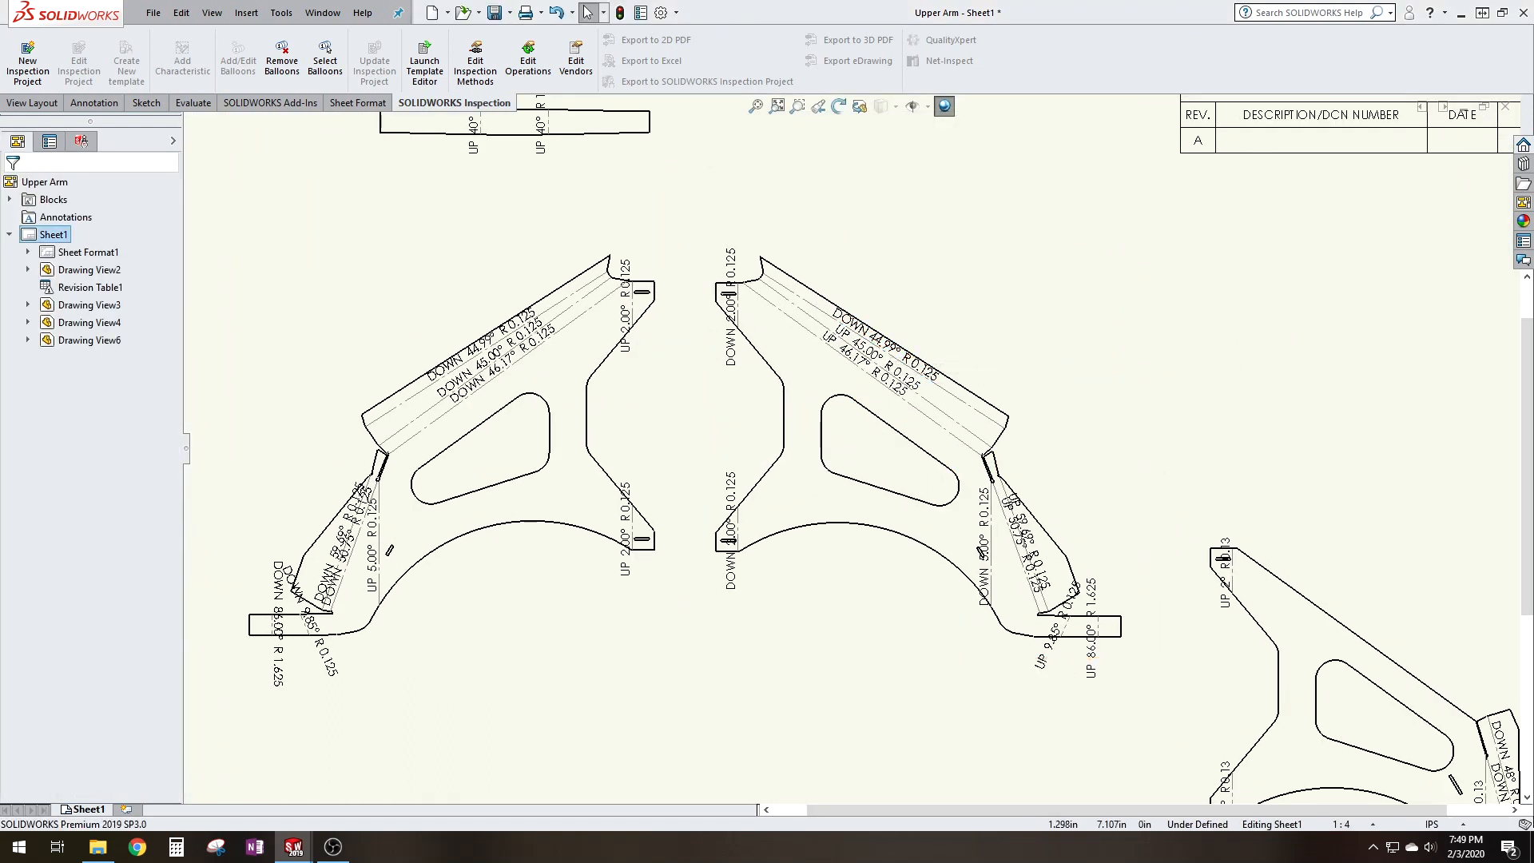
click(865, 345)
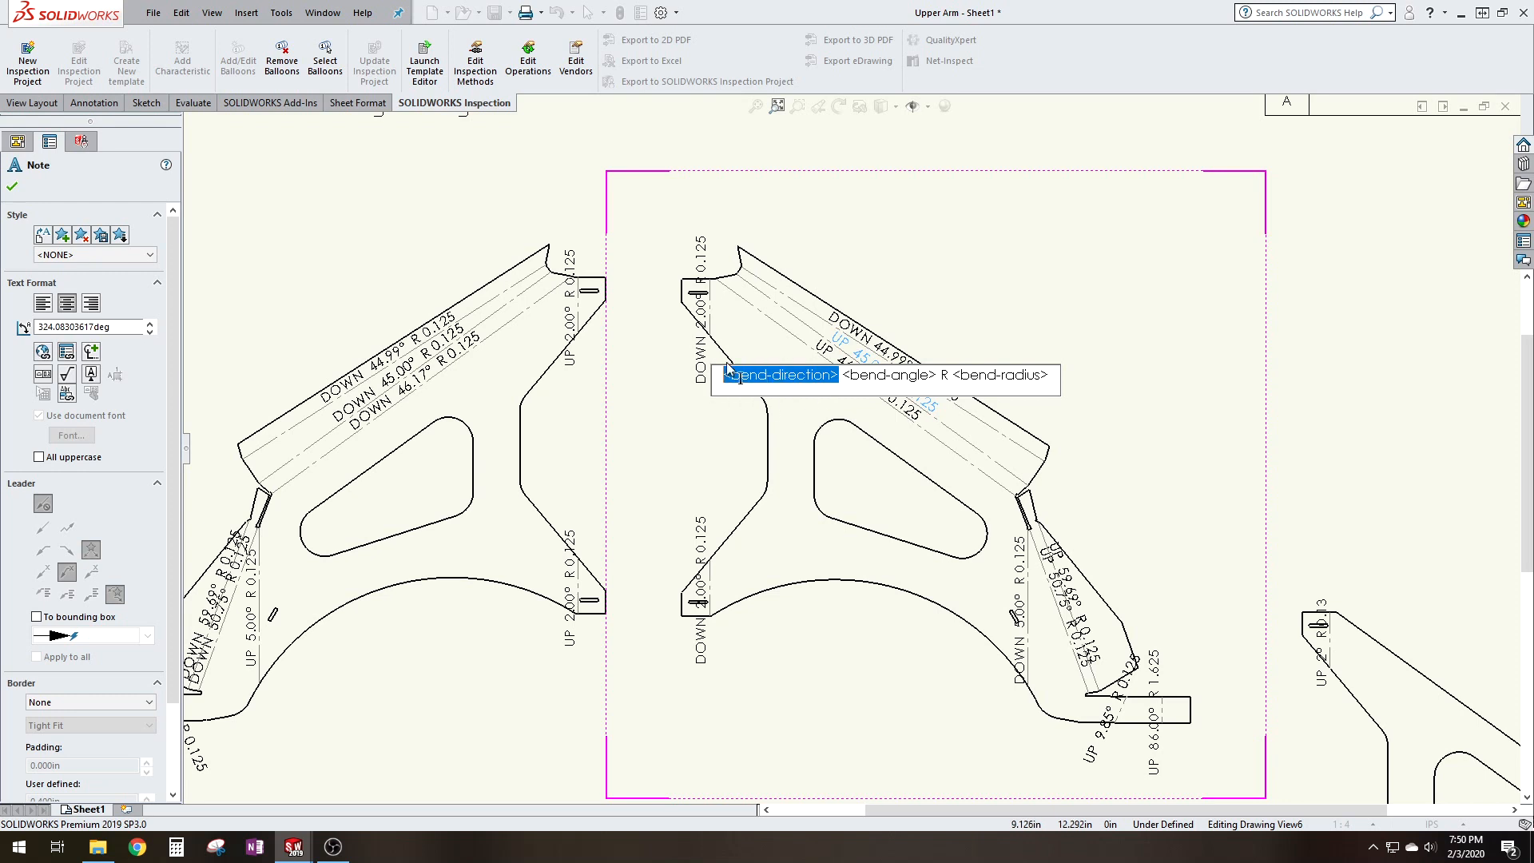
text(Down)
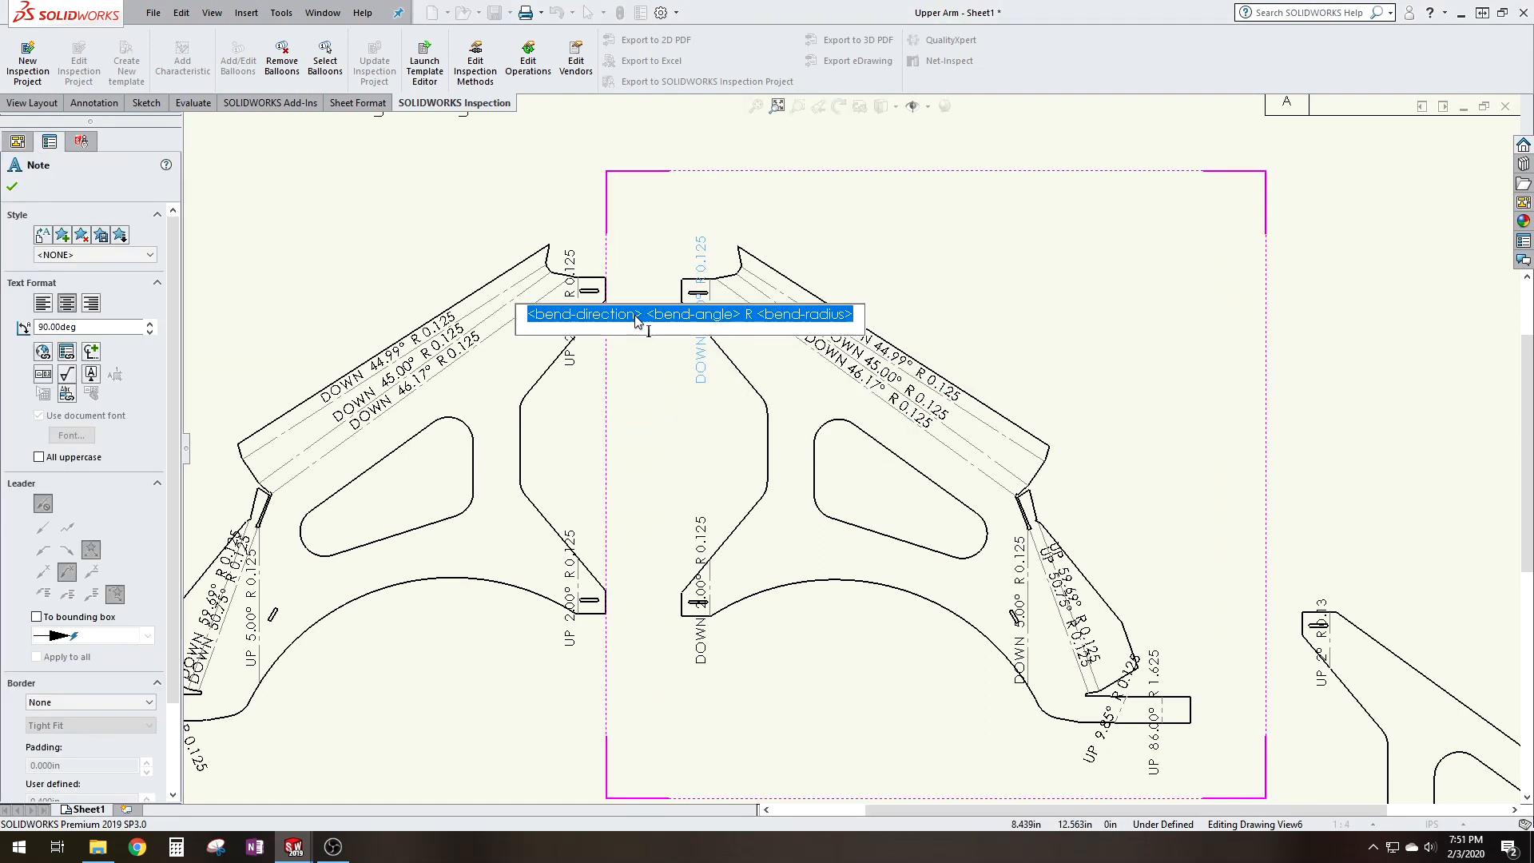
drag(685, 313, 1008, 617)
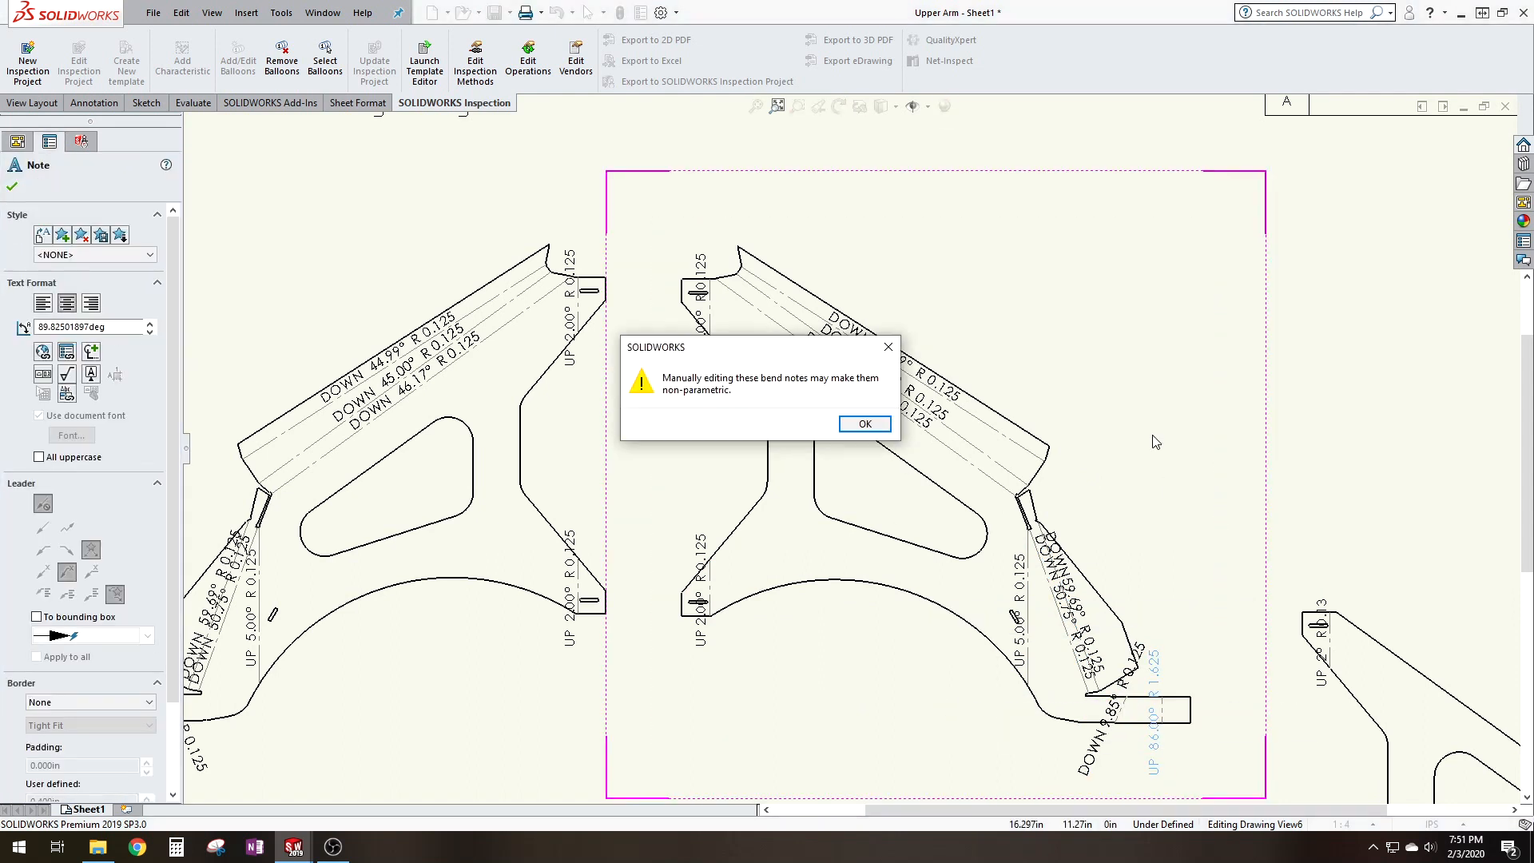
click(864, 424)
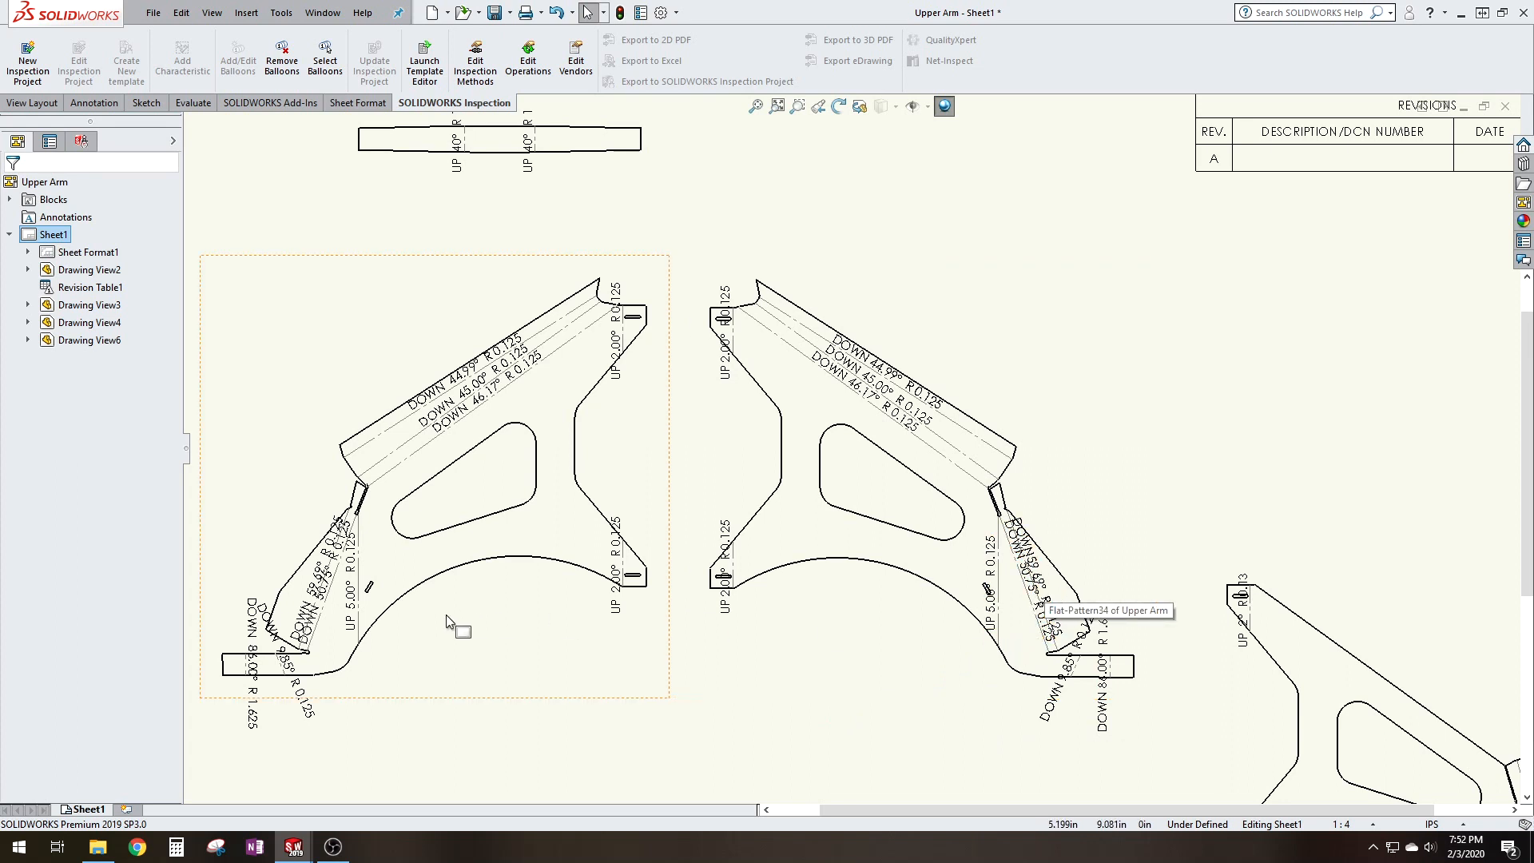
mouse_move(796, 505)
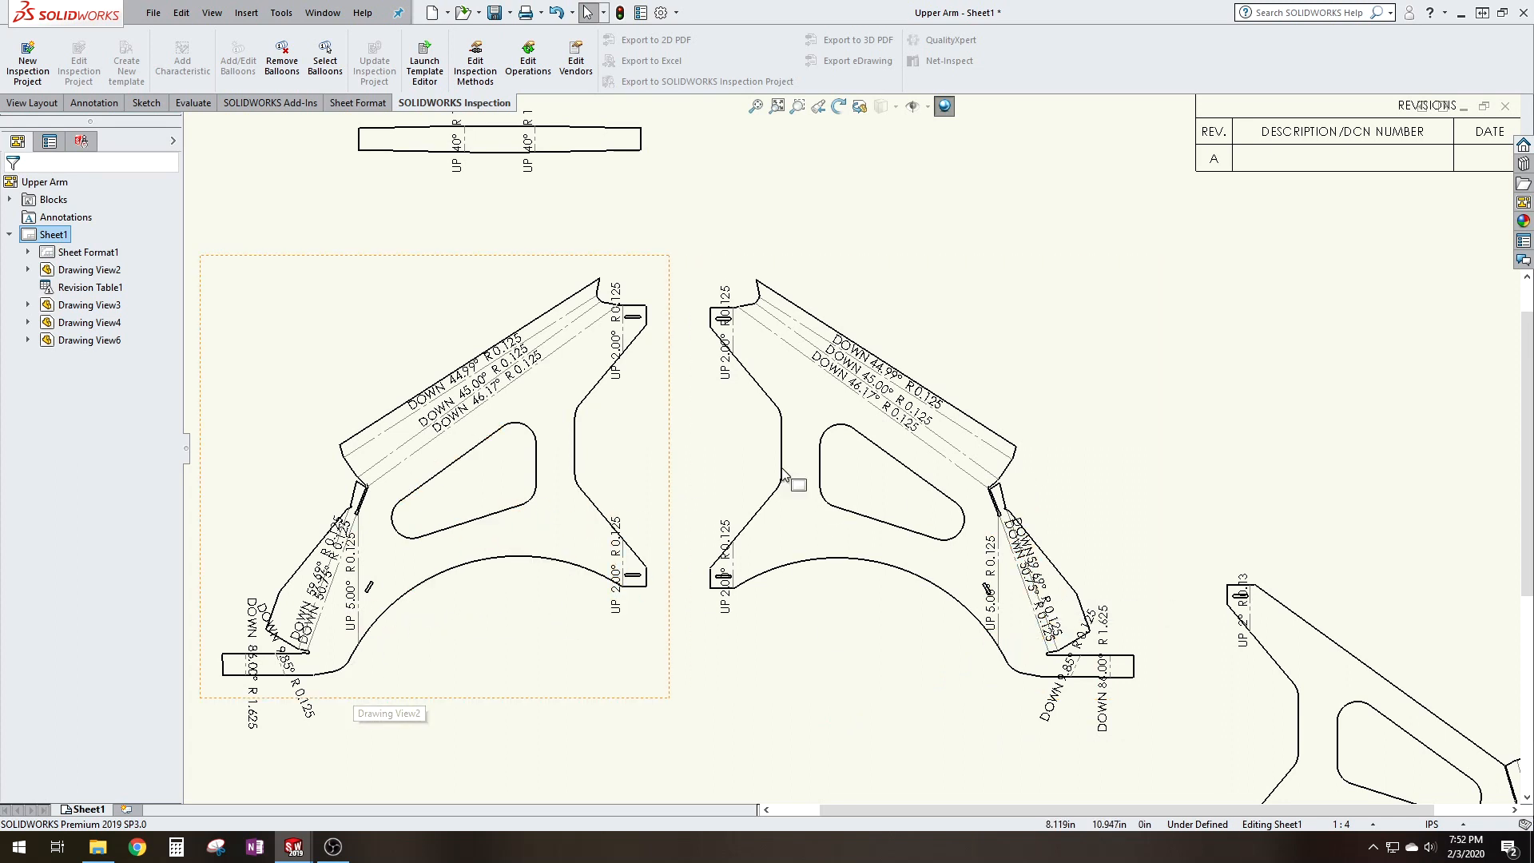
mouse_move(643, 380)
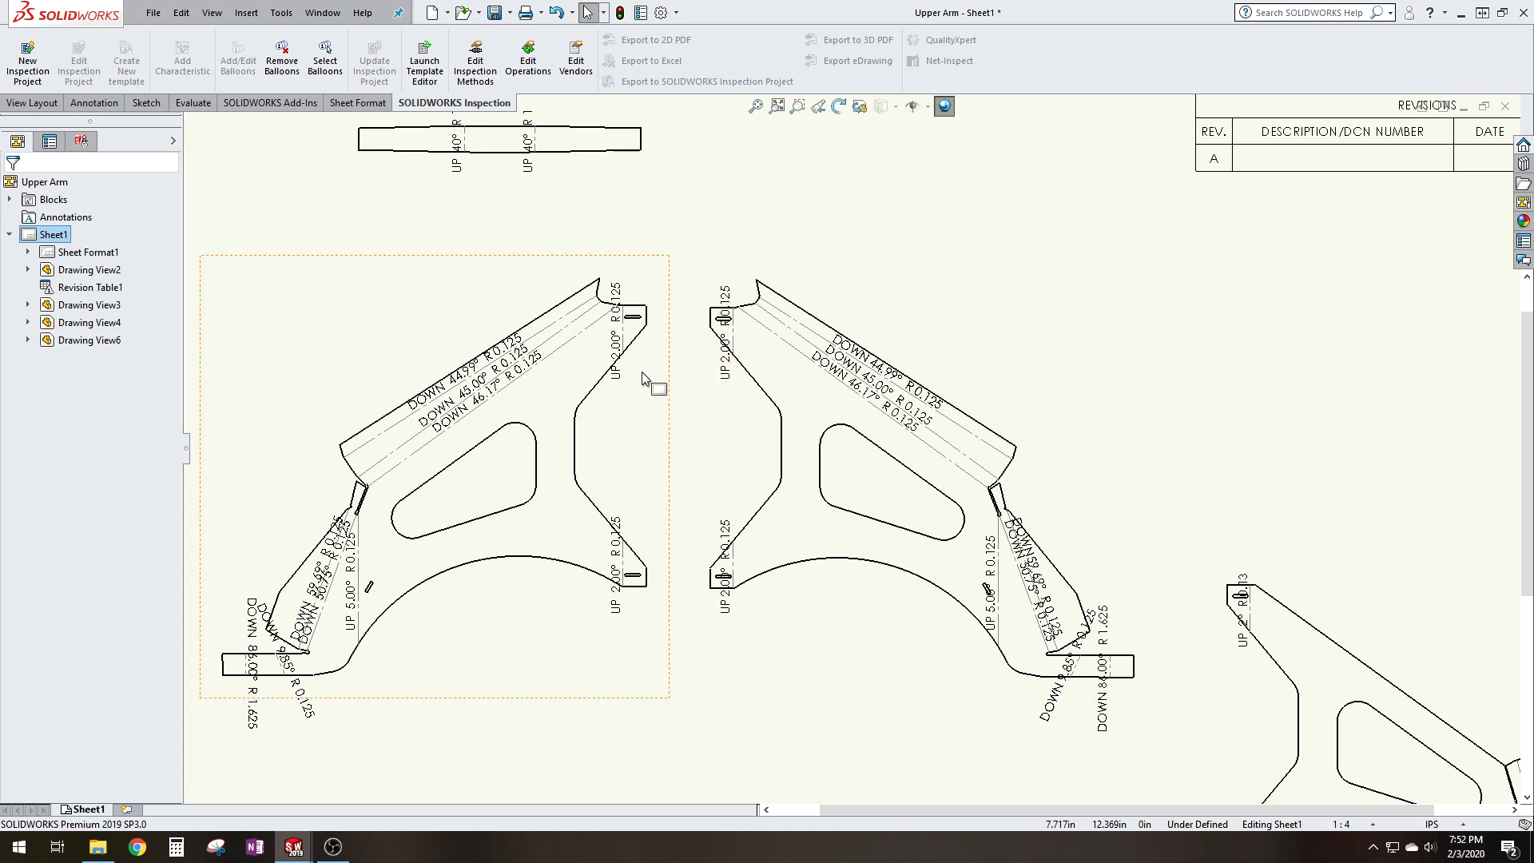
- Select the mirrored flat pattern view, then select it together with the left flat pattern view
click(881, 358)
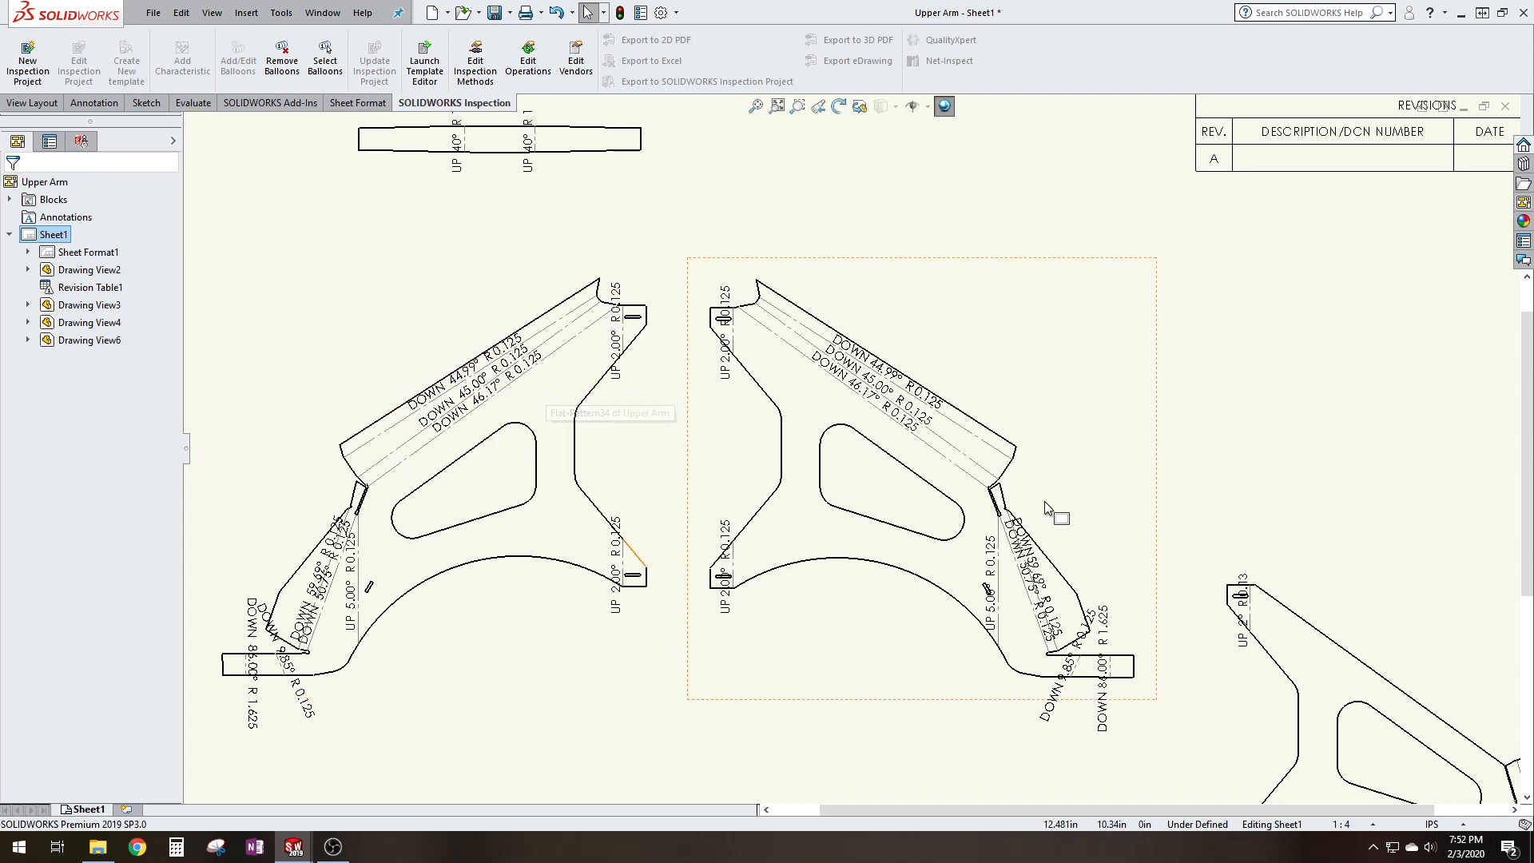
mouse_move(1358, 389)
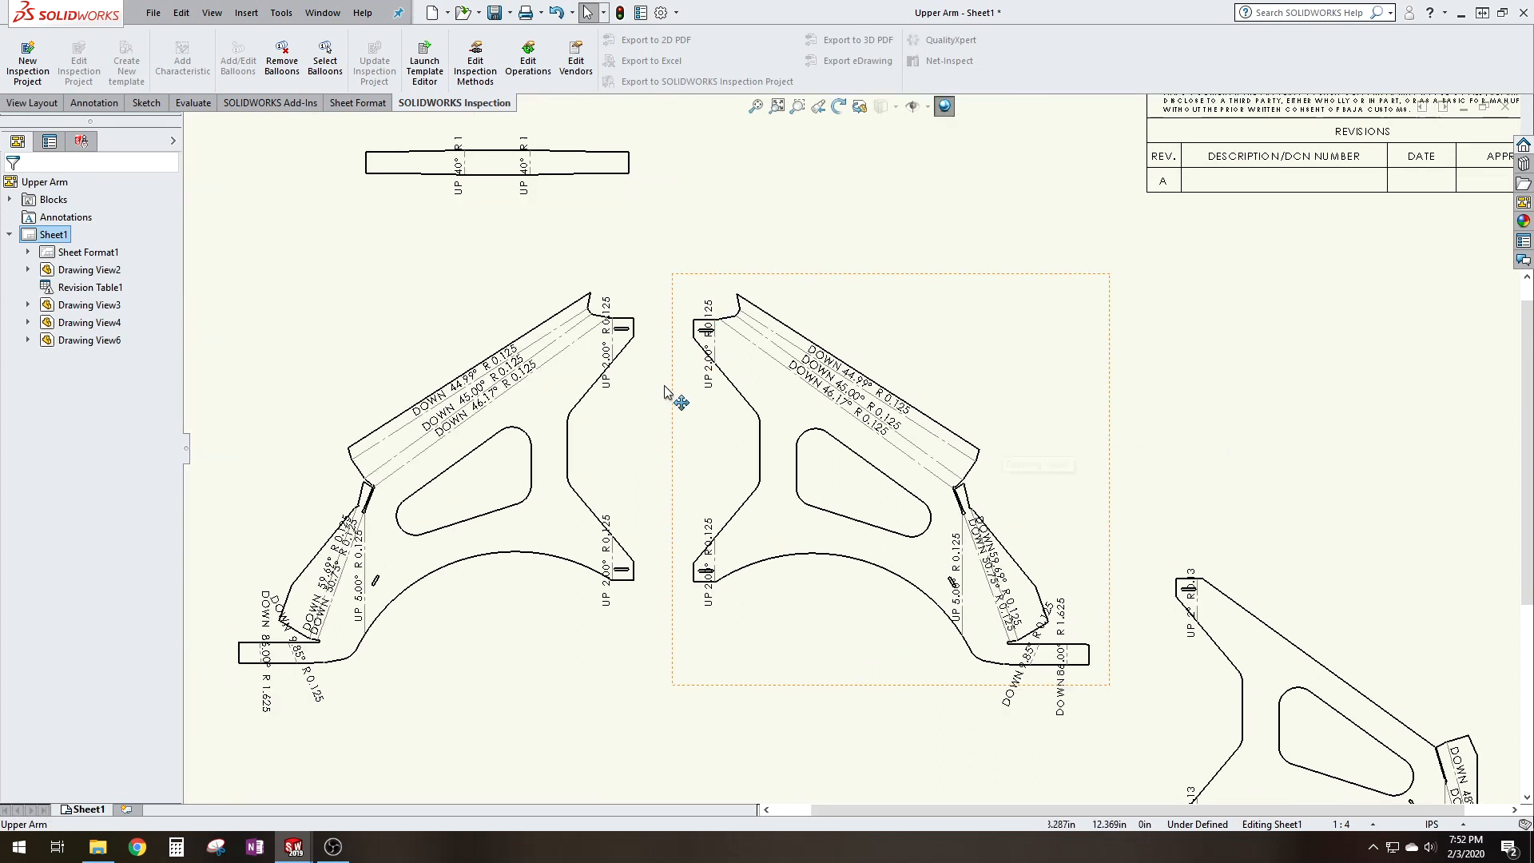
click(572, 467)
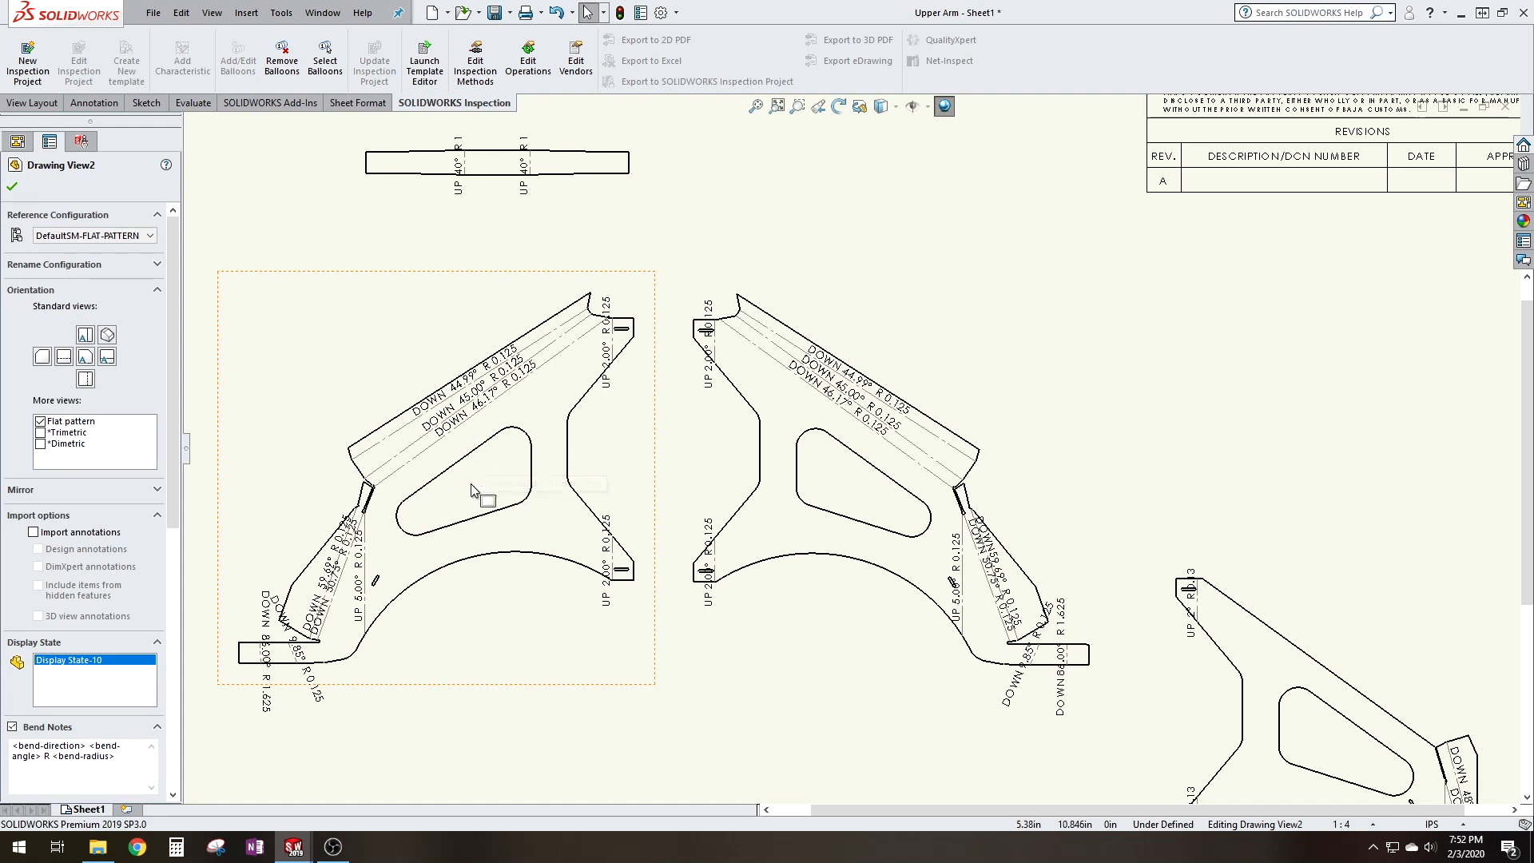
click(827, 469)
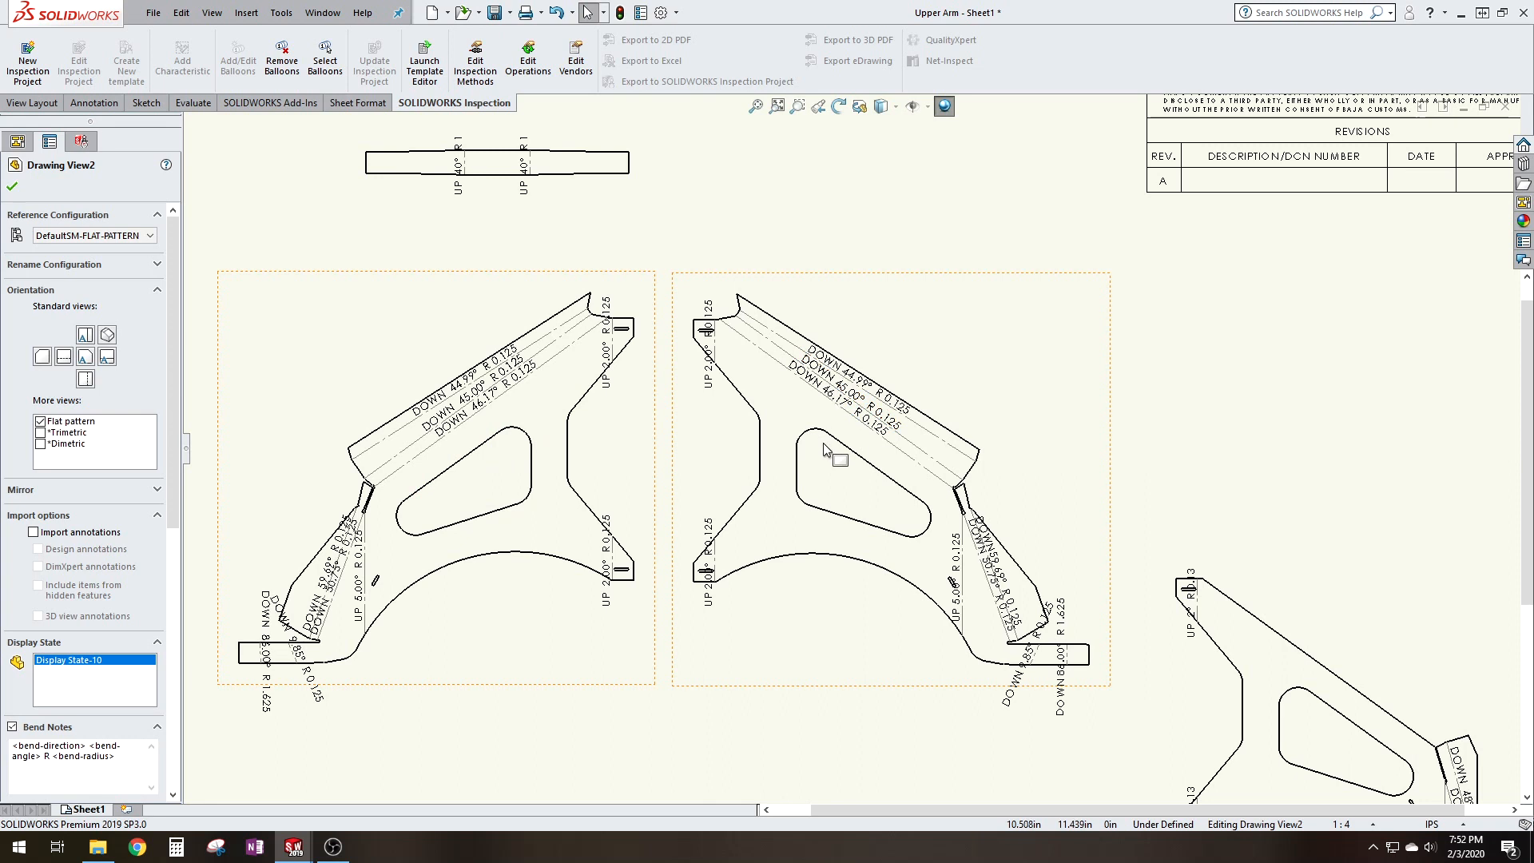
mouse_move(976, 385)
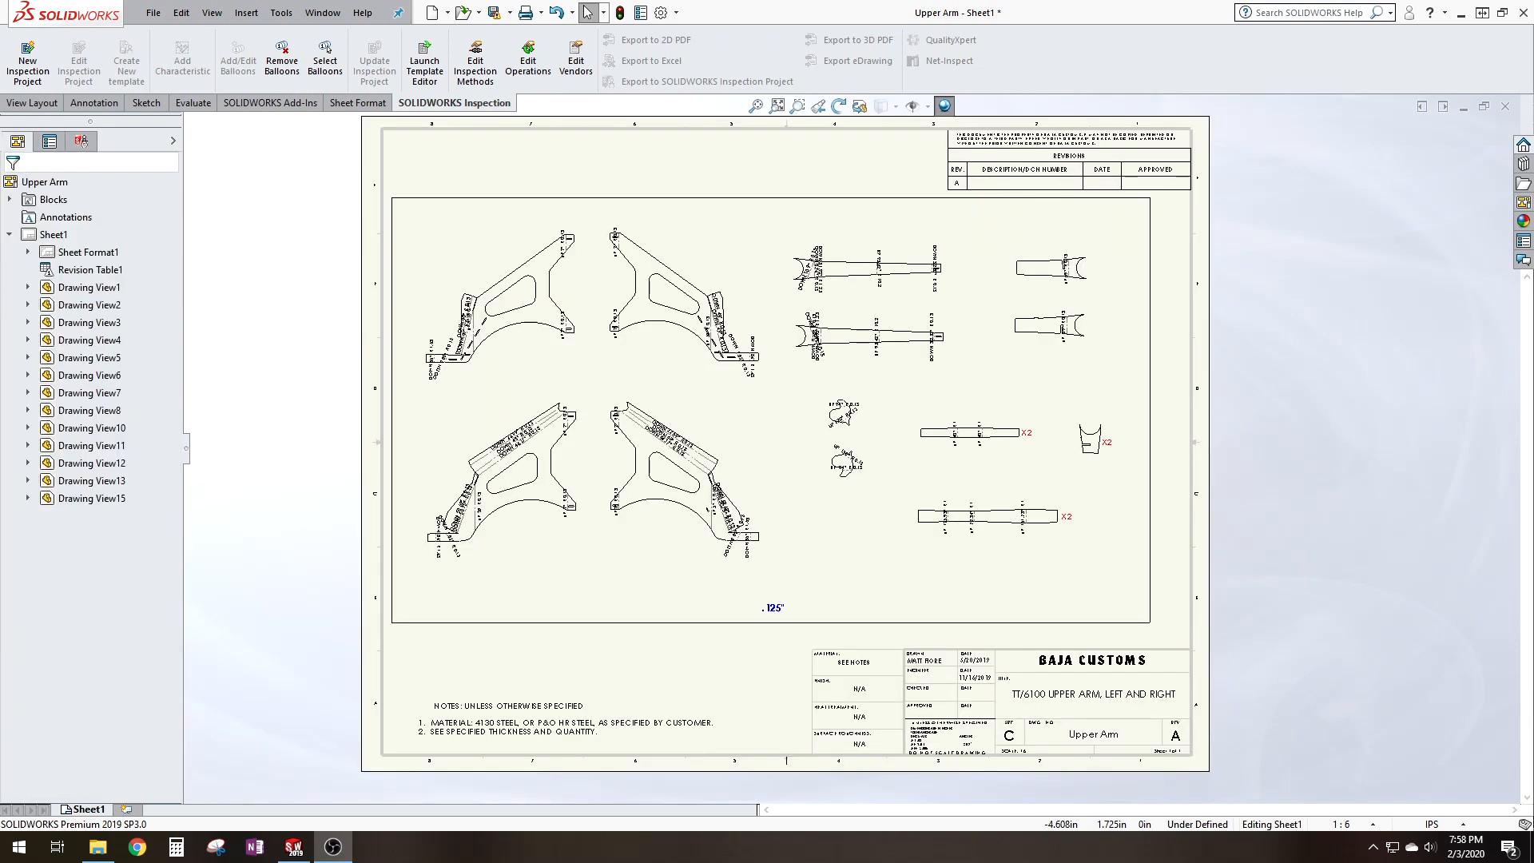
mouse_move(339, 278)
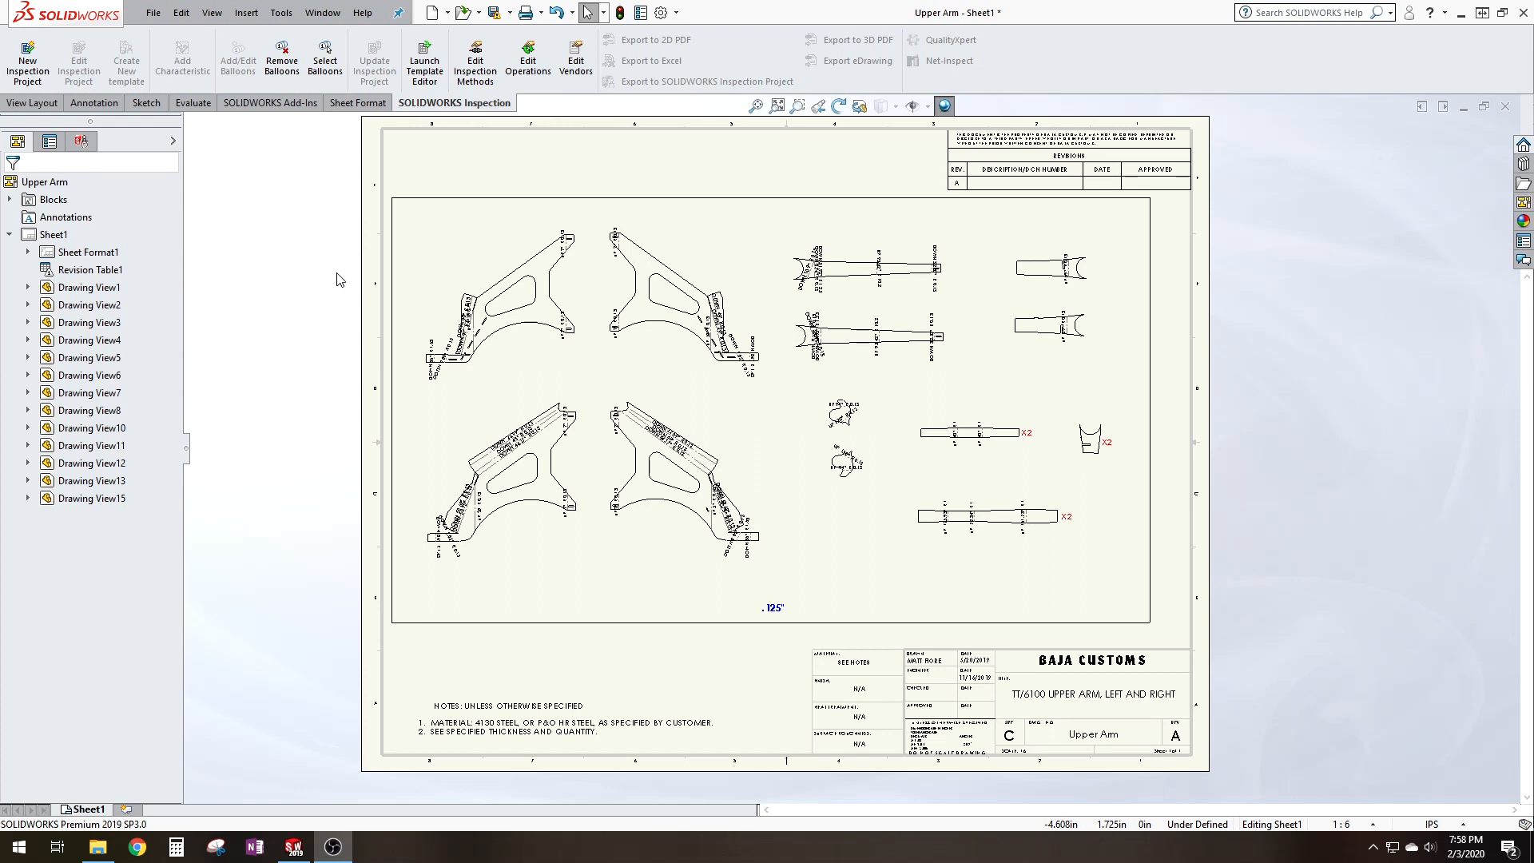
mouse_move(1192, 615)
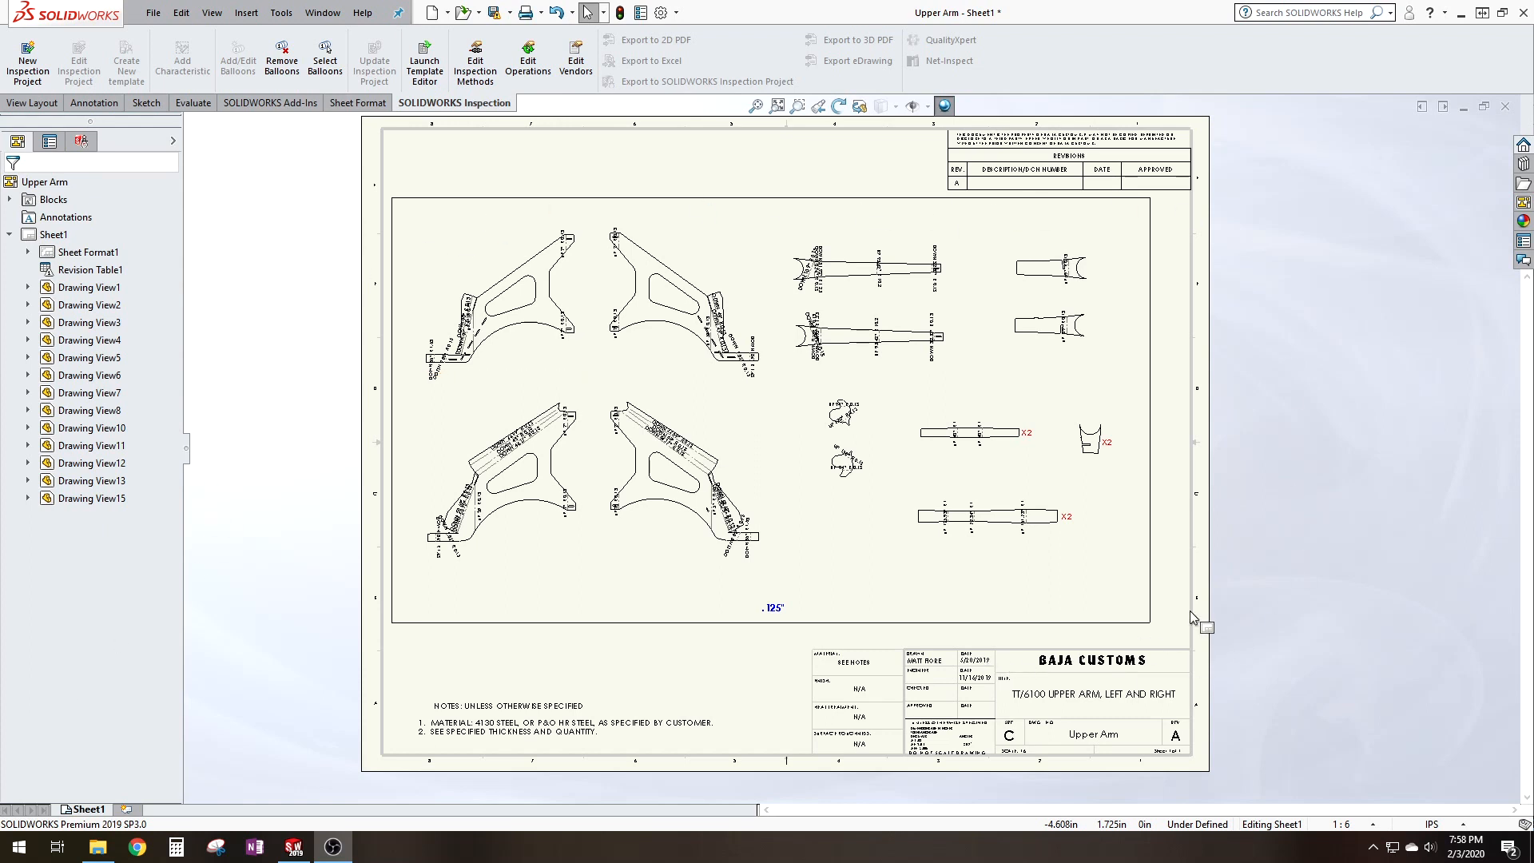
mouse_move(1319, 610)
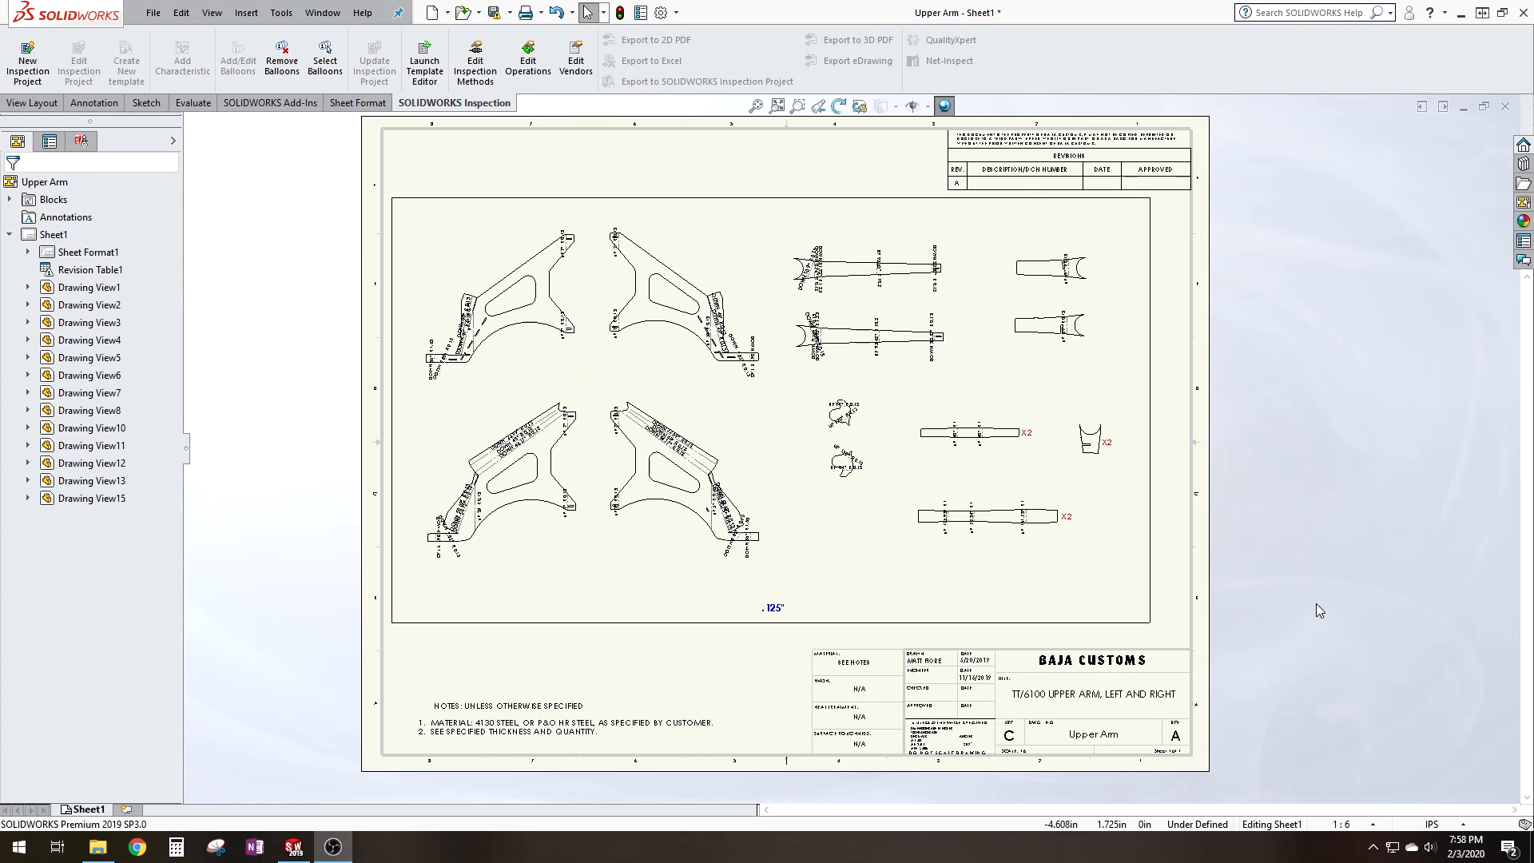
mouse_move(1307, 580)
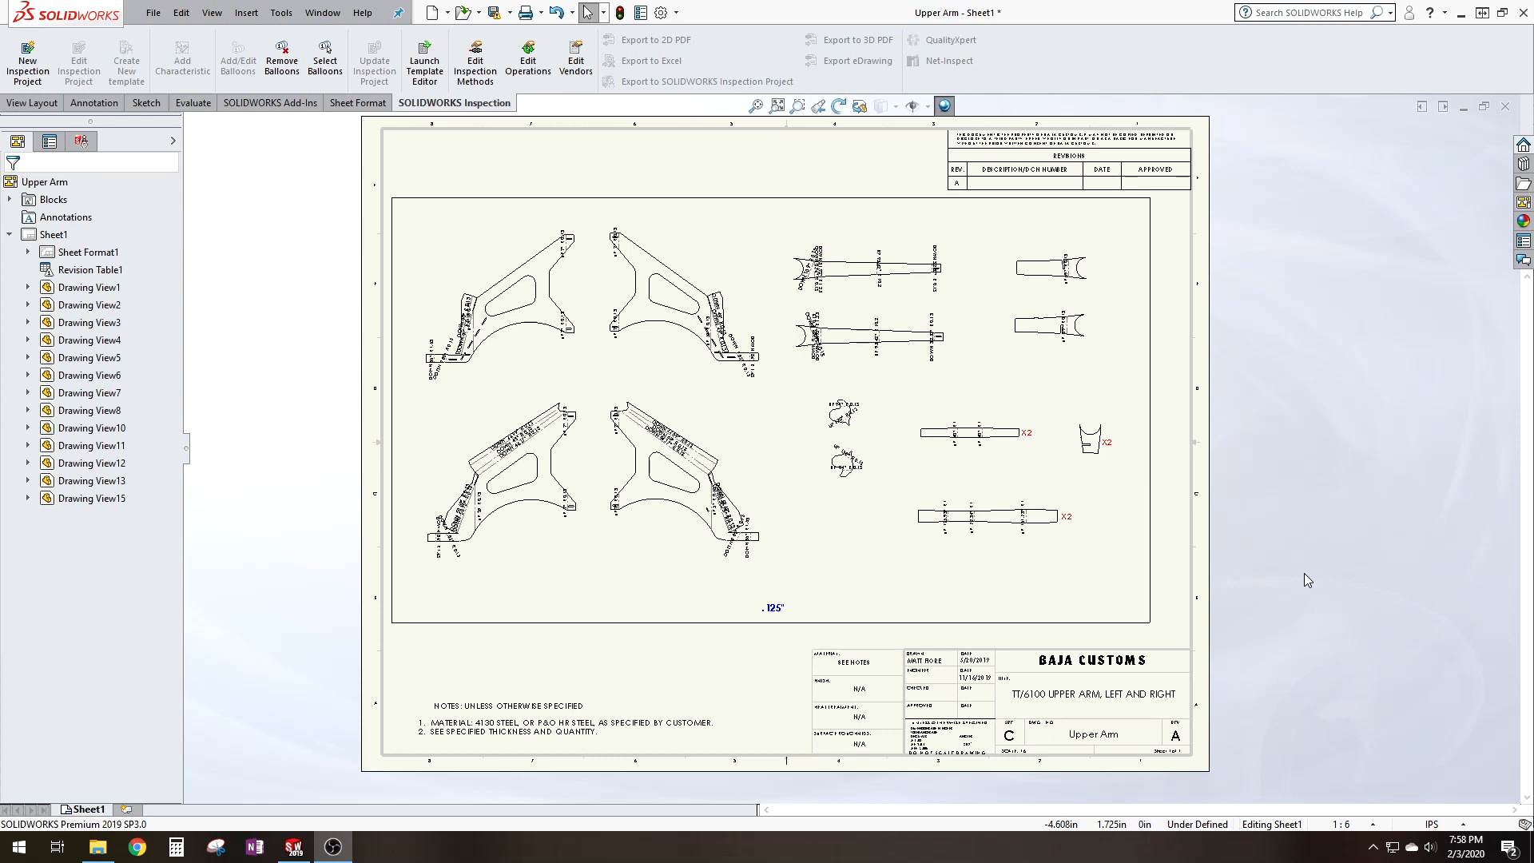
mouse_move(797, 678)
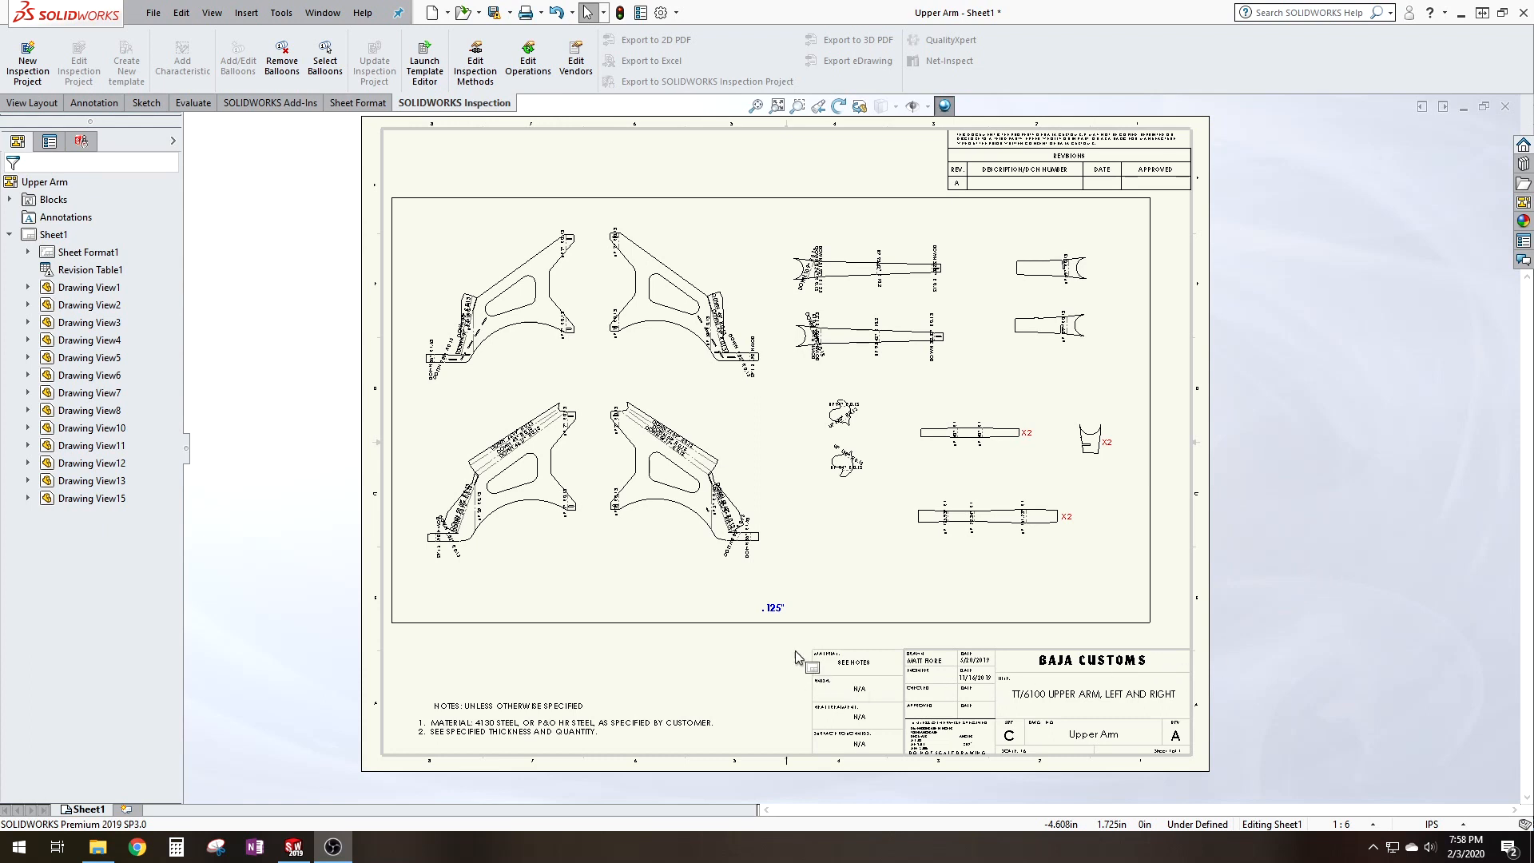
mouse_move(735, 655)
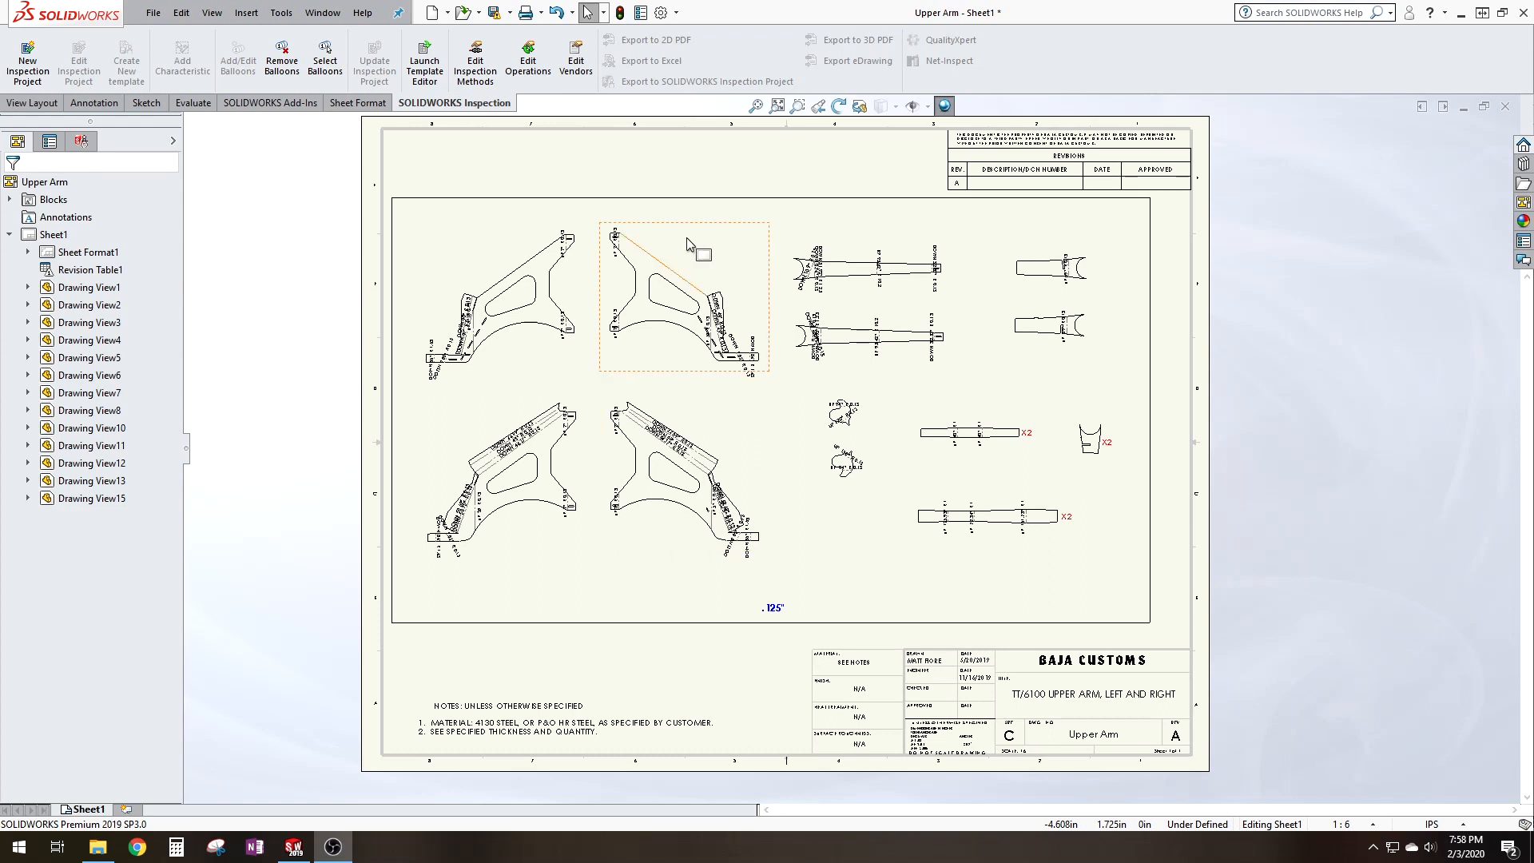
- Reposition the long flat bar view under the shorter bar view, clearing selections afterwards
click(591, 632)
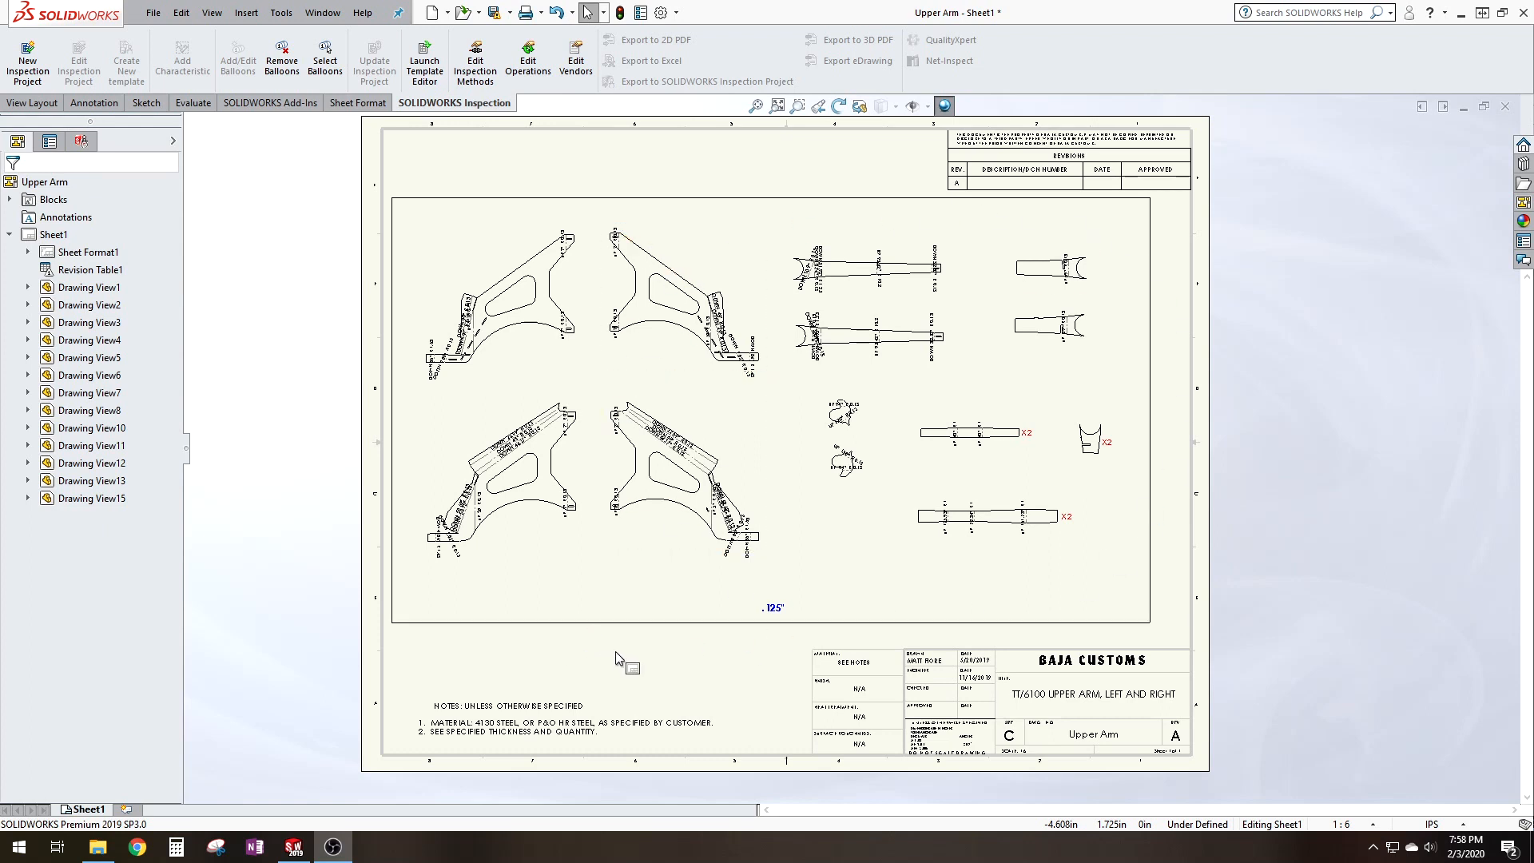
mouse_move(720, 675)
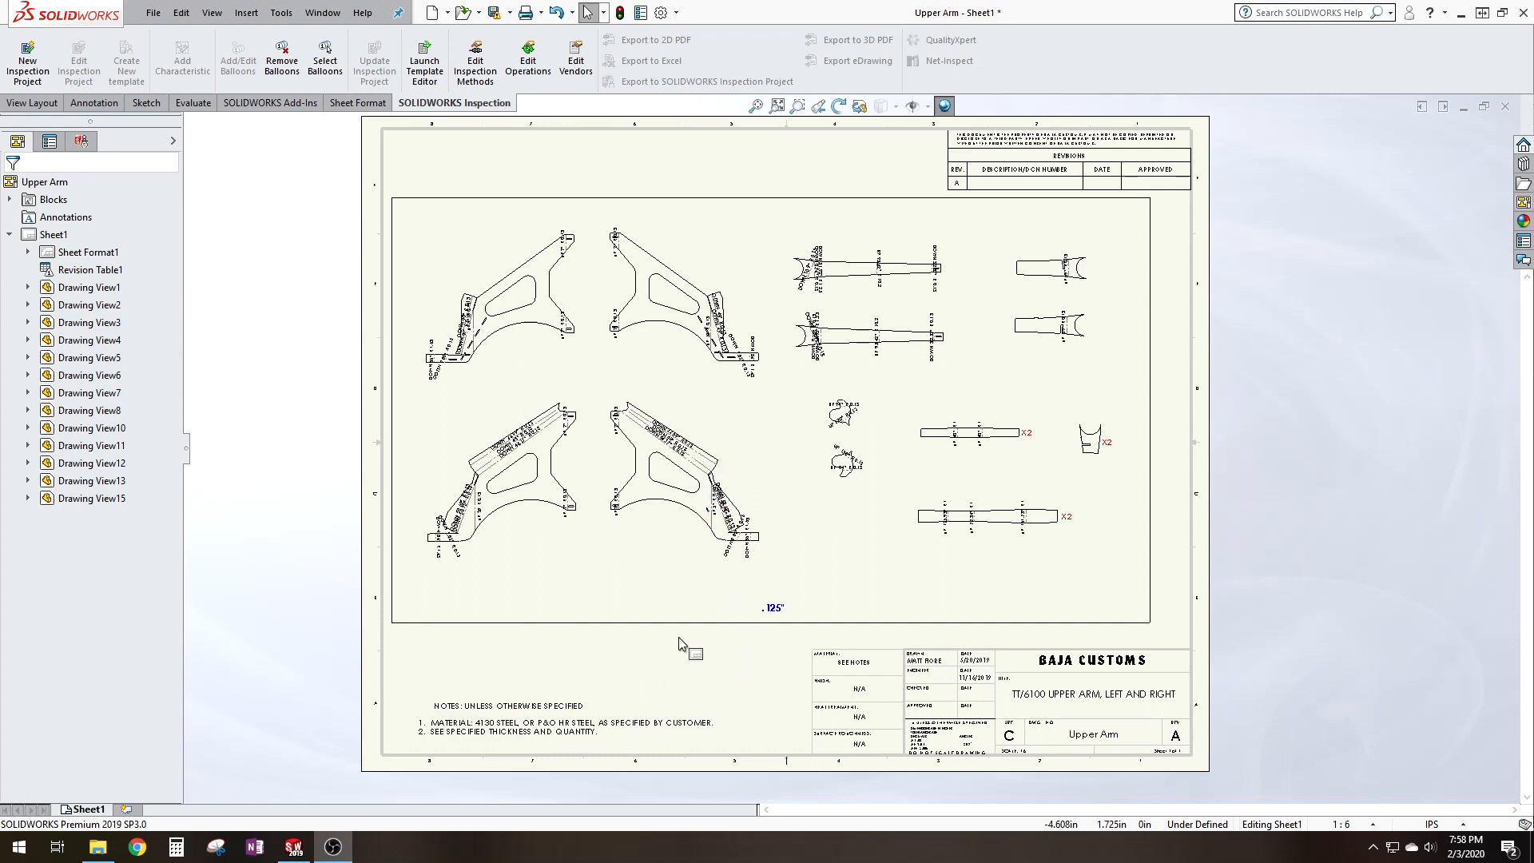
mouse_move(712, 669)
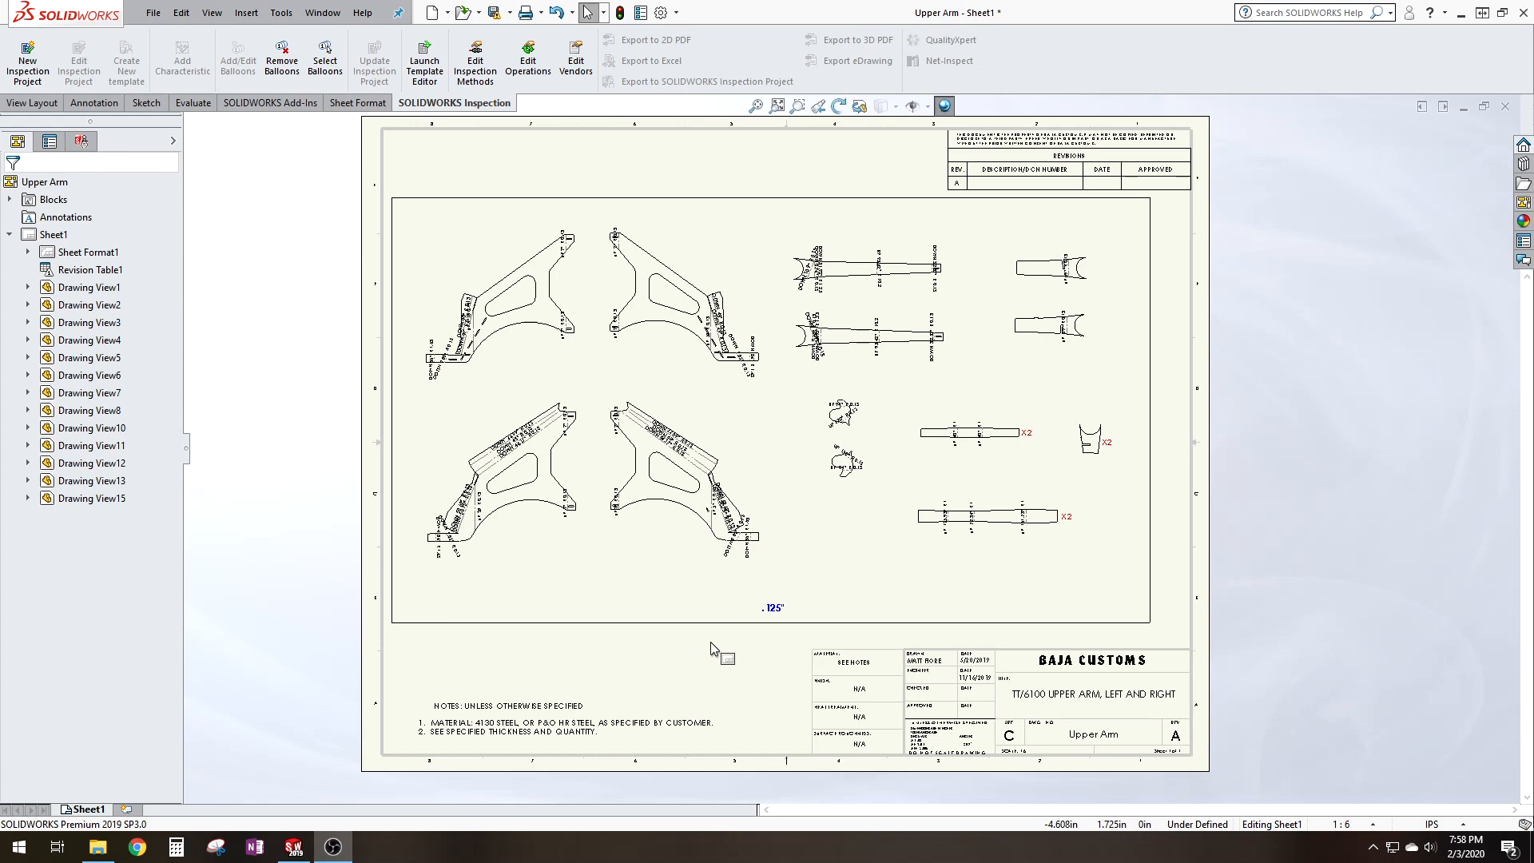
mouse_move(652, 611)
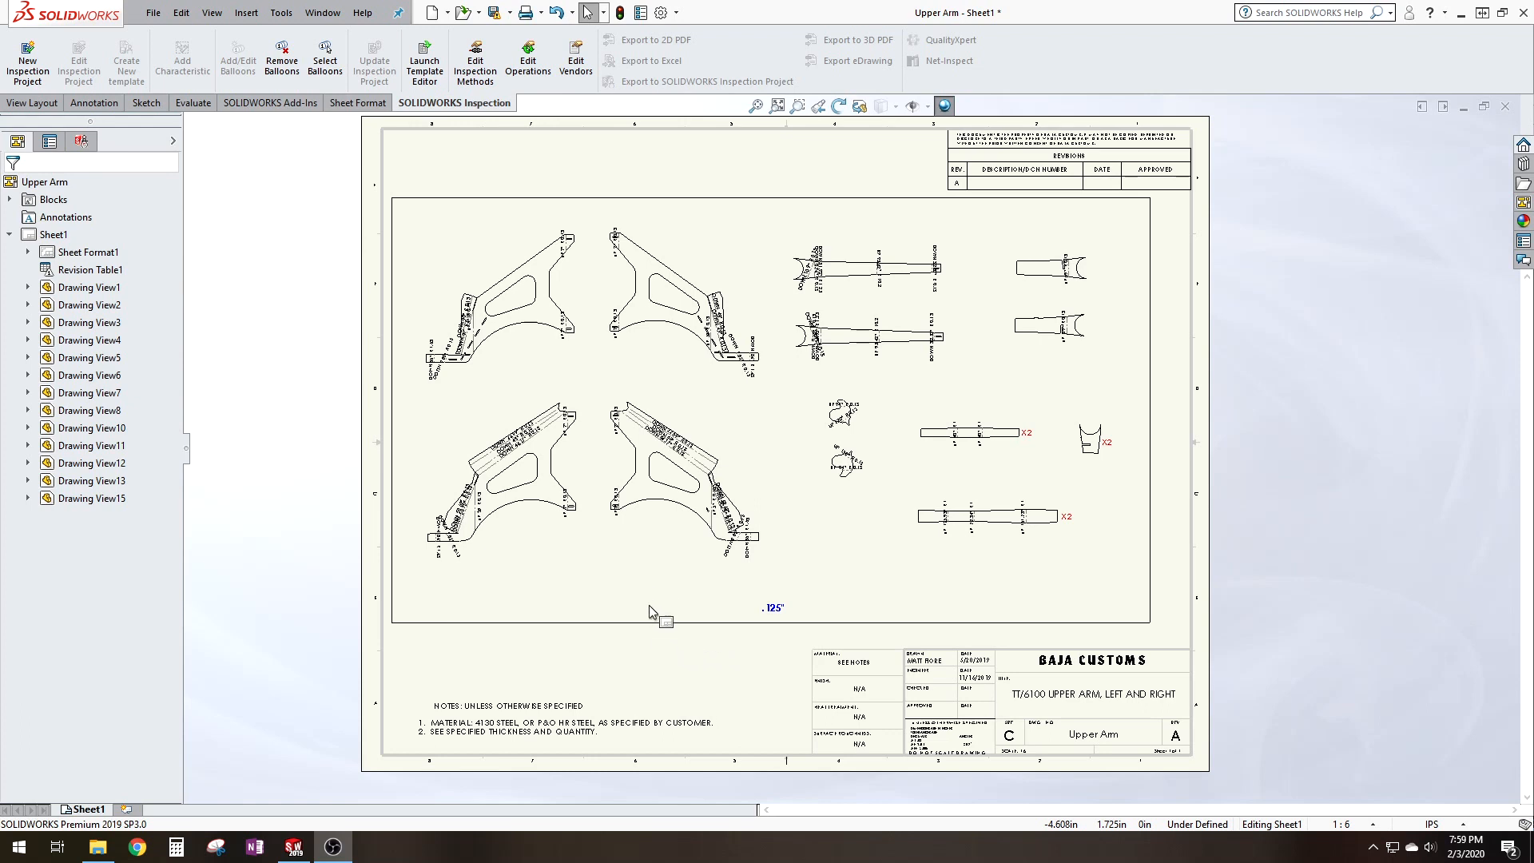
mouse_move(684, 570)
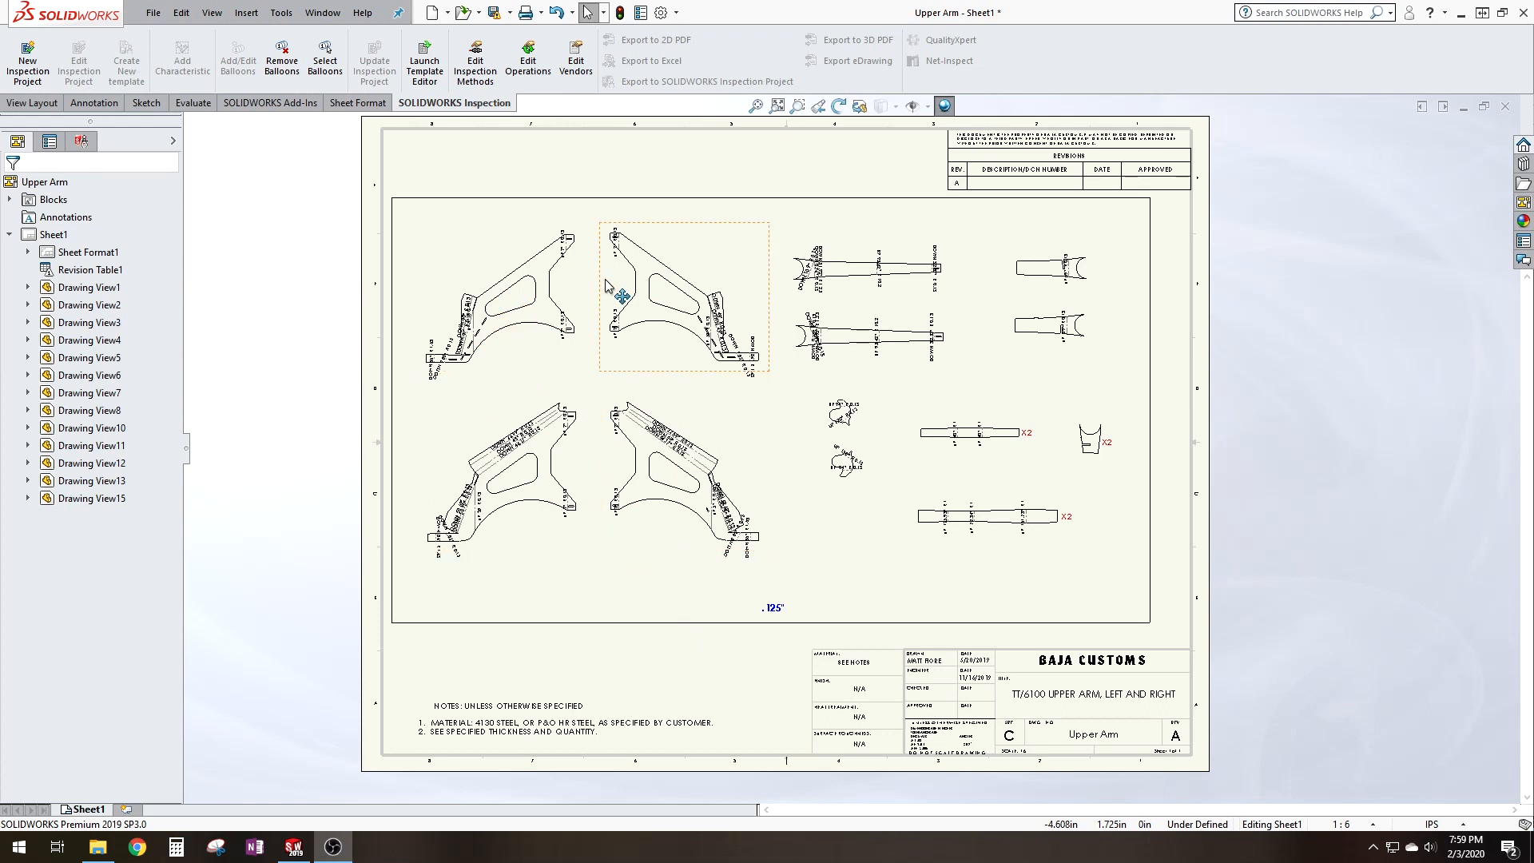
click(537, 617)
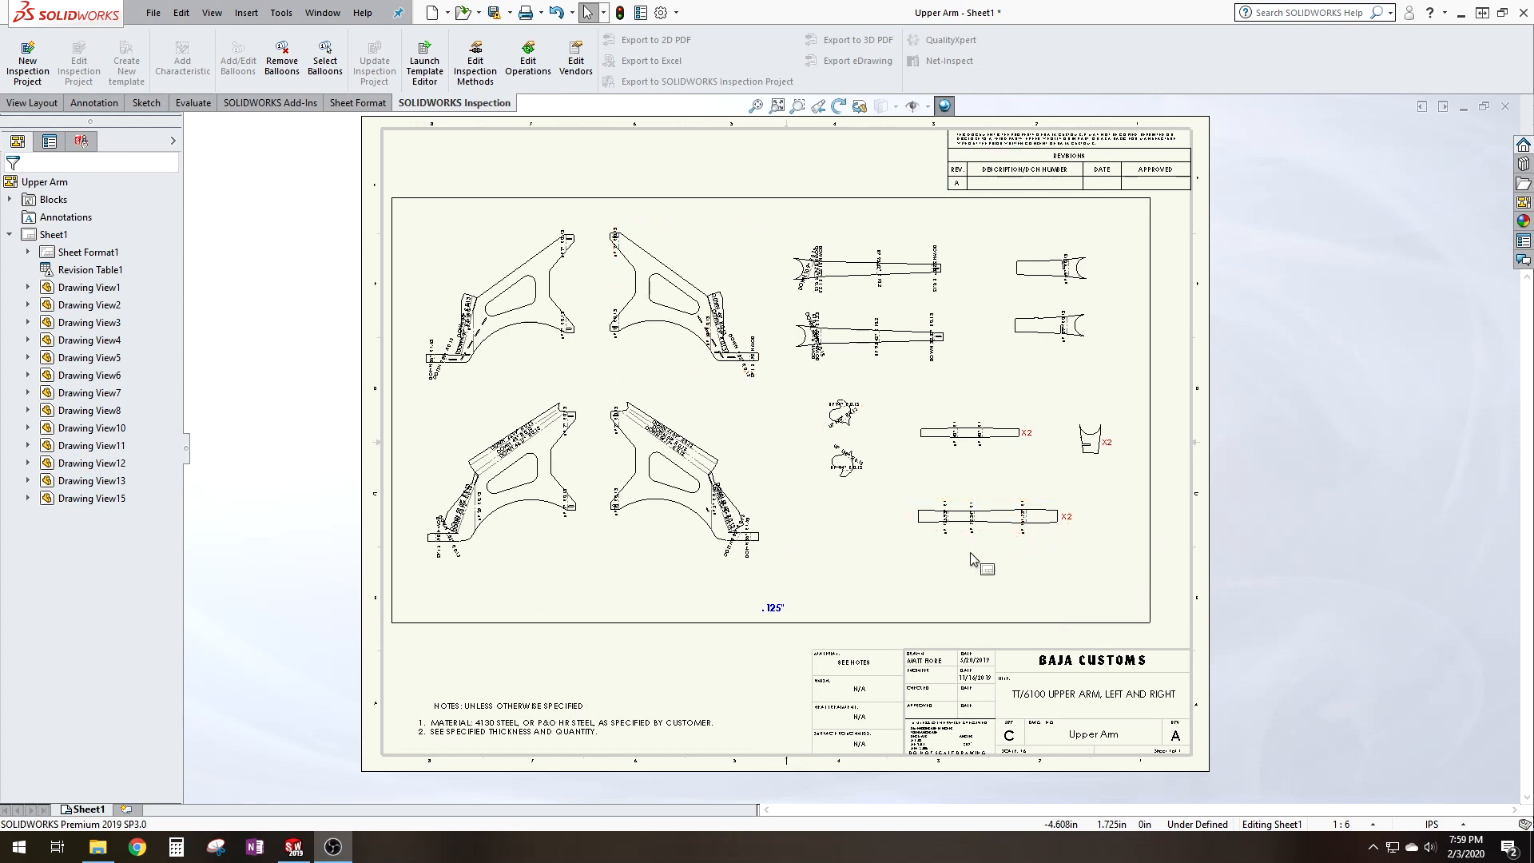
mouse_move(951, 592)
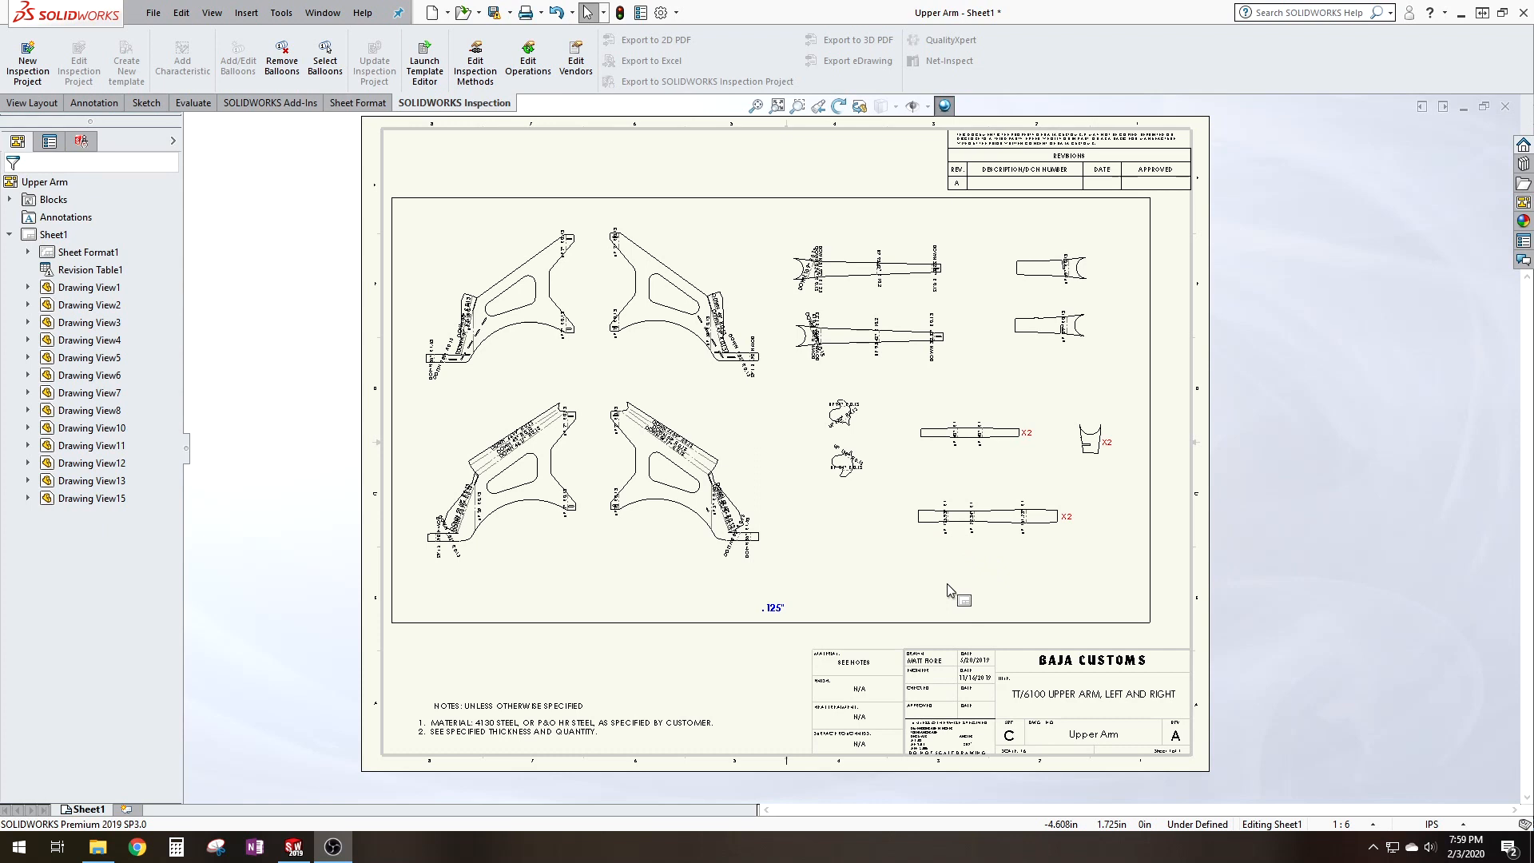
click(970, 433)
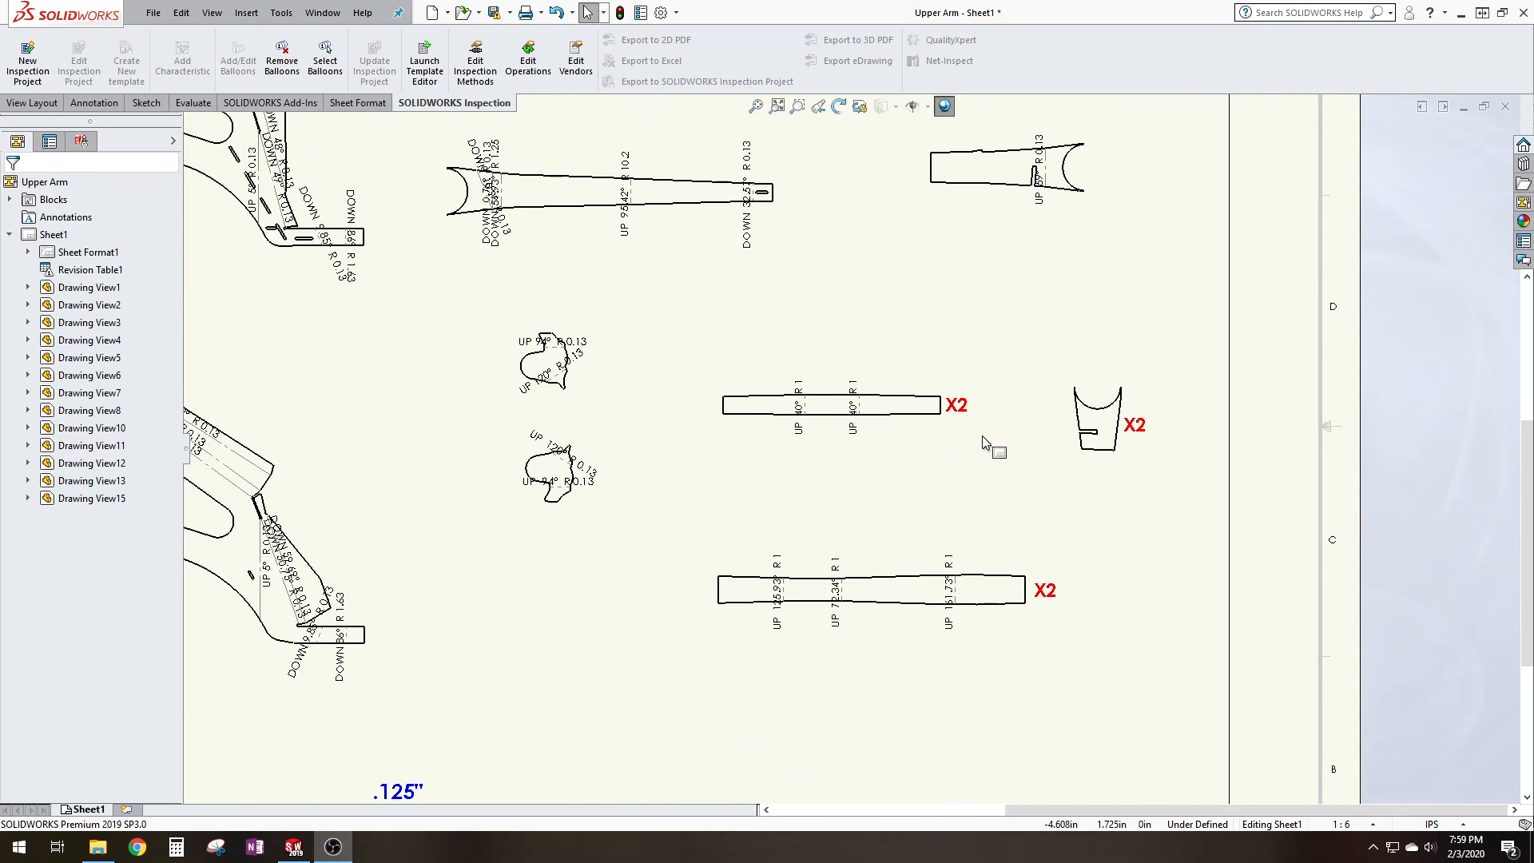
mouse_move(1003, 431)
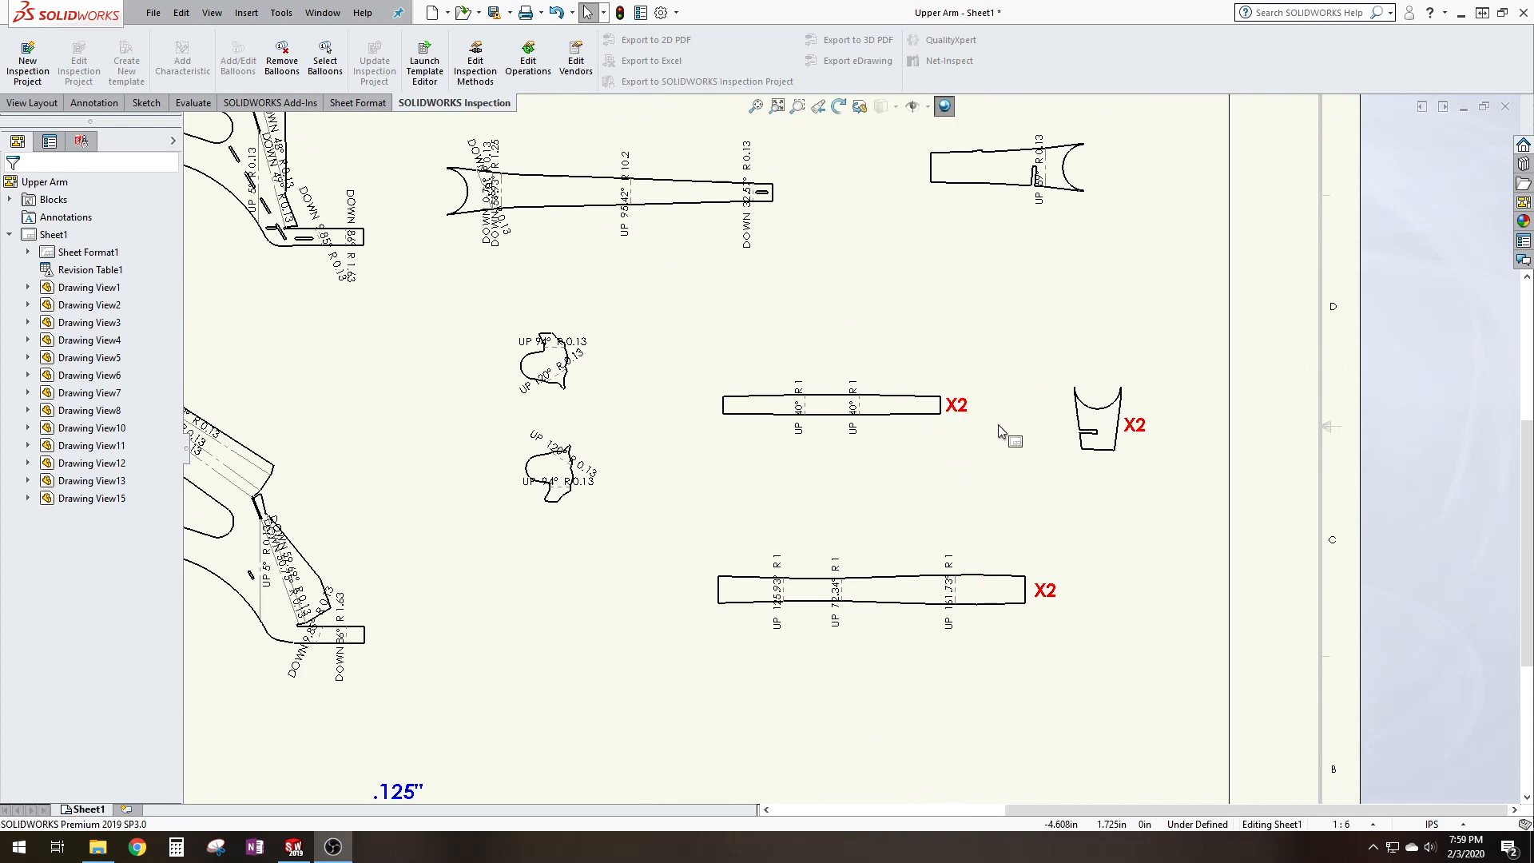
mouse_move(1109, 560)
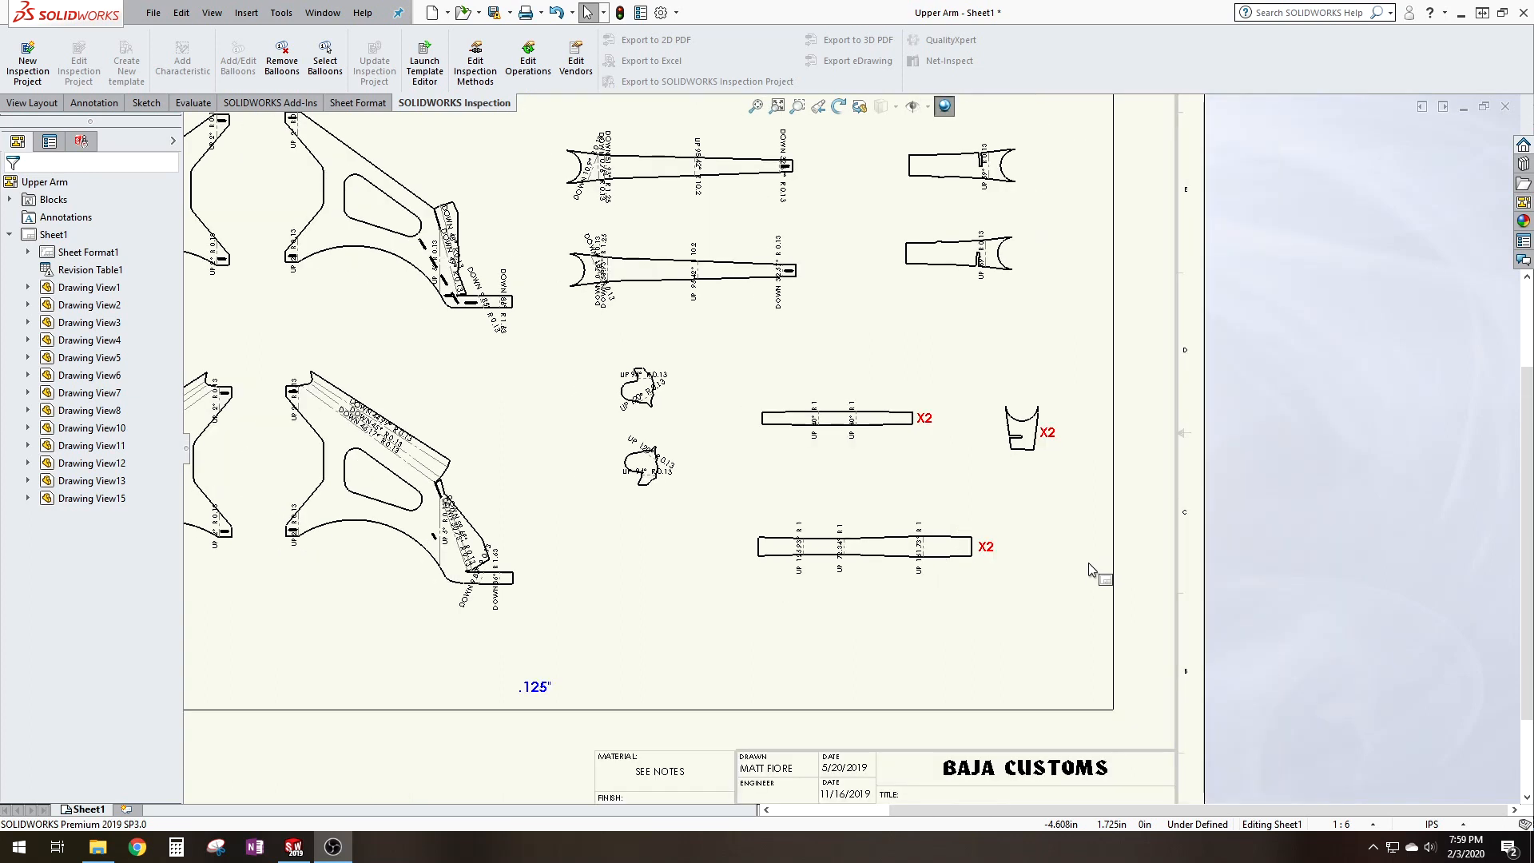
mouse_move(942, 473)
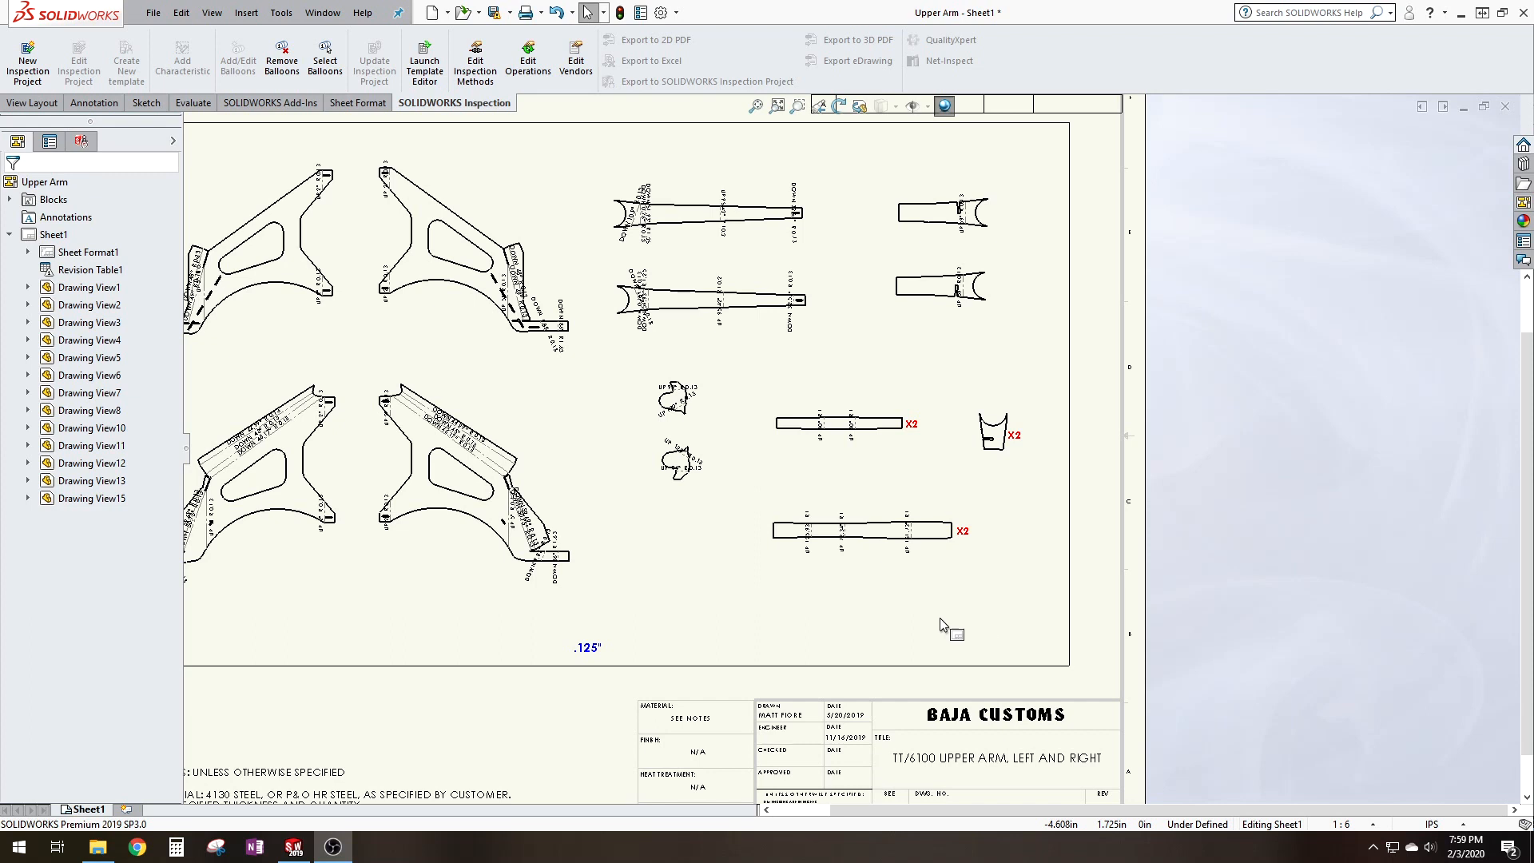
mouse_move(914, 620)
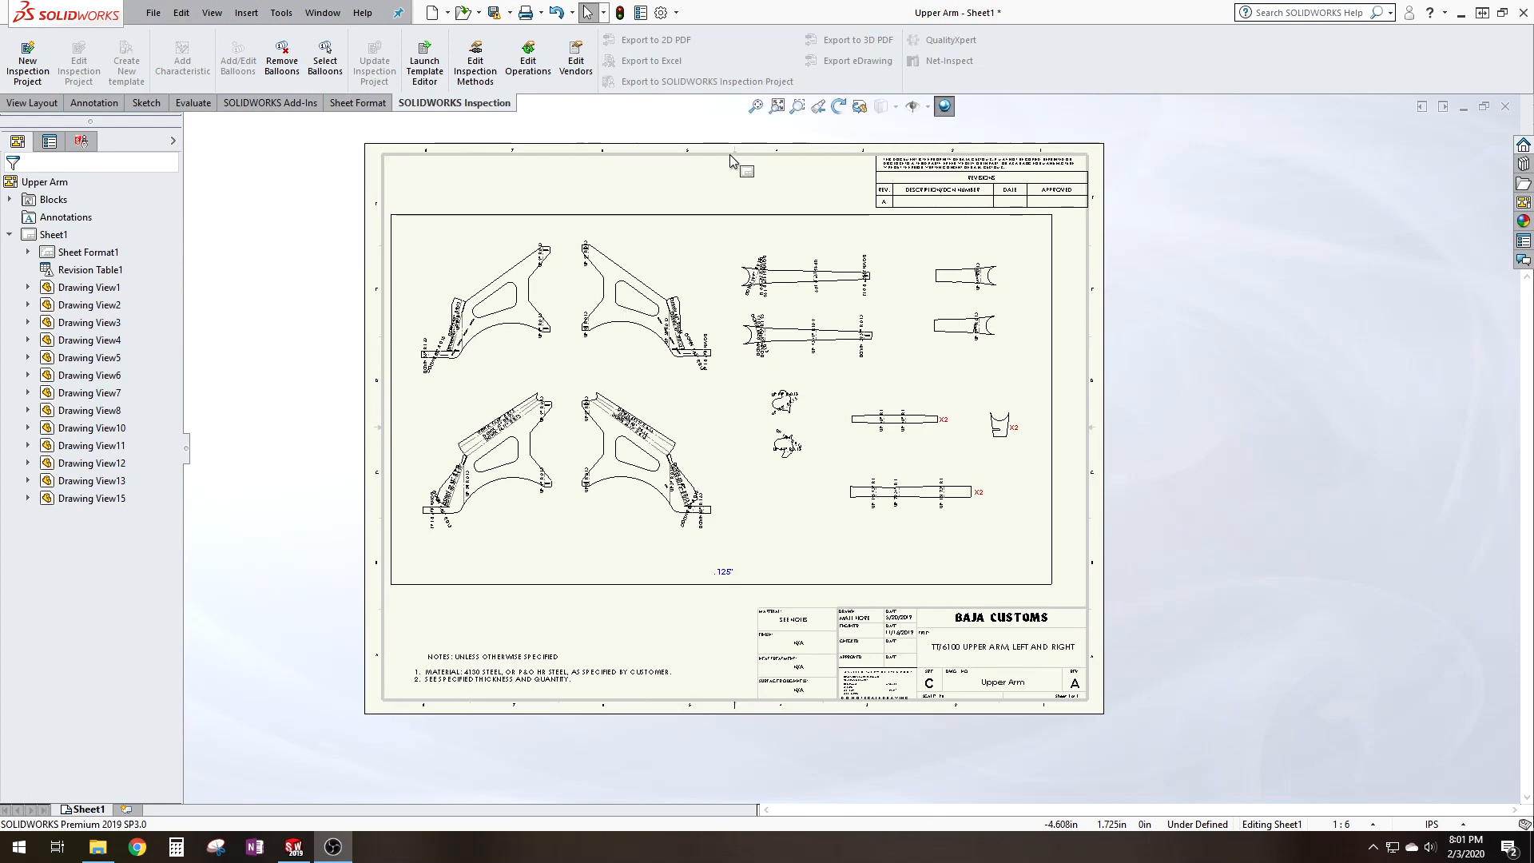
mouse_move(1113, 727)
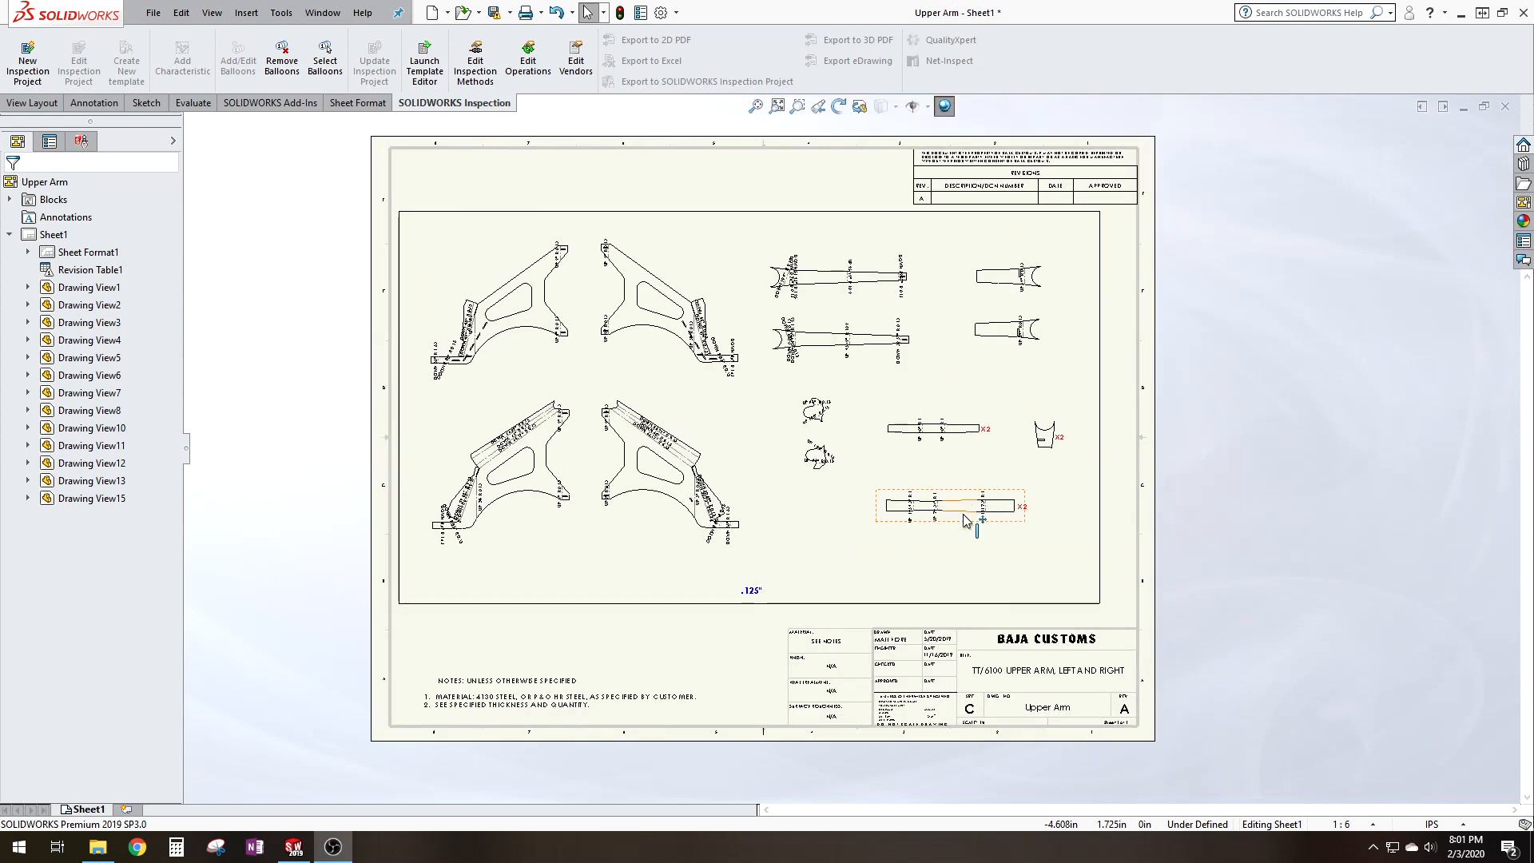
click(720, 655)
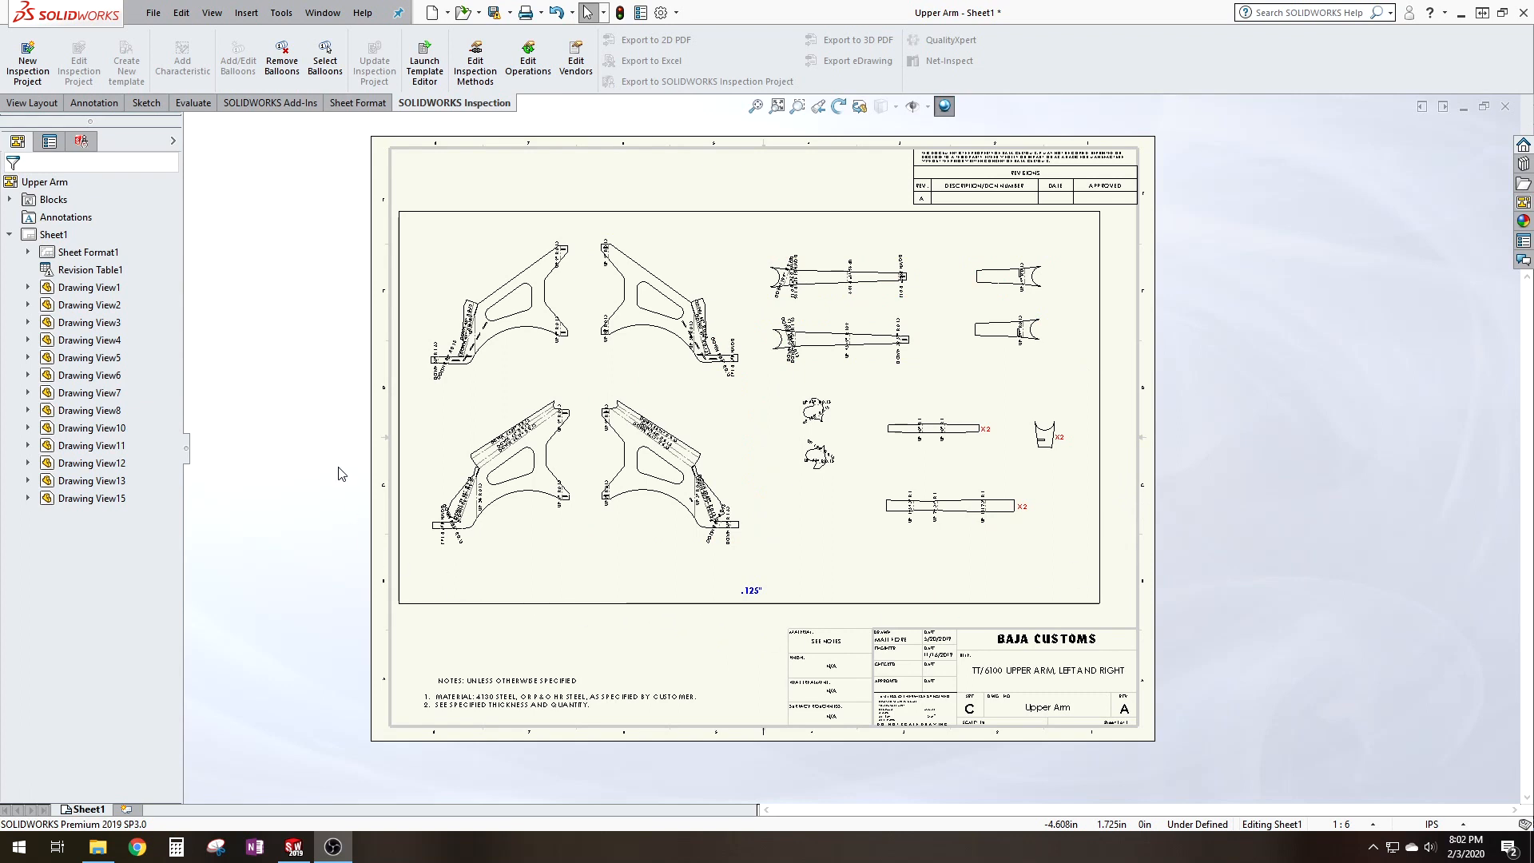
mouse_move(246, 236)
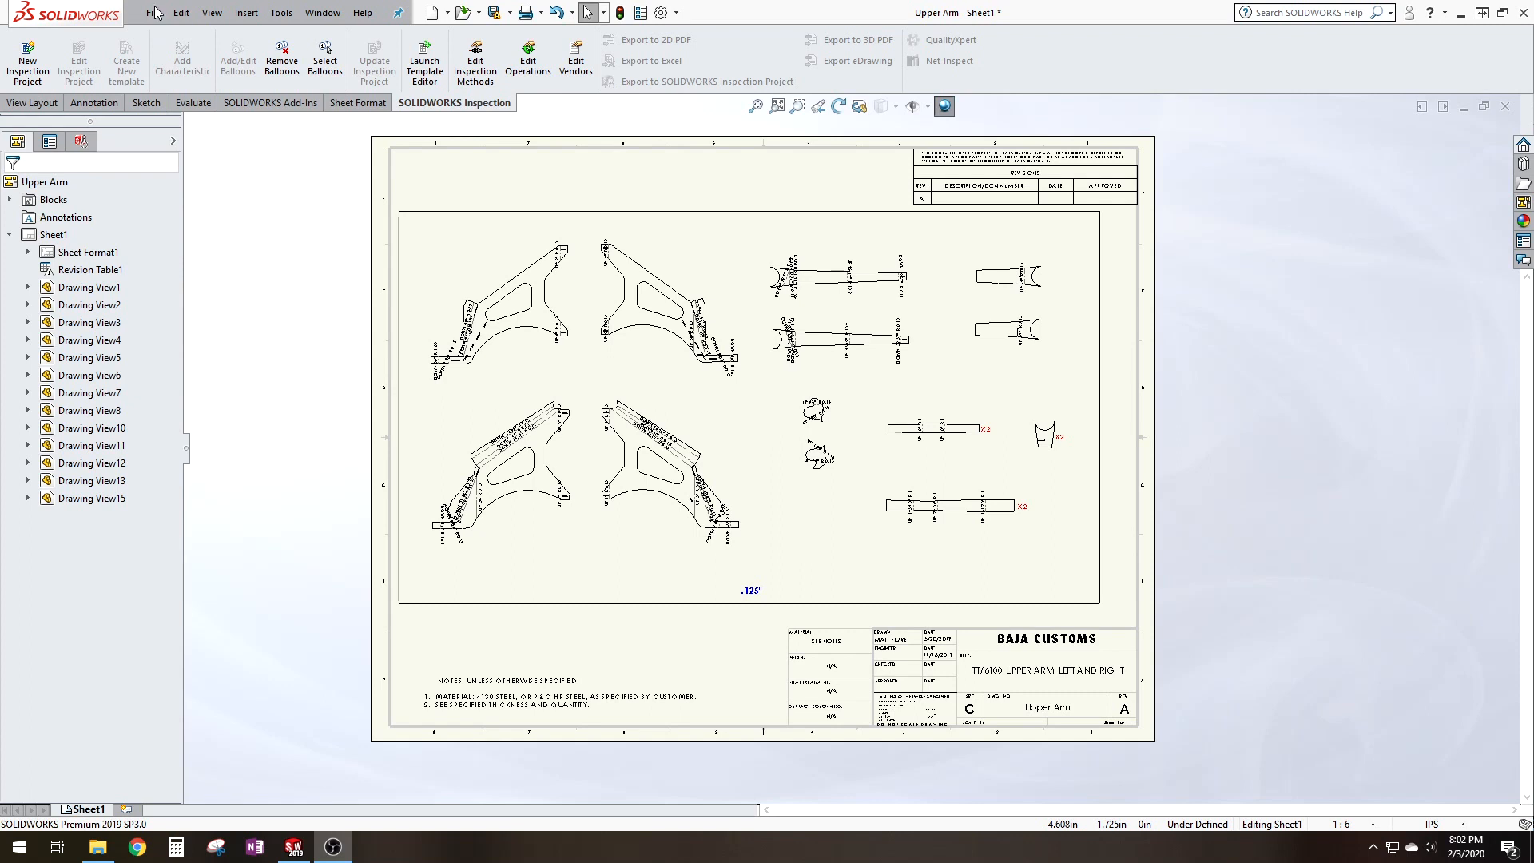
- Save the drawing as a Dxf with Scale output 1:1 enabled in the export options
click(154, 13)
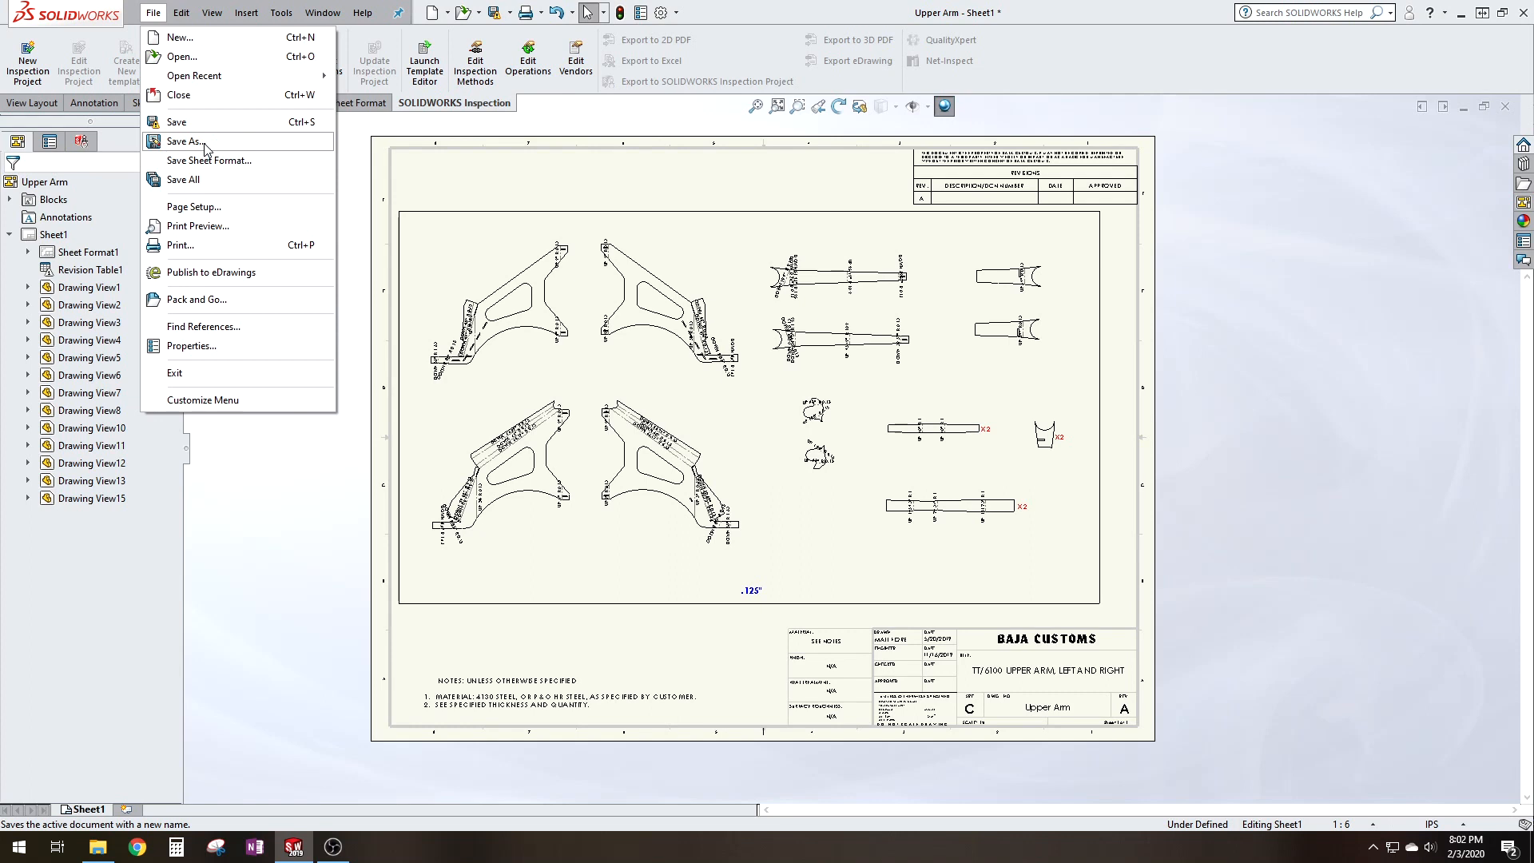
click(187, 141)
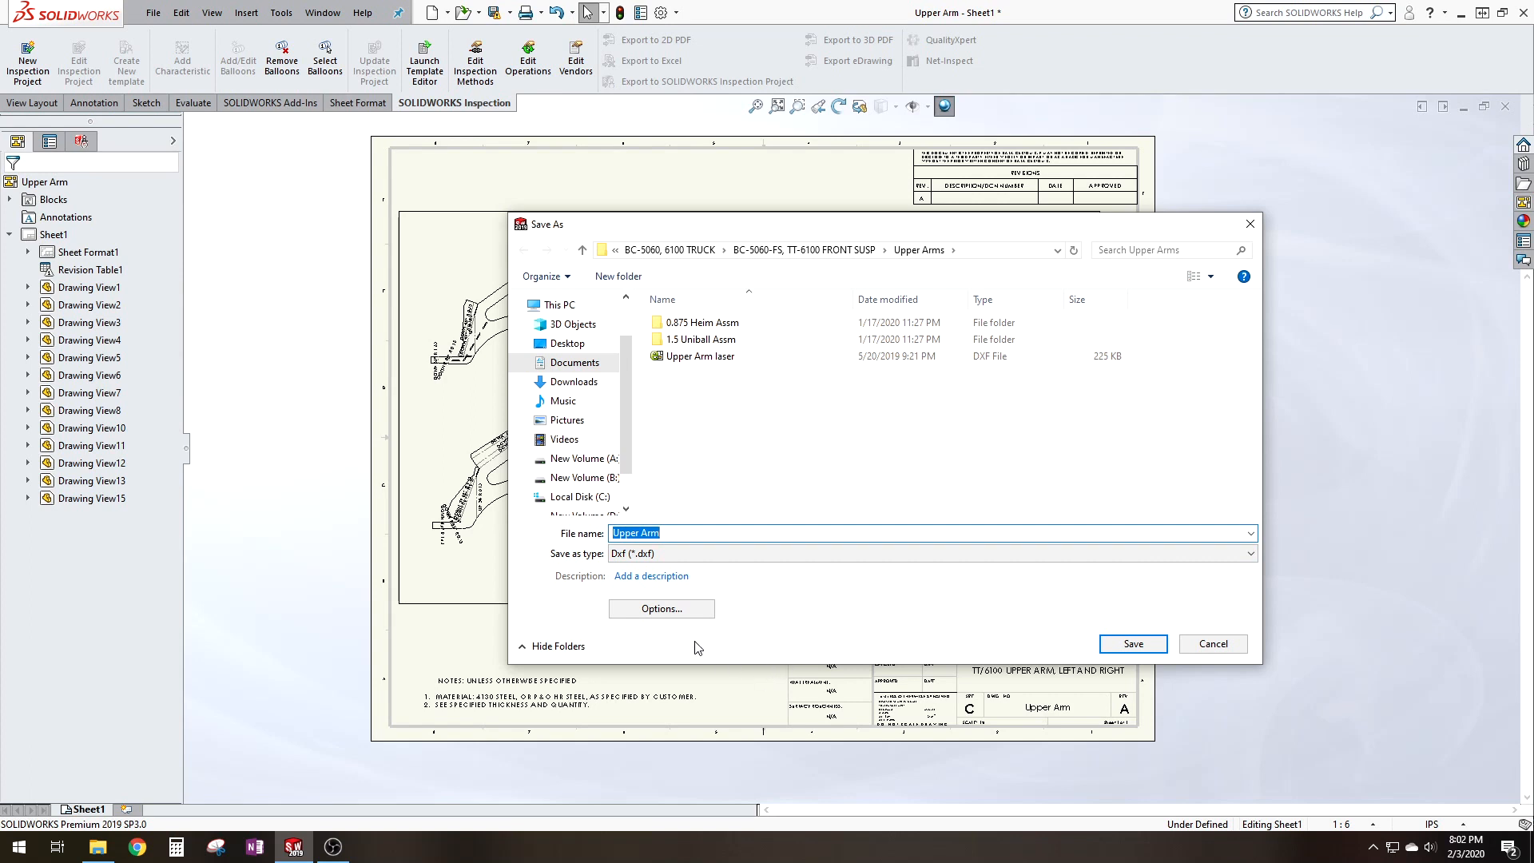
click(661, 609)
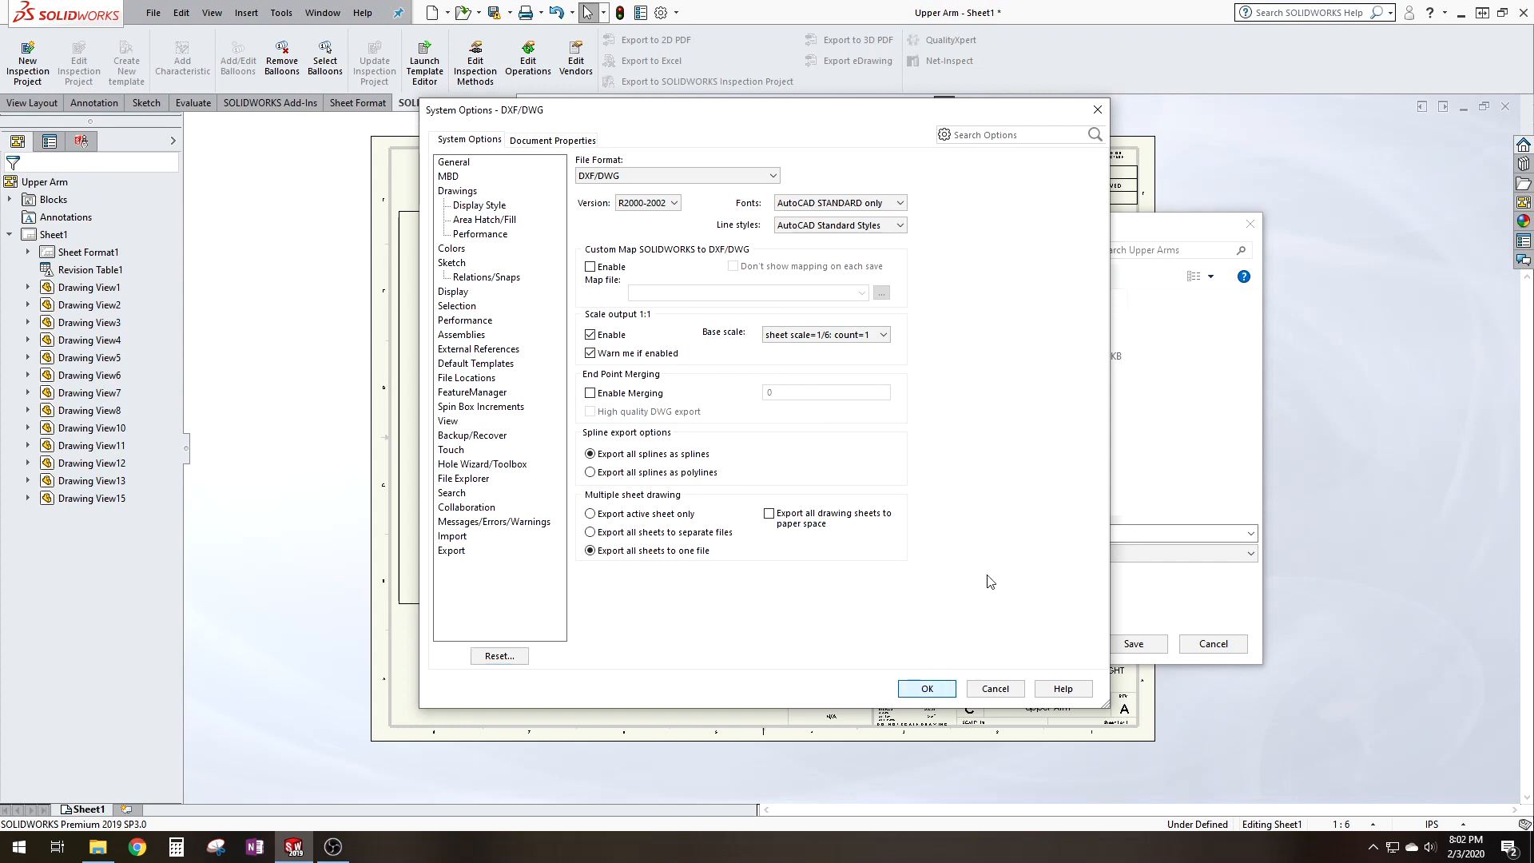
click(927, 687)
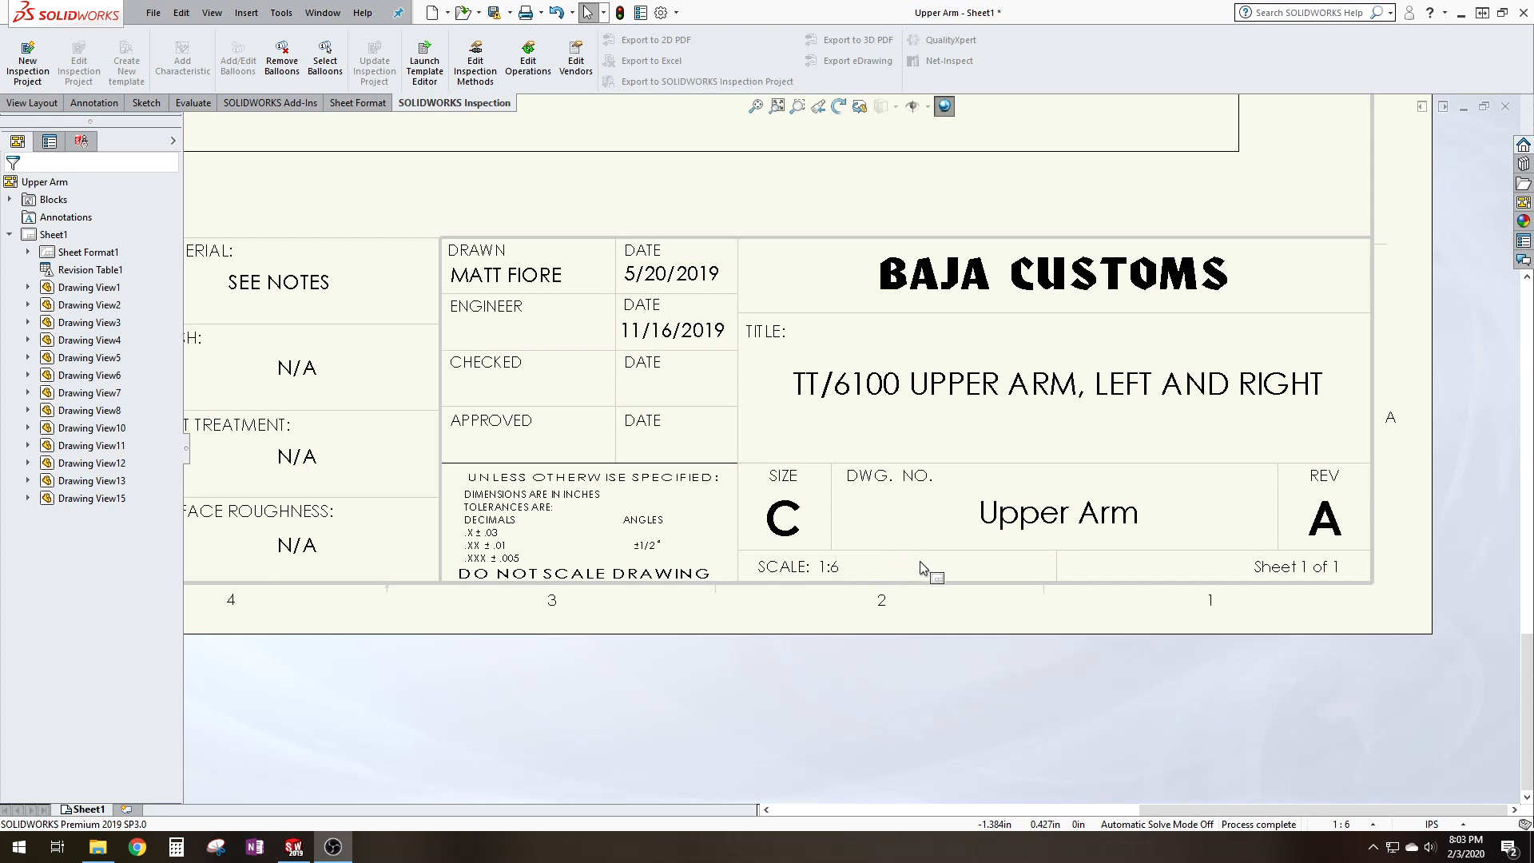
right_click(920, 567)
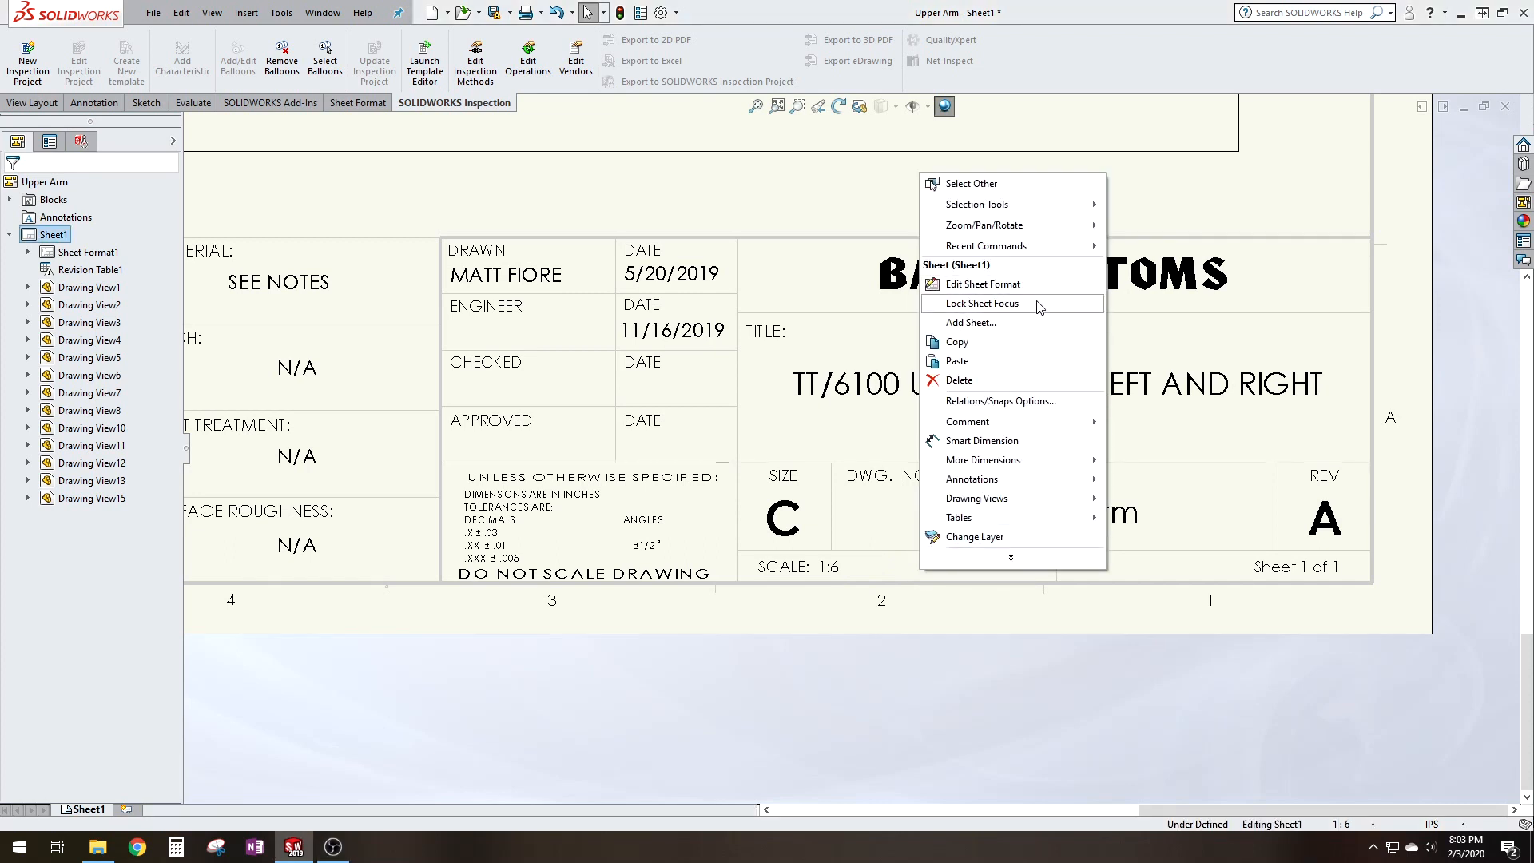
click(982, 304)
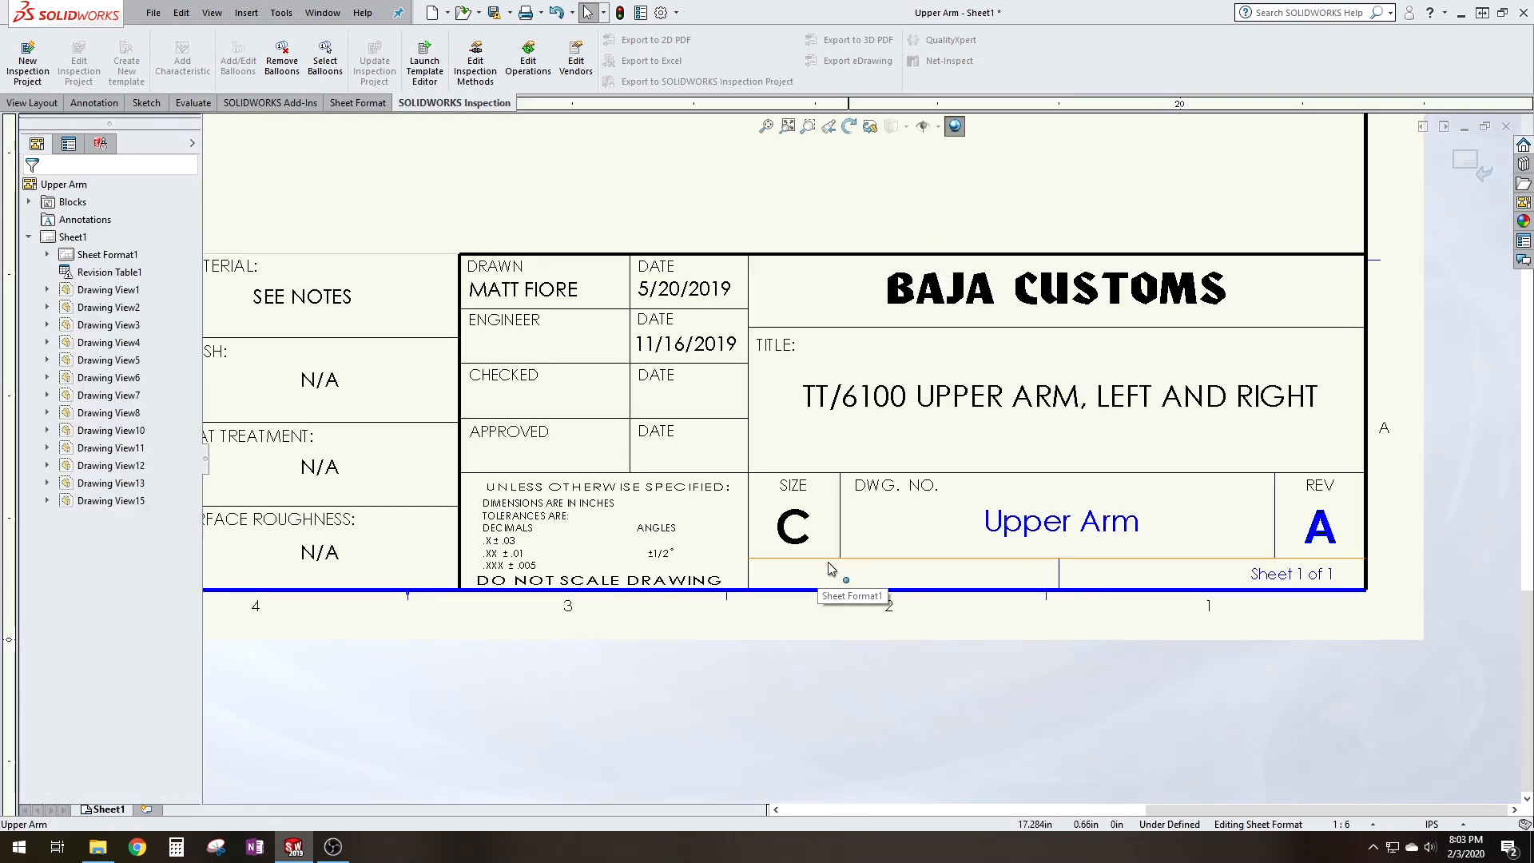
right_click(845, 569)
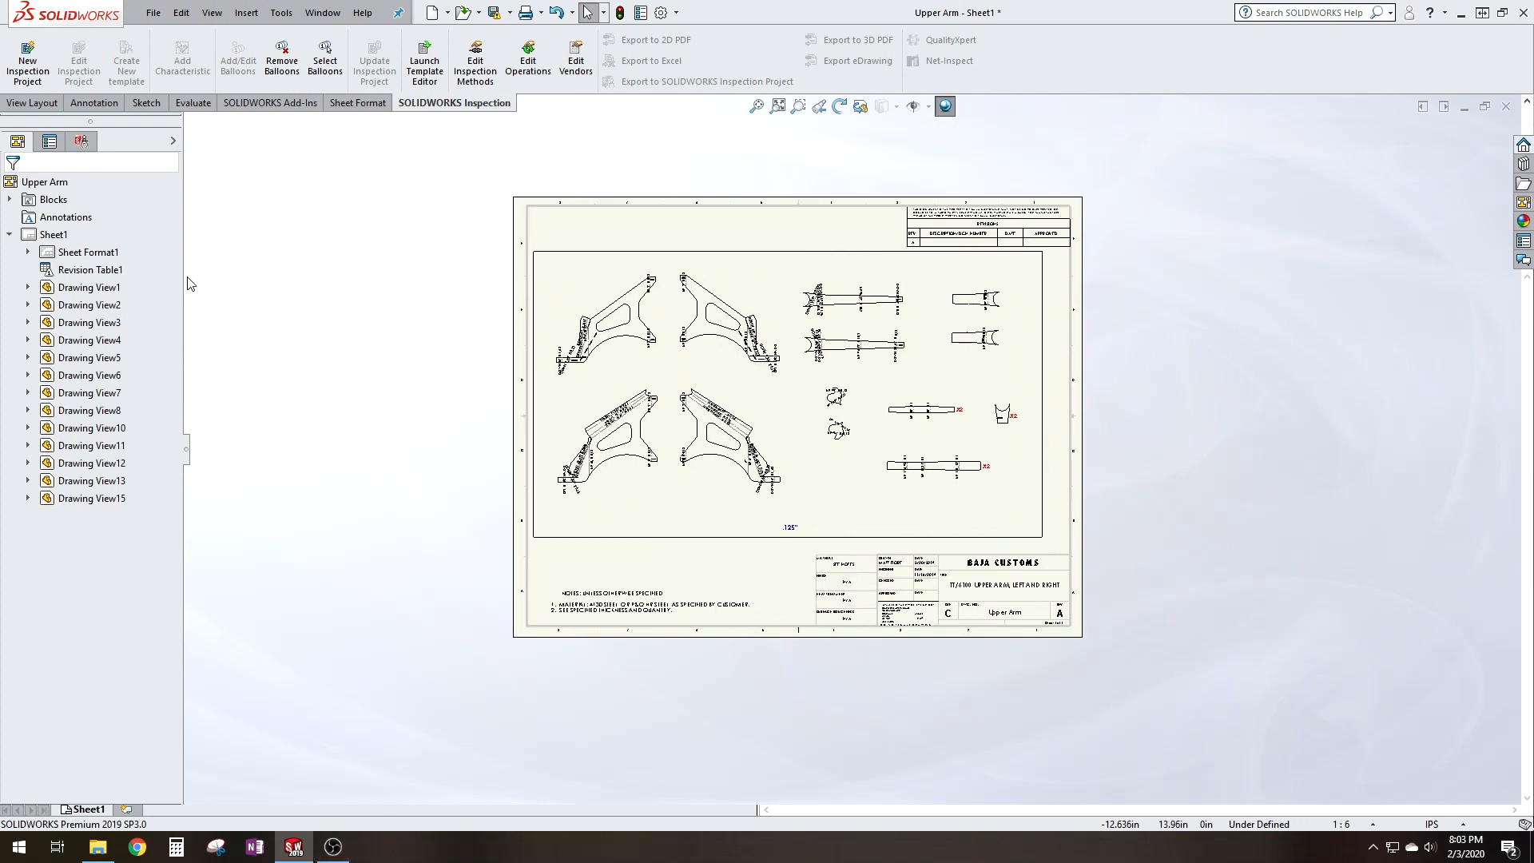
- Bring the Upper Arms folder forward in File Explorer to confirm the new Upper Arm DXF is listed
click(96, 847)
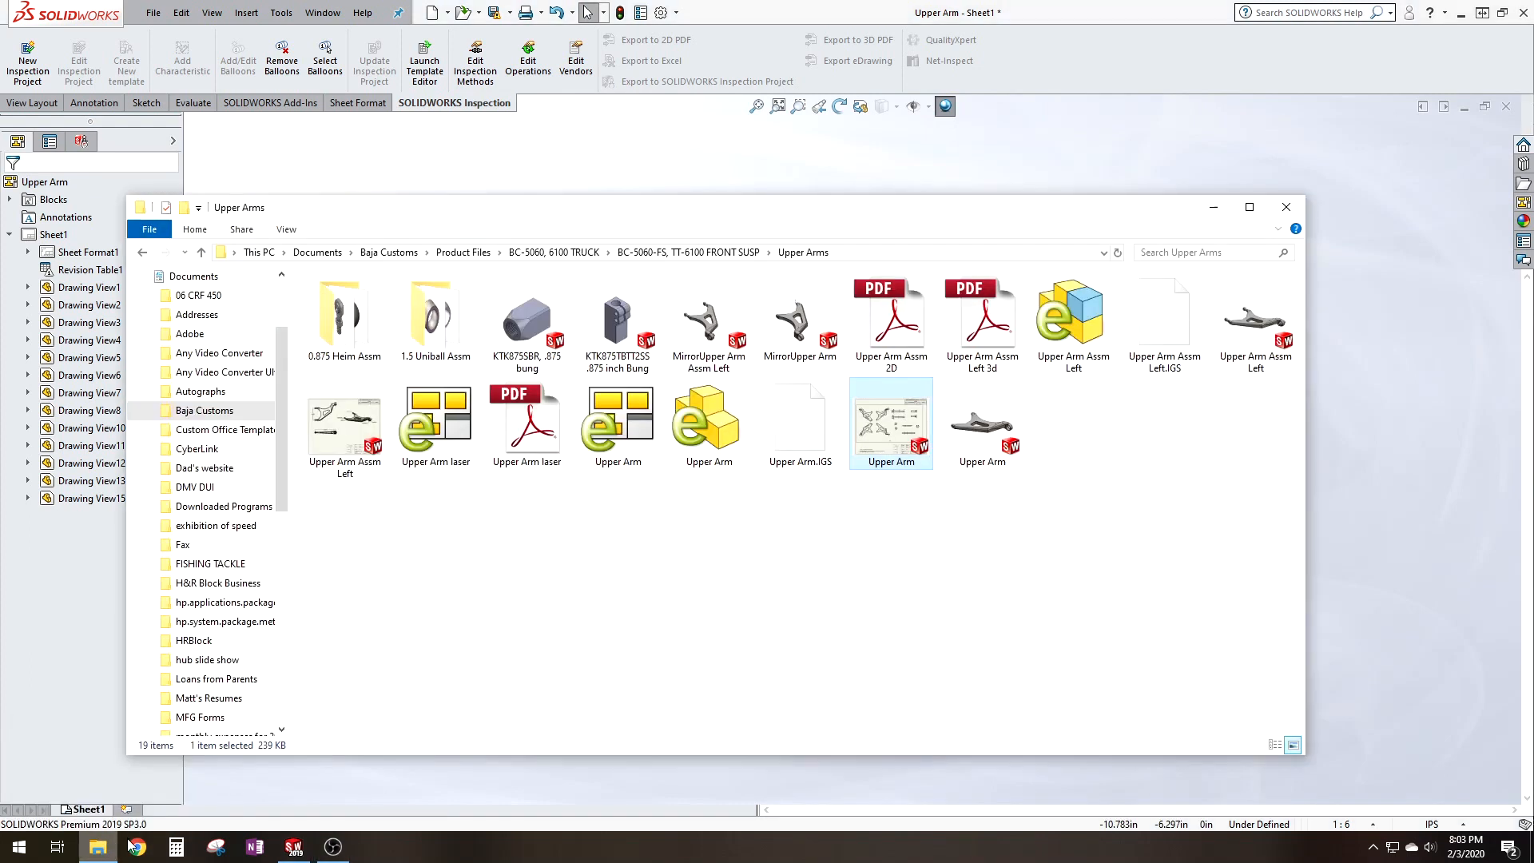
mouse_move(1010, 441)
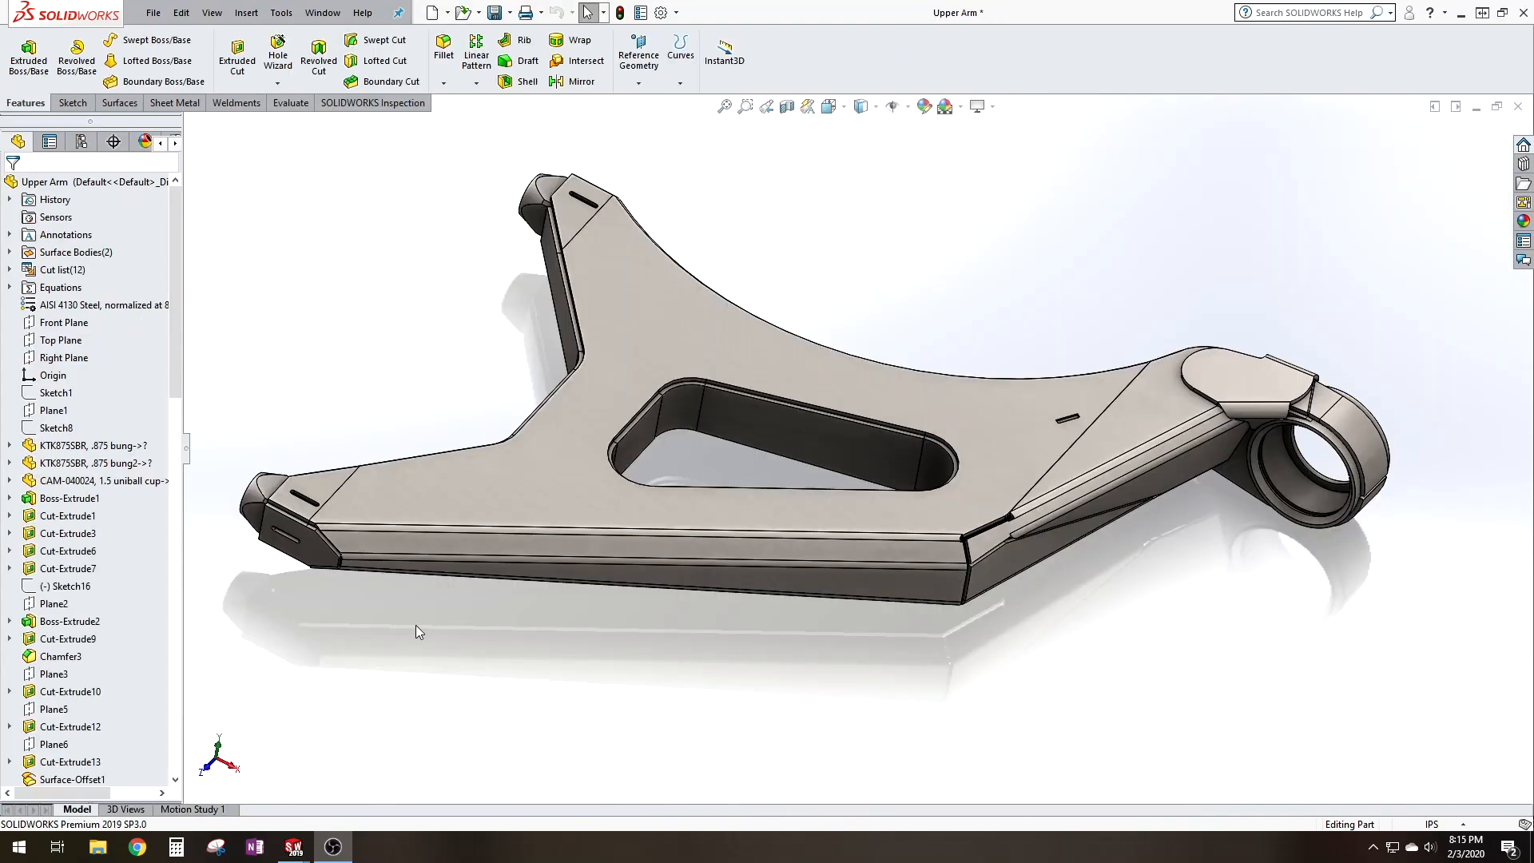
mouse_move(393, 633)
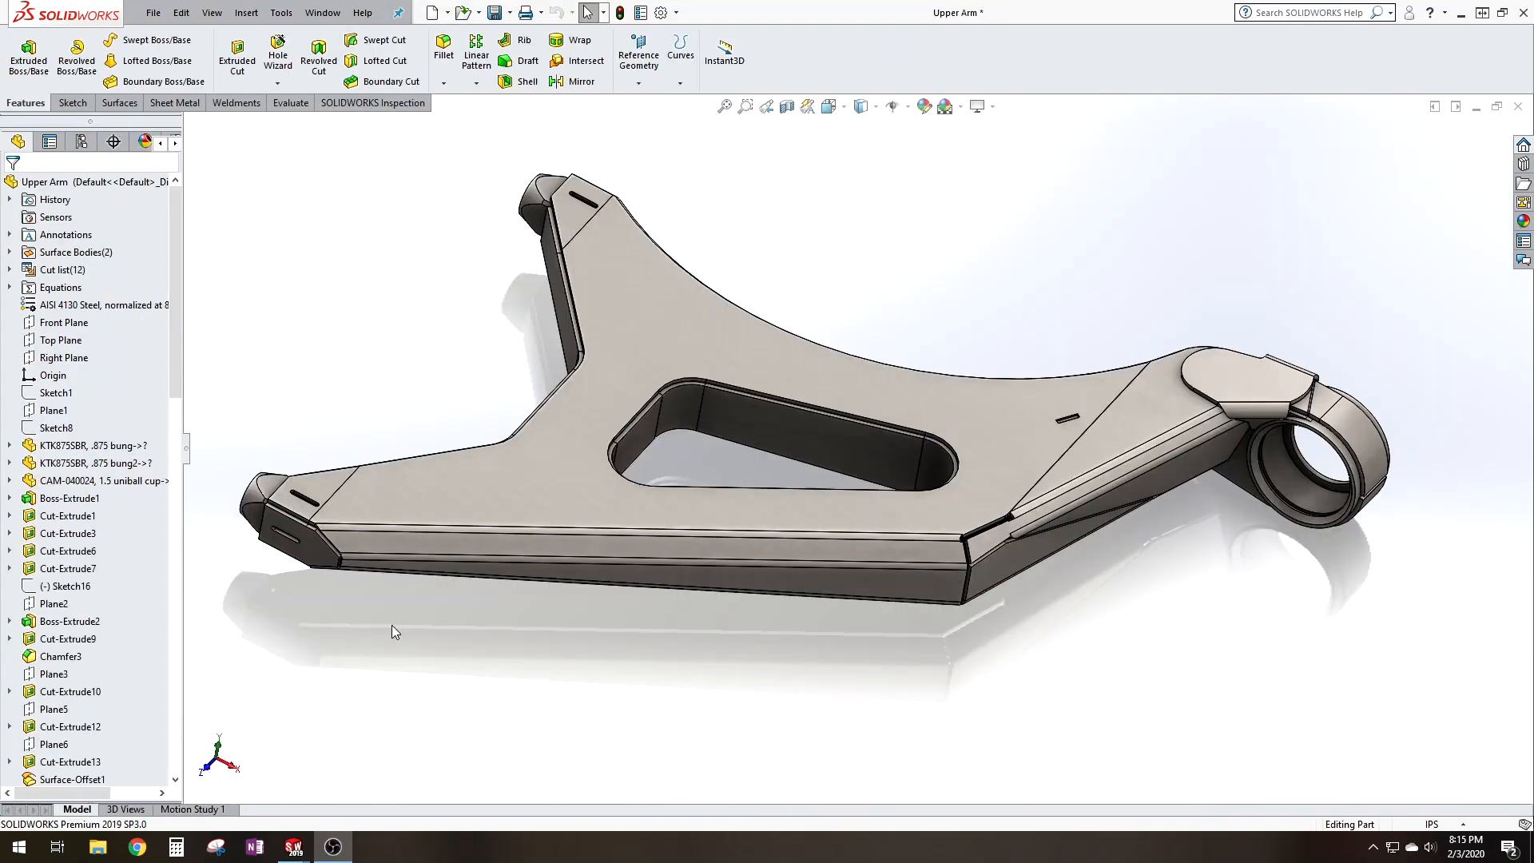